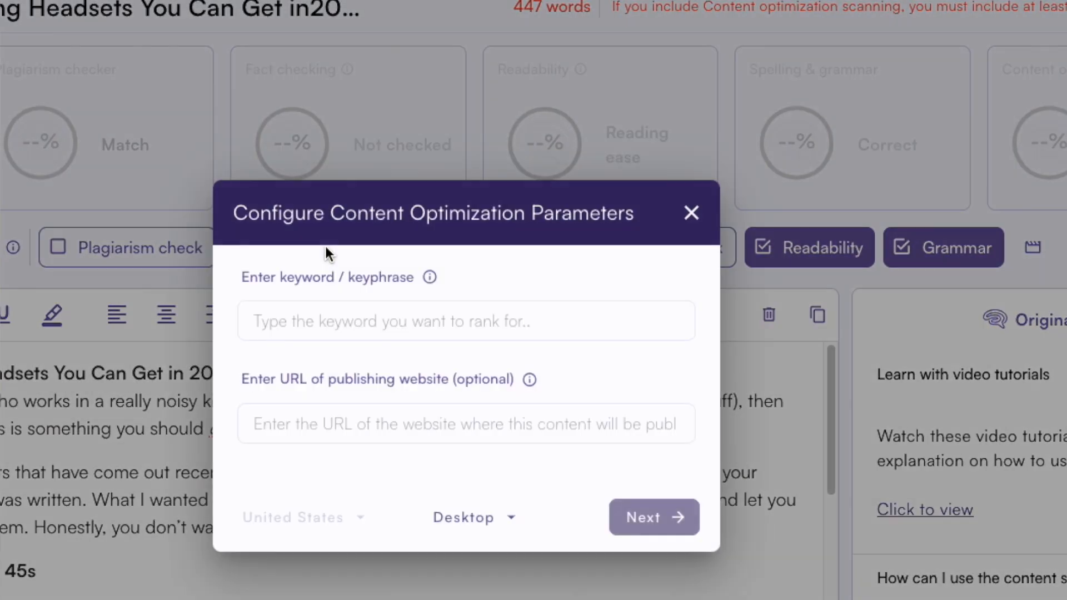
- Set 'best noise cancelling headsets' as the optimization keyword and start the scan
text(best noise cancelling headsets)
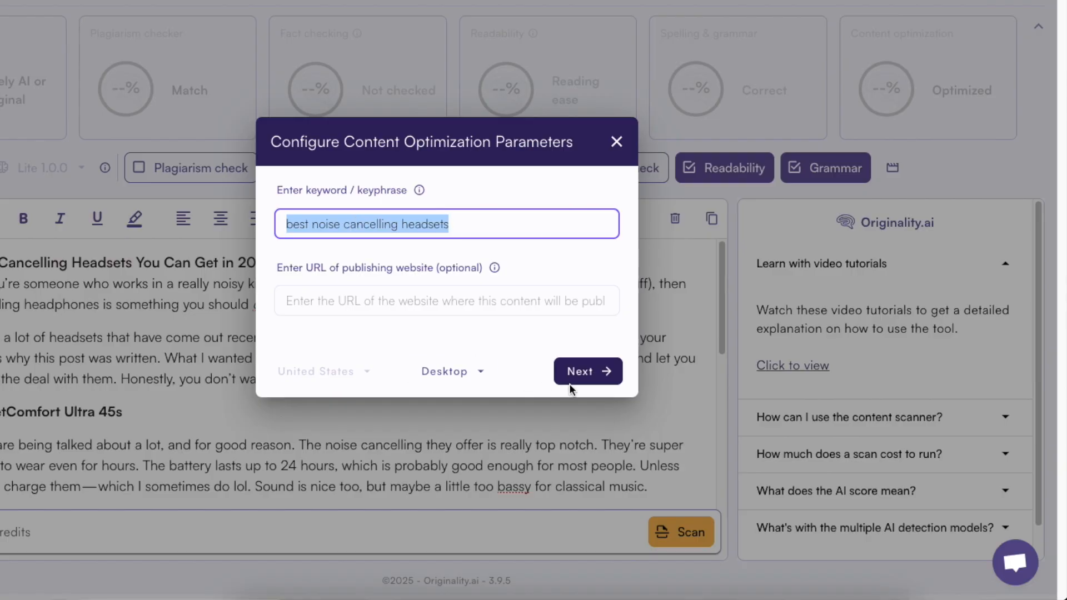
click(587, 371)
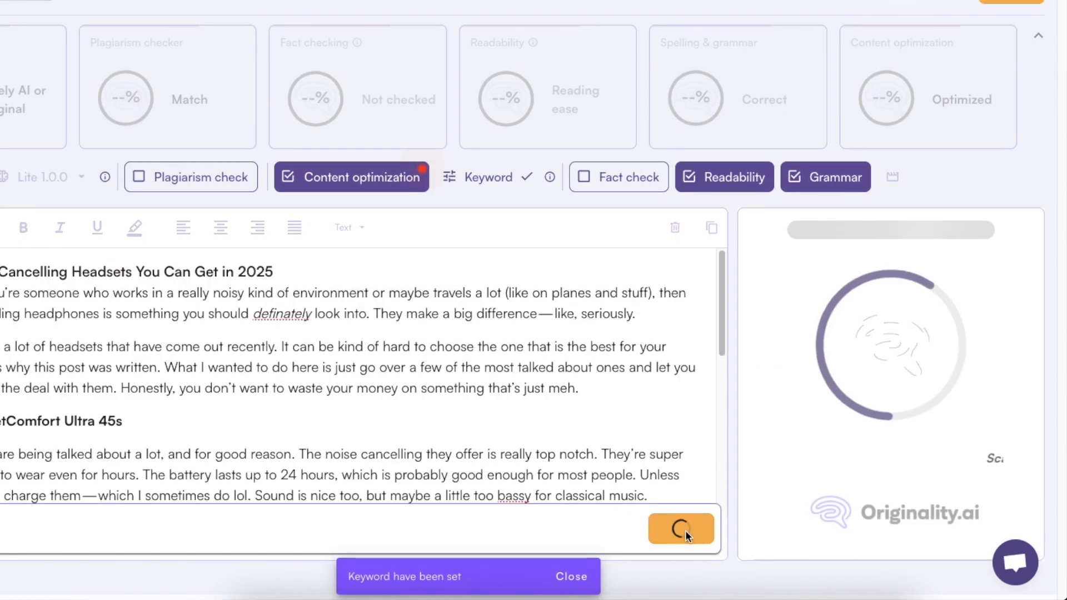
click(680, 531)
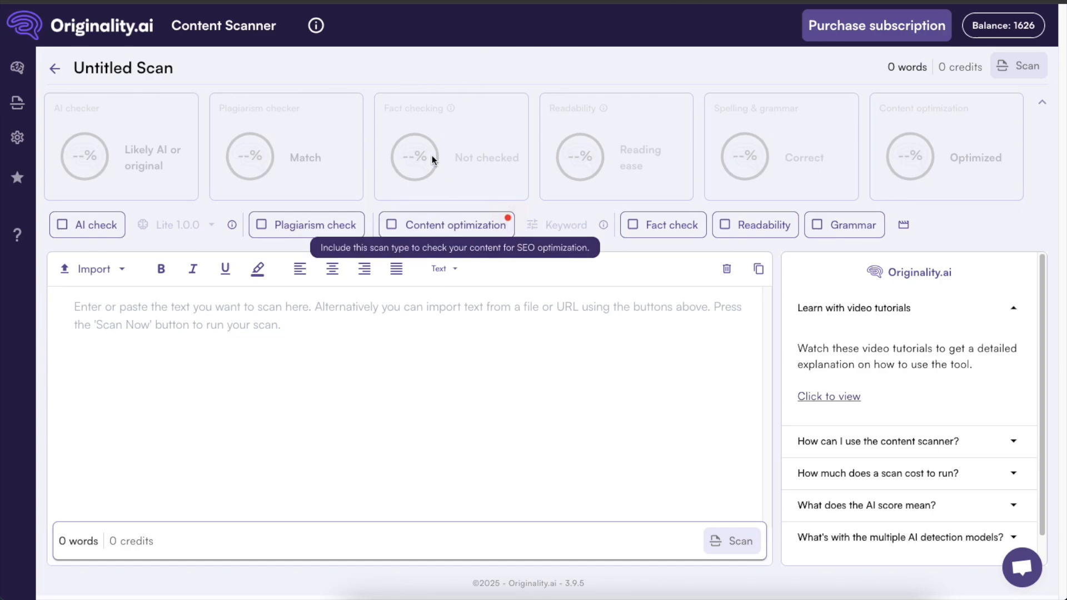
mouse_move(366, 293)
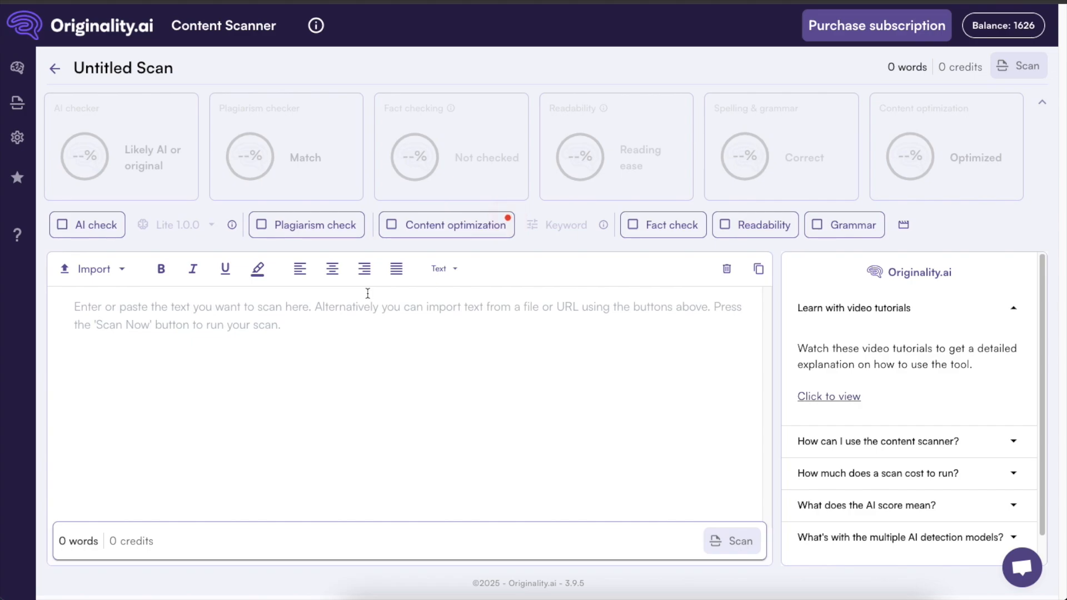
mouse_move(111, 247)
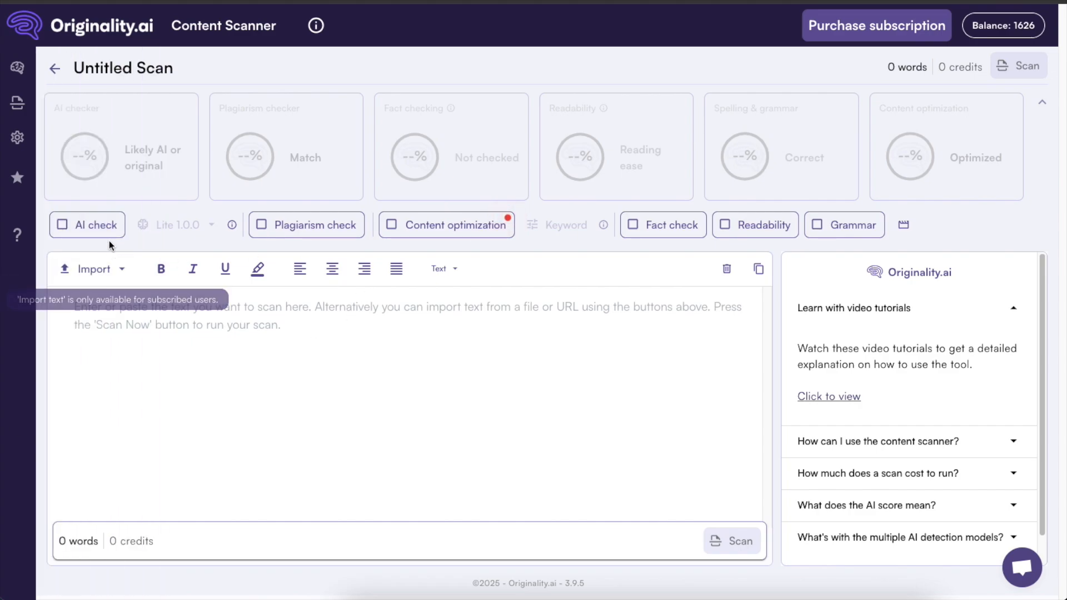
mouse_move(320, 231)
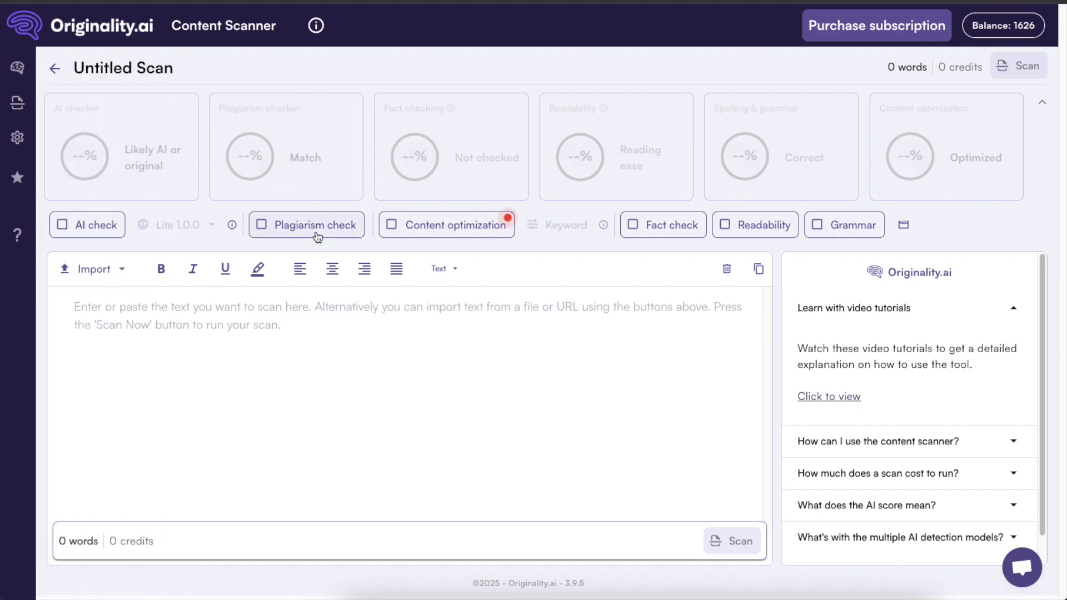
mouse_move(255, 244)
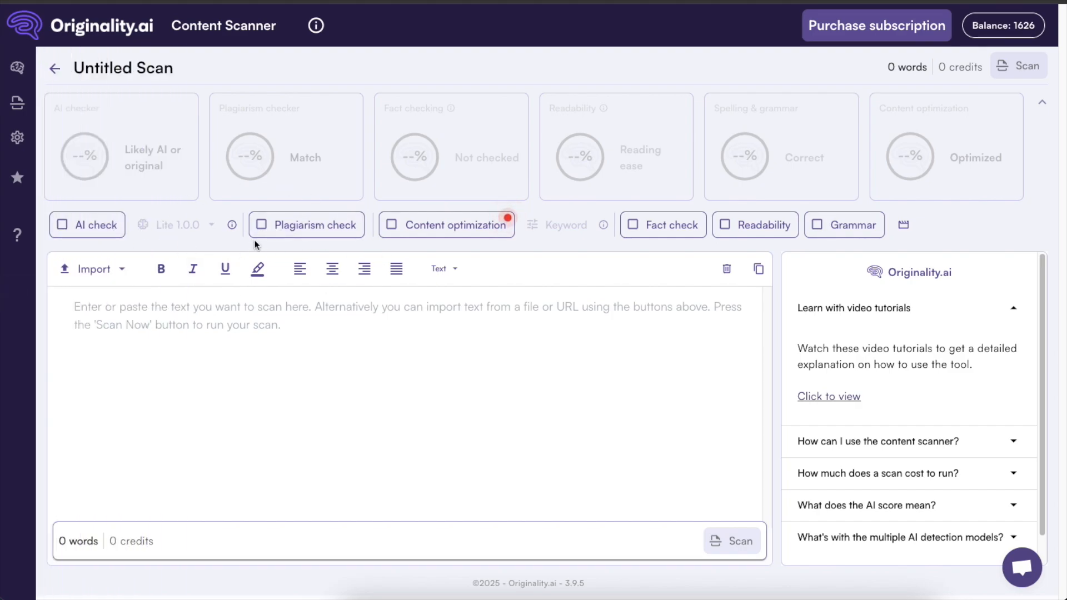
mouse_move(477, 231)
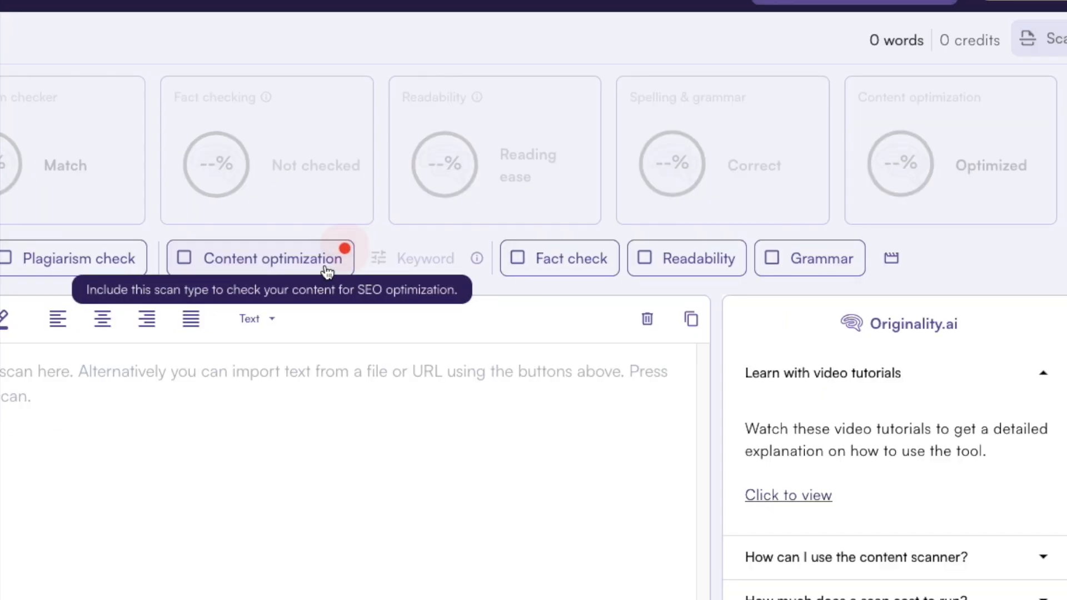
mouse_move(810, 258)
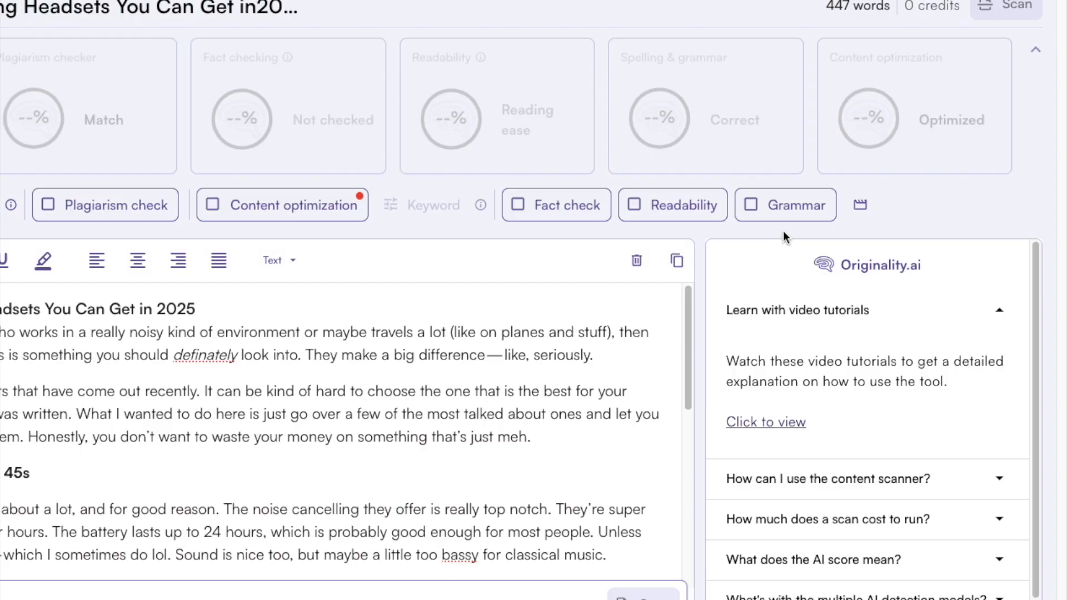
- Add the extra check, target 'best noise cancelling headsets', and run the scan on the post
click(784, 205)
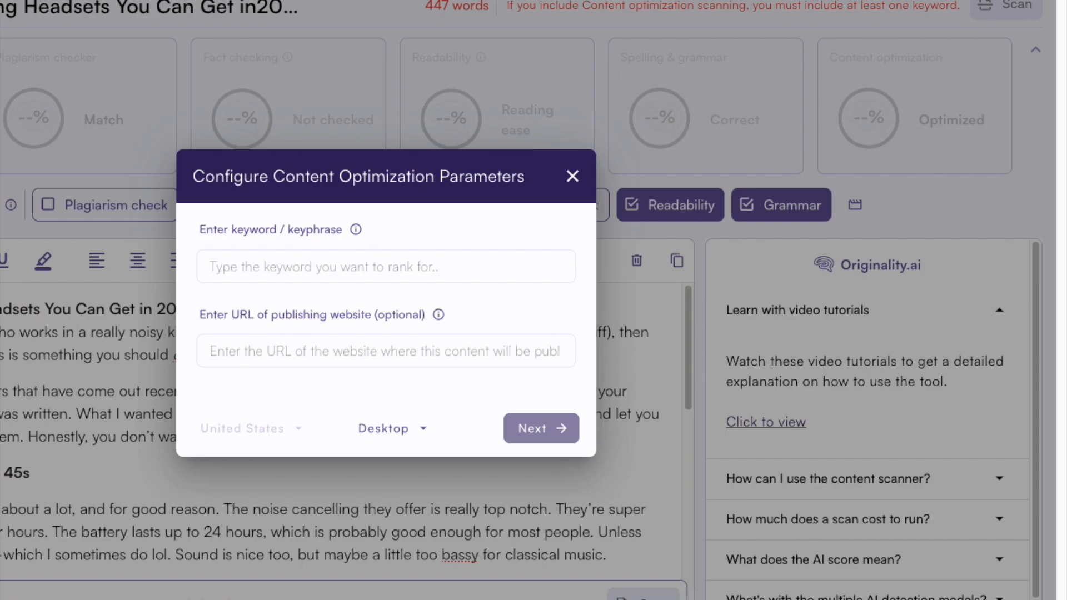
text(best noise cancelling headsets)
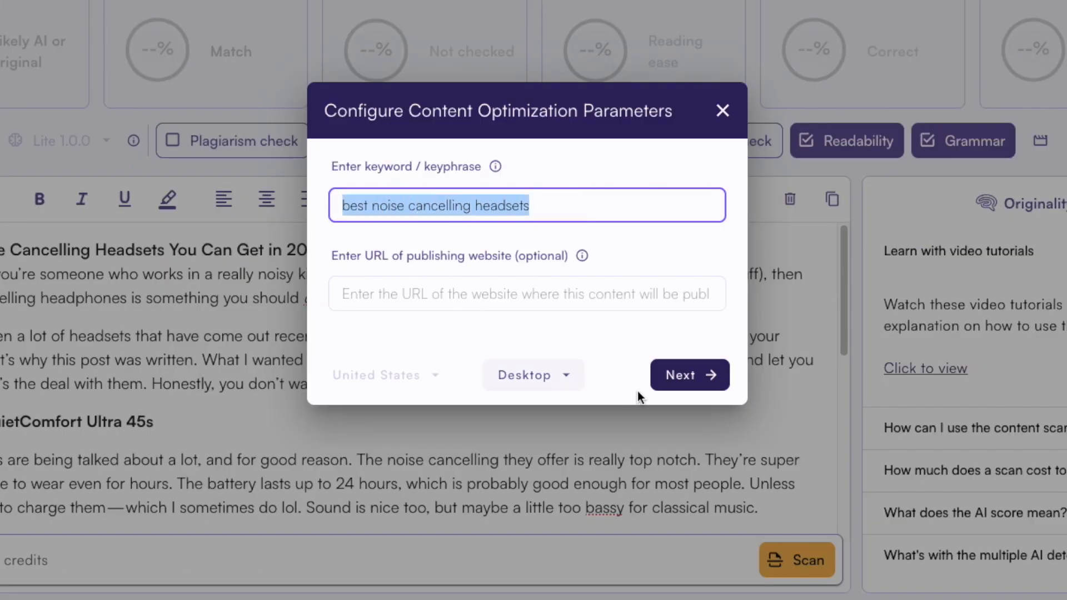
click(689, 374)
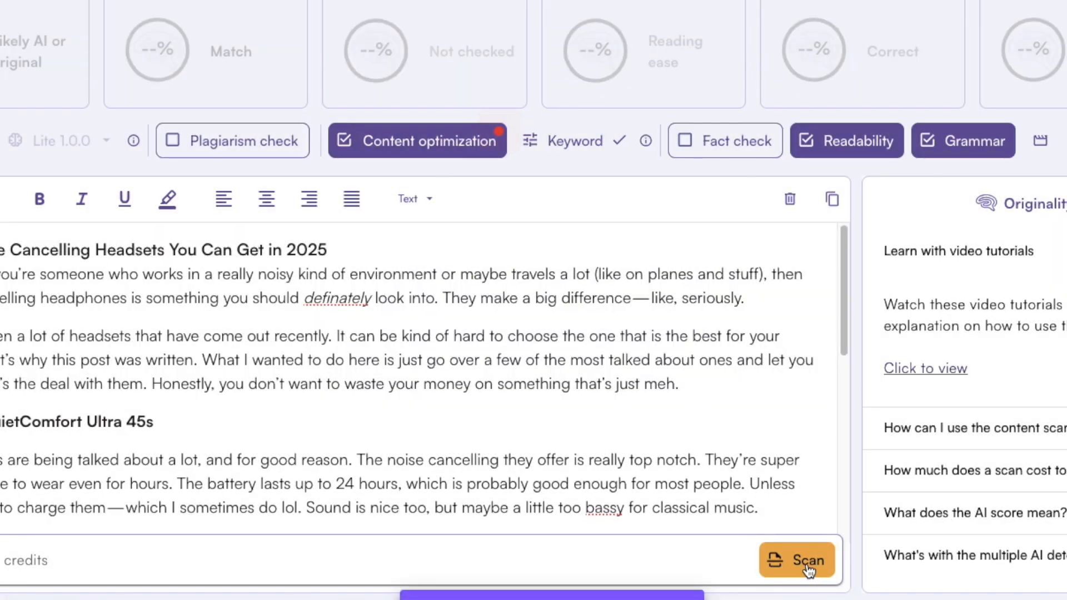
click(796, 559)
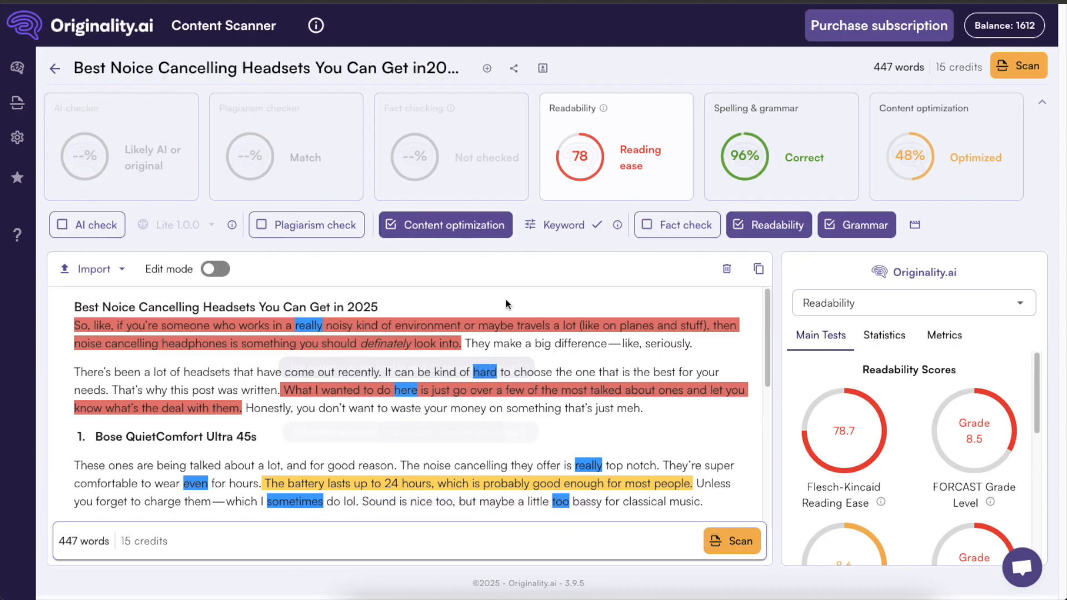
mouse_move(538, 360)
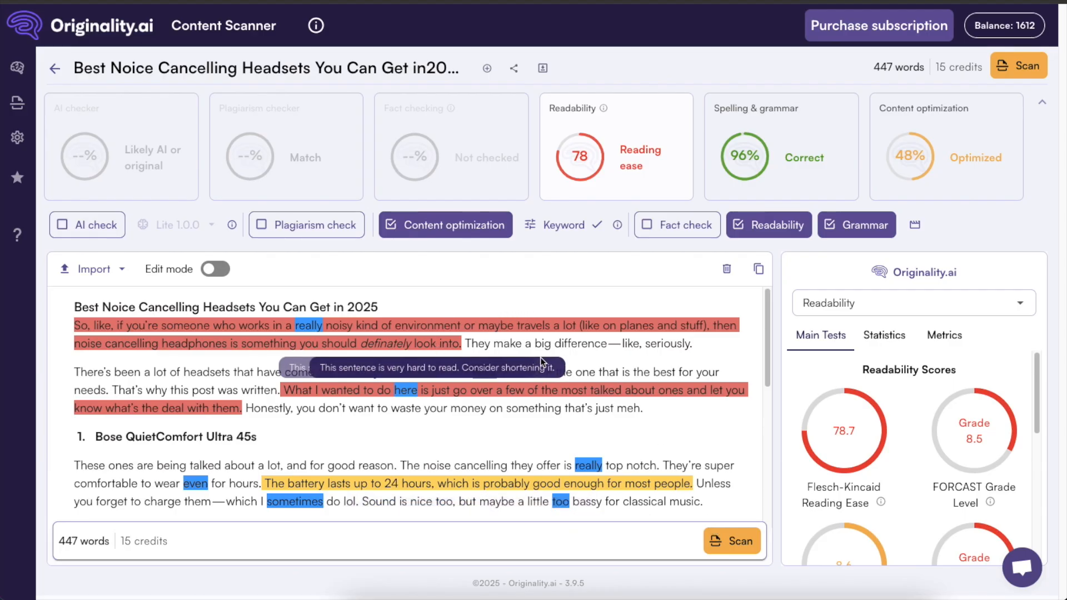
mouse_move(589, 176)
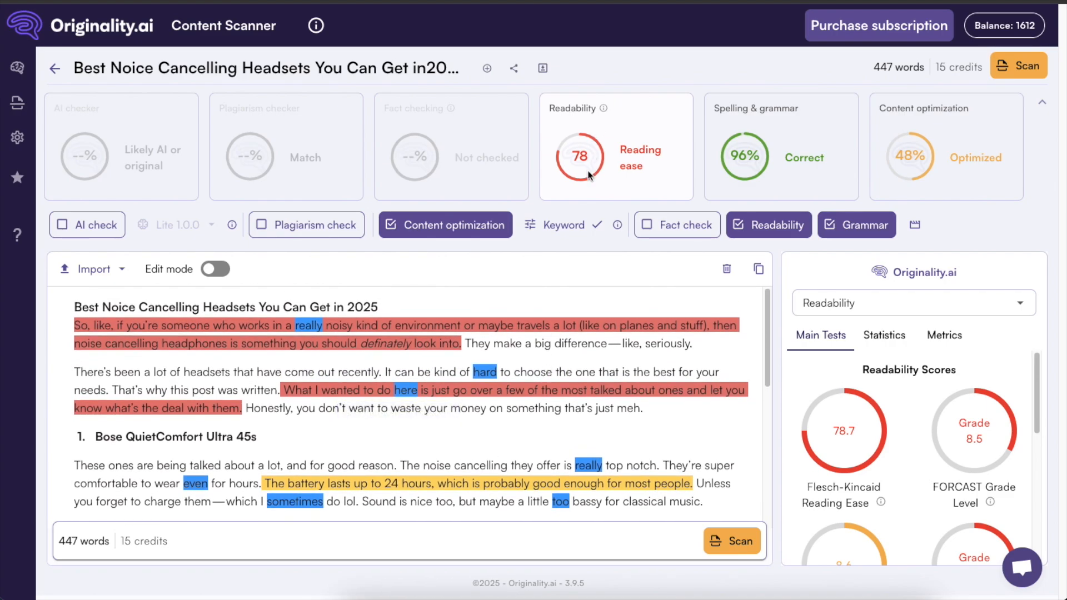
mouse_move(306, 419)
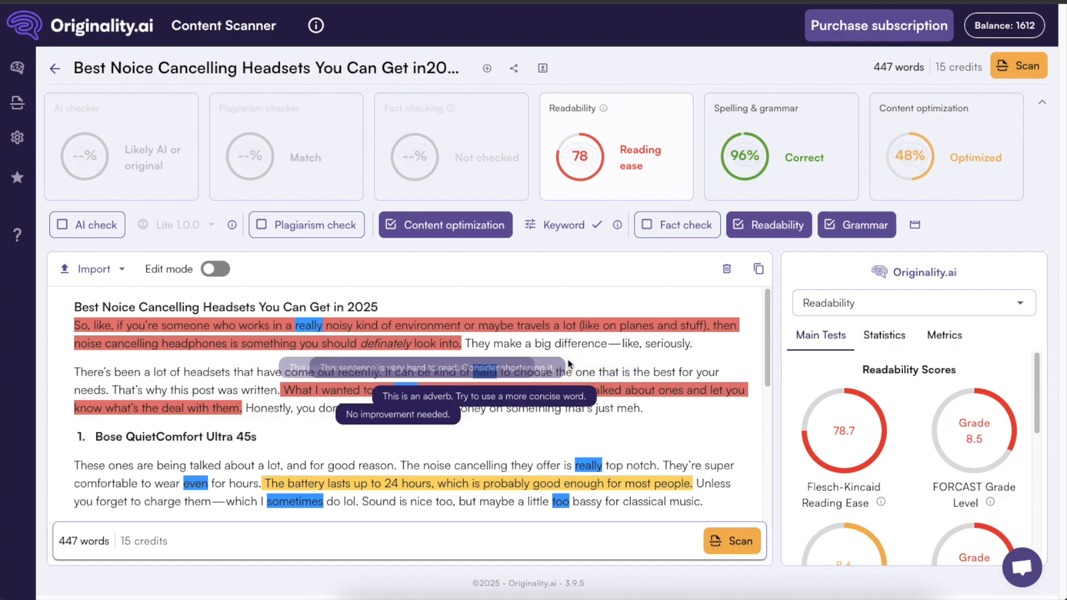
scroll(down, 3)
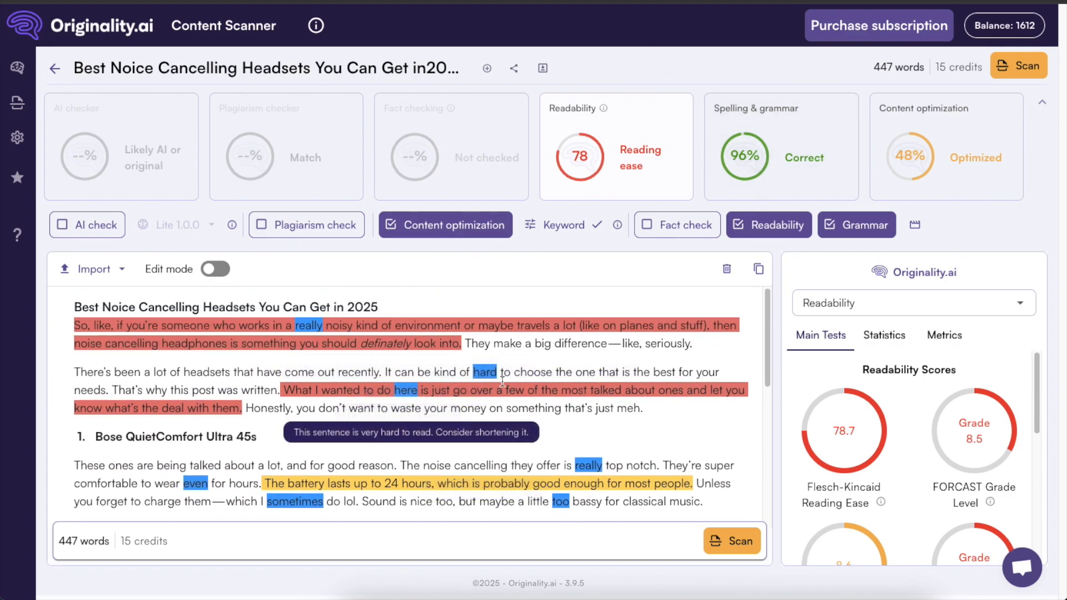
mouse_move(769, 168)
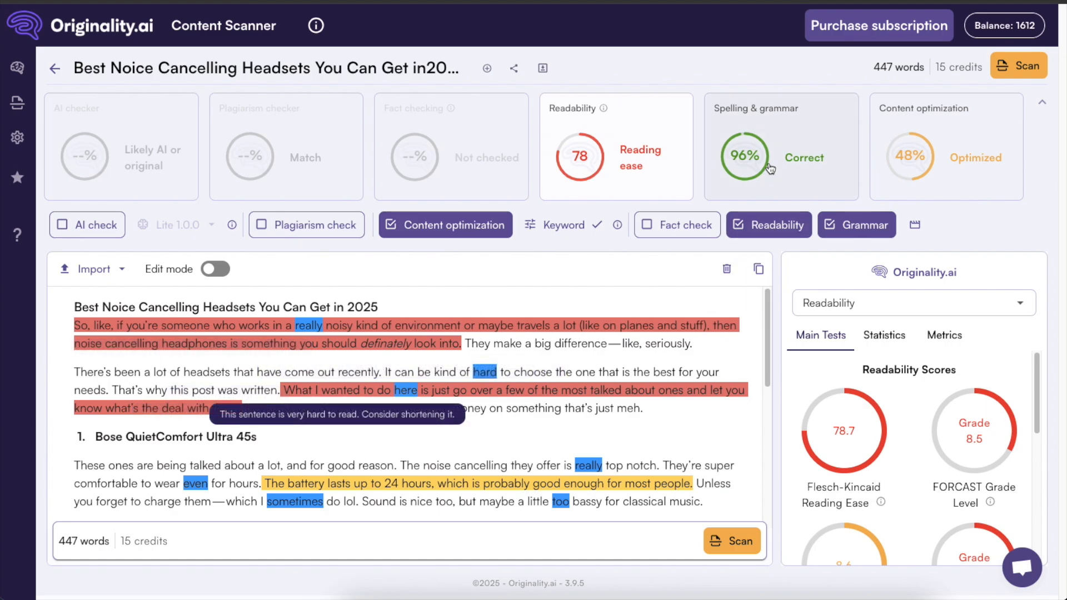
mouse_move(993, 154)
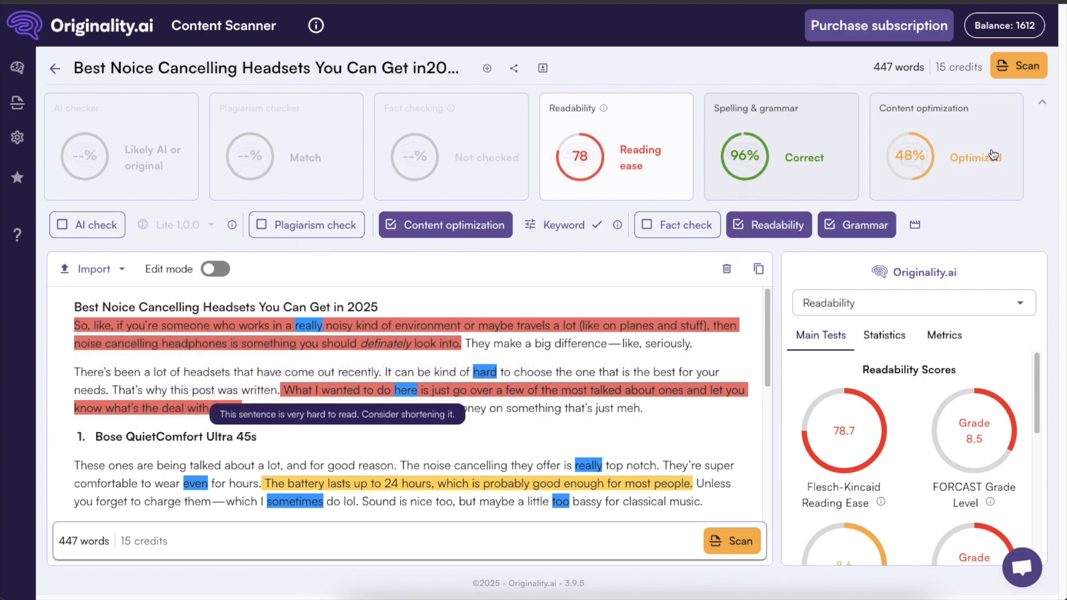
mouse_move(842, 123)
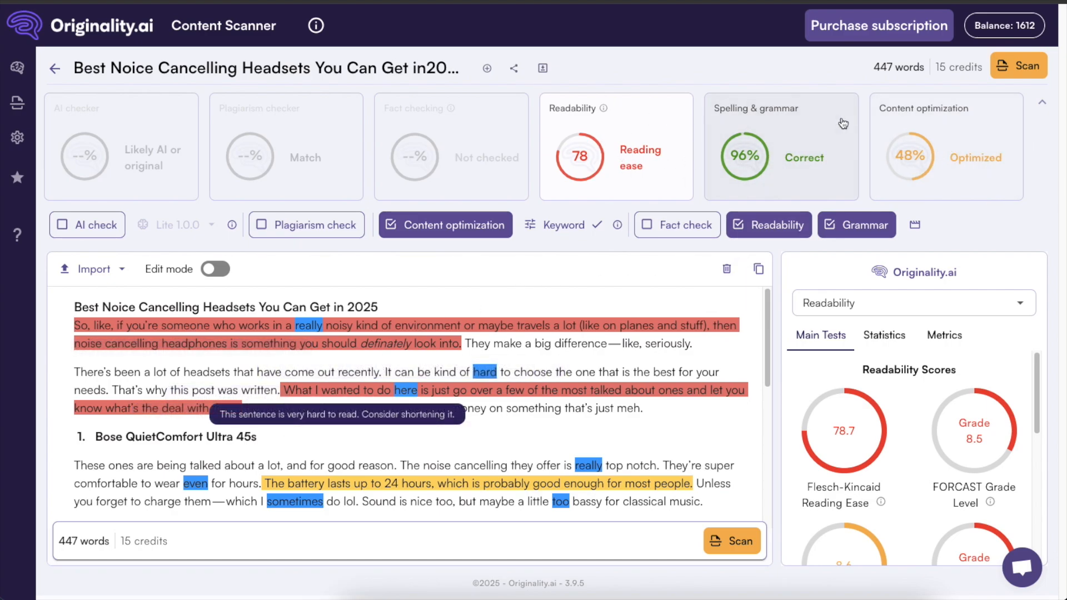
mouse_move(783, 144)
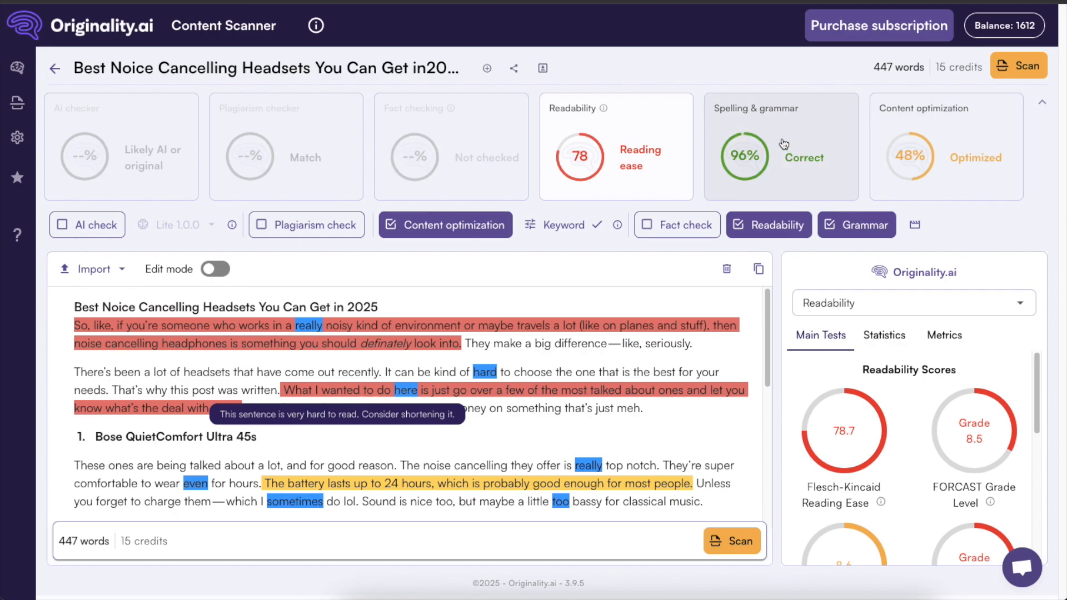
- Review the spelling and grammar details of the scanned post
click(781, 147)
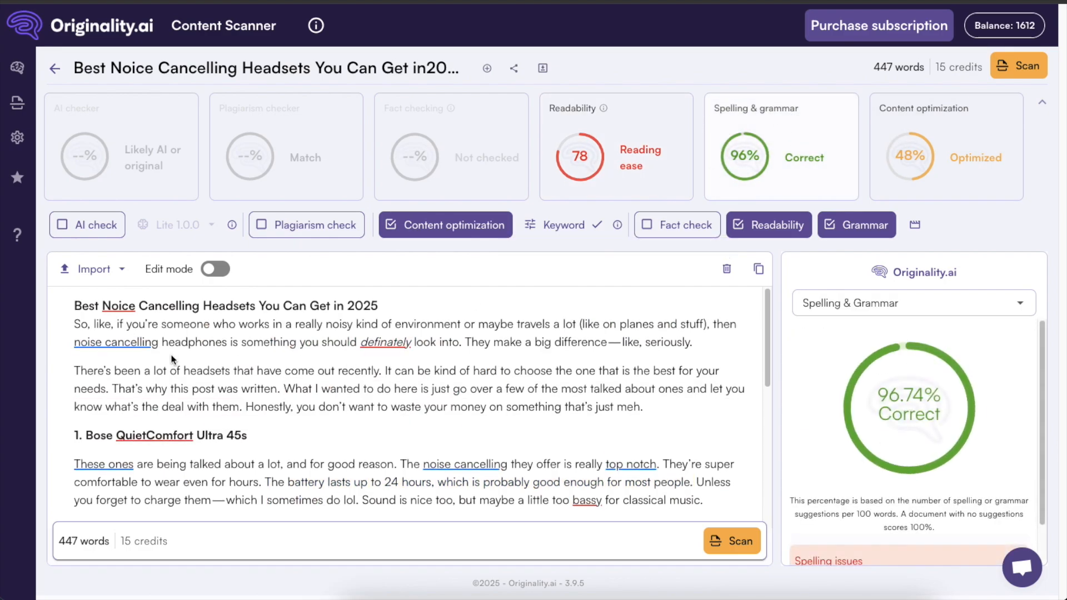
scroll(down, 3)
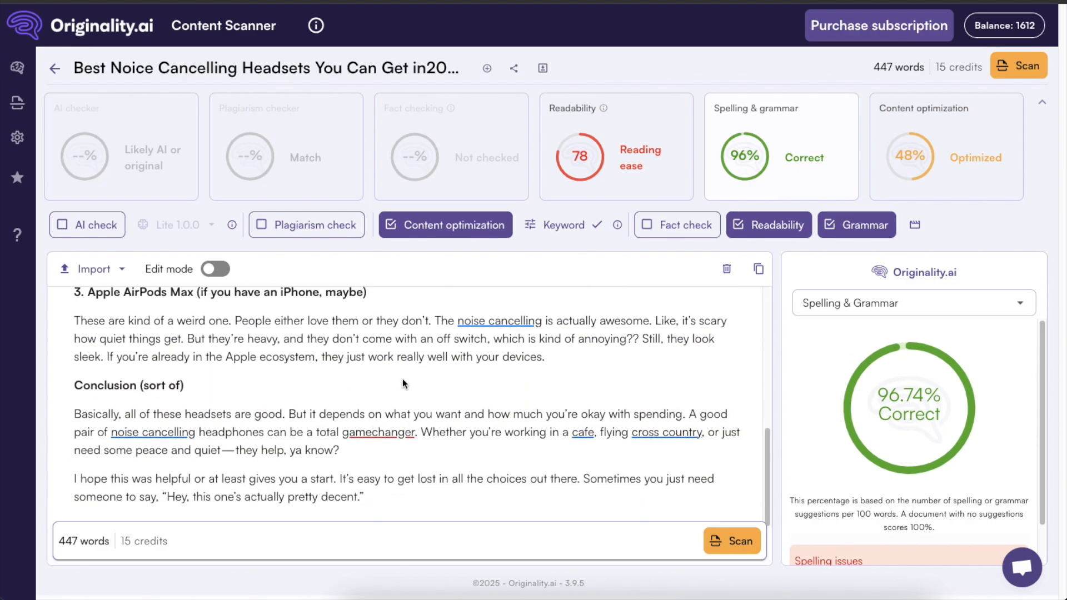
scroll(up, 3)
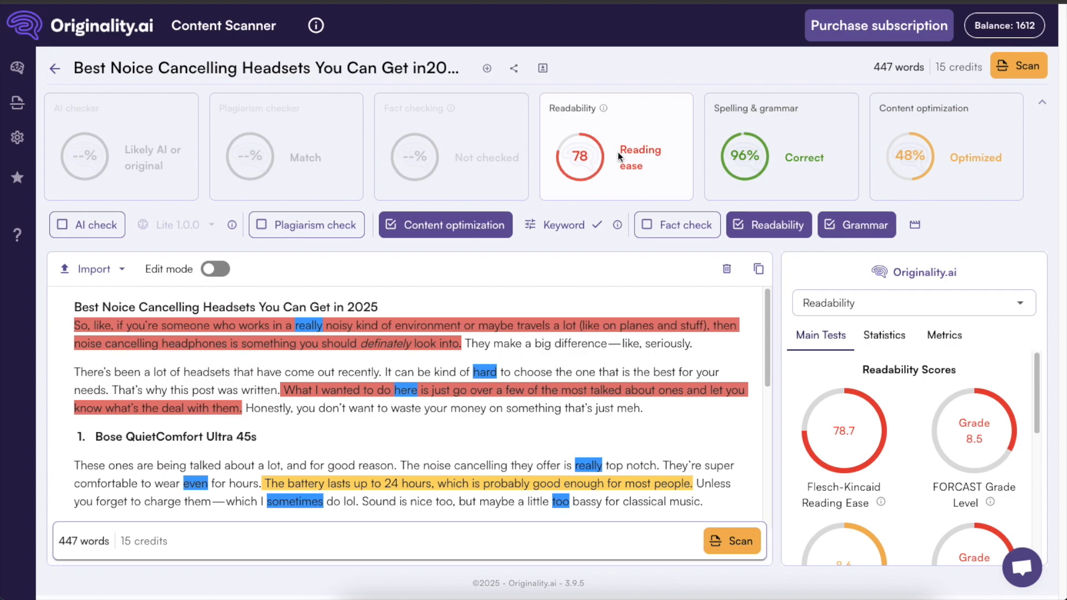
mouse_move(384, 347)
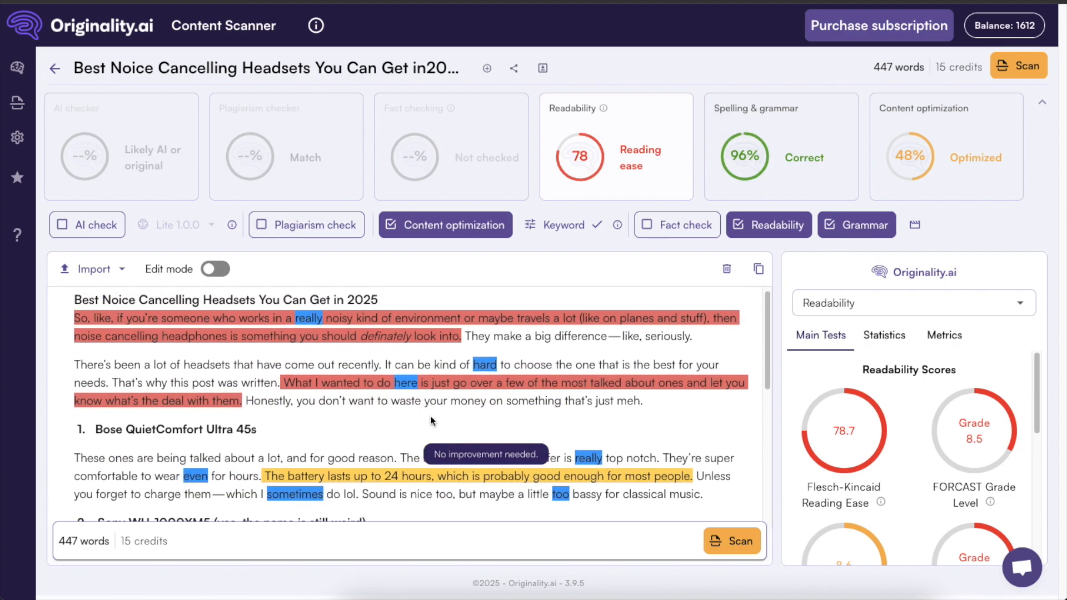
- Go through the 48% content optimization report, structure stats and suggestions
click(945, 147)
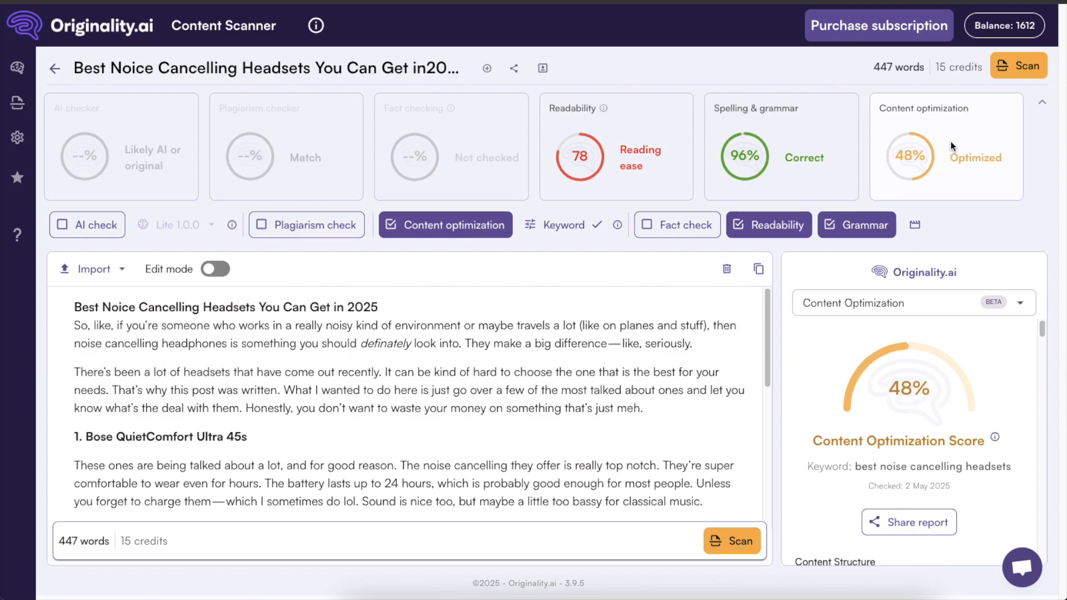
scroll(down, 3)
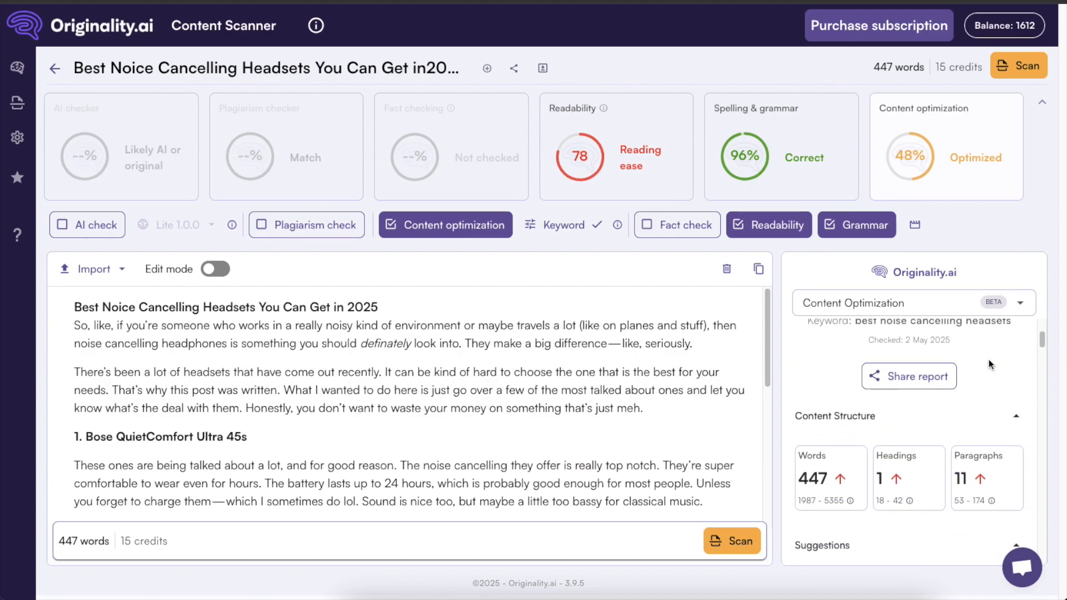
scroll(down, 3)
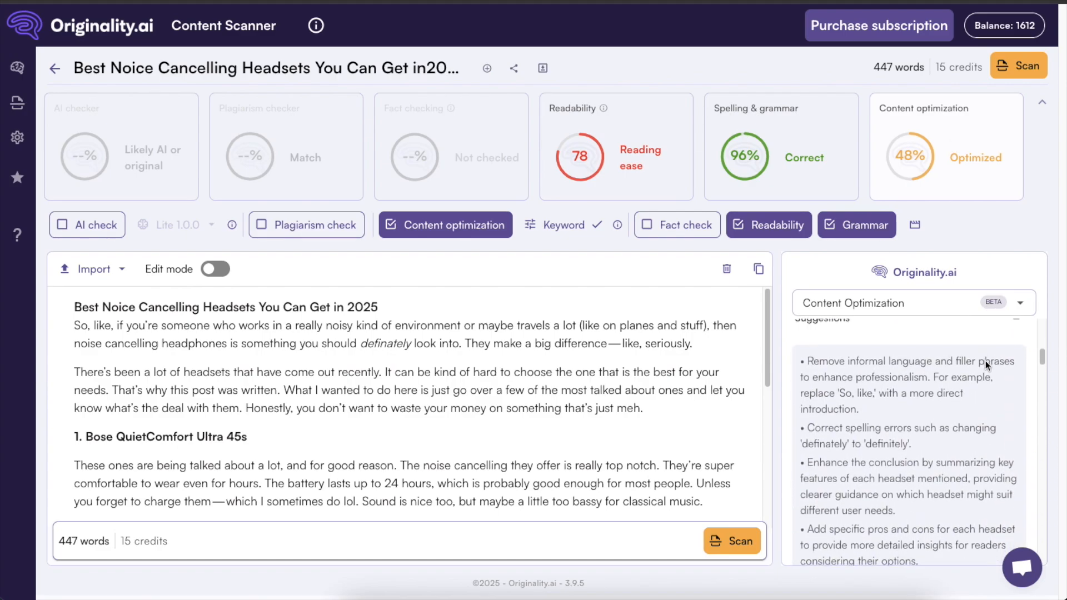
scroll(down, 3)
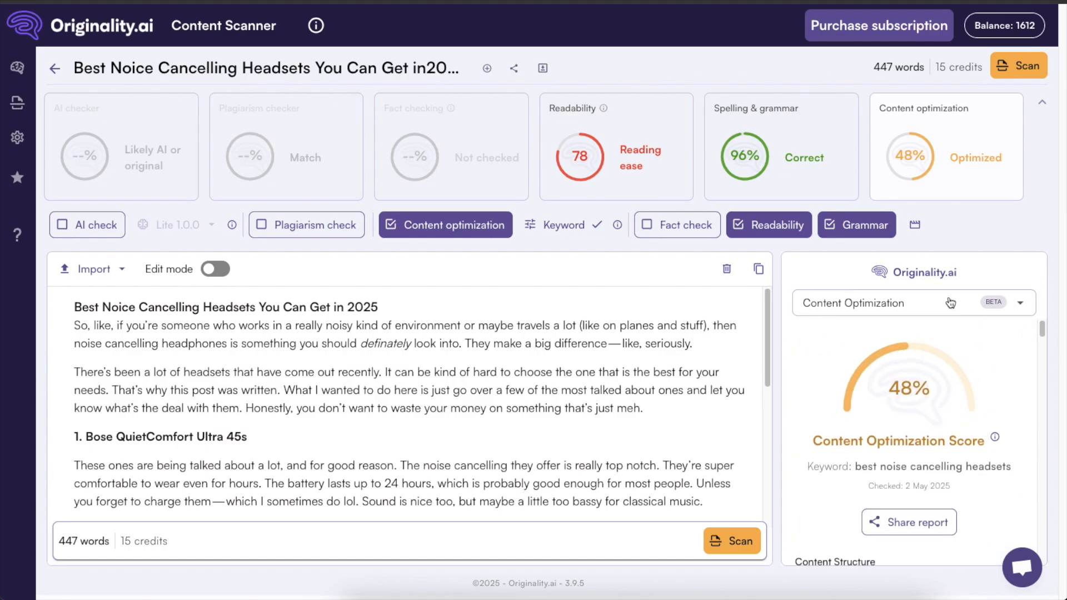
mouse_move(927, 268)
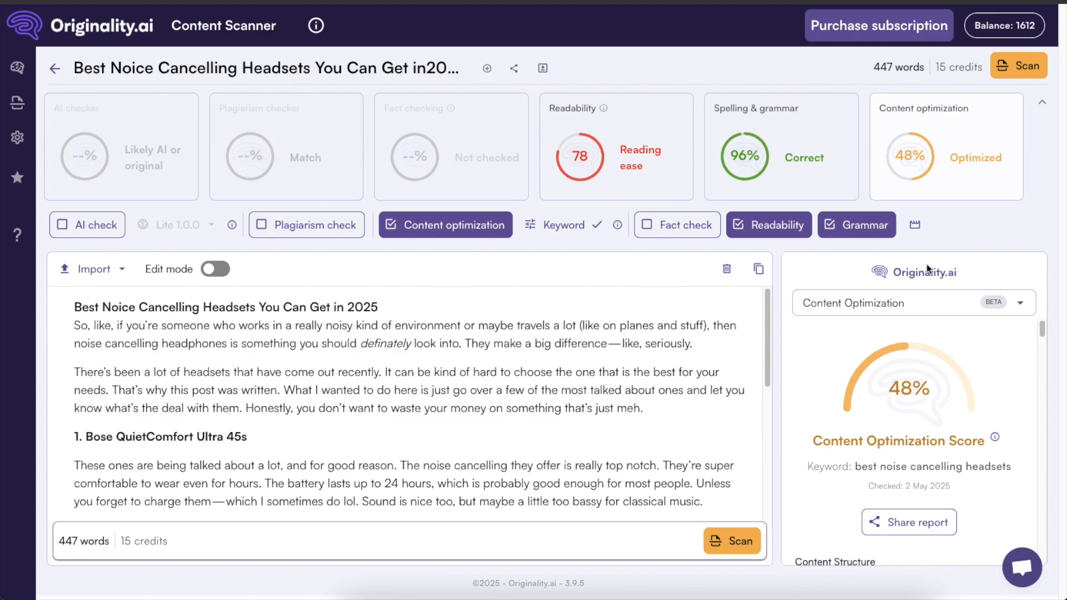
mouse_move(941, 219)
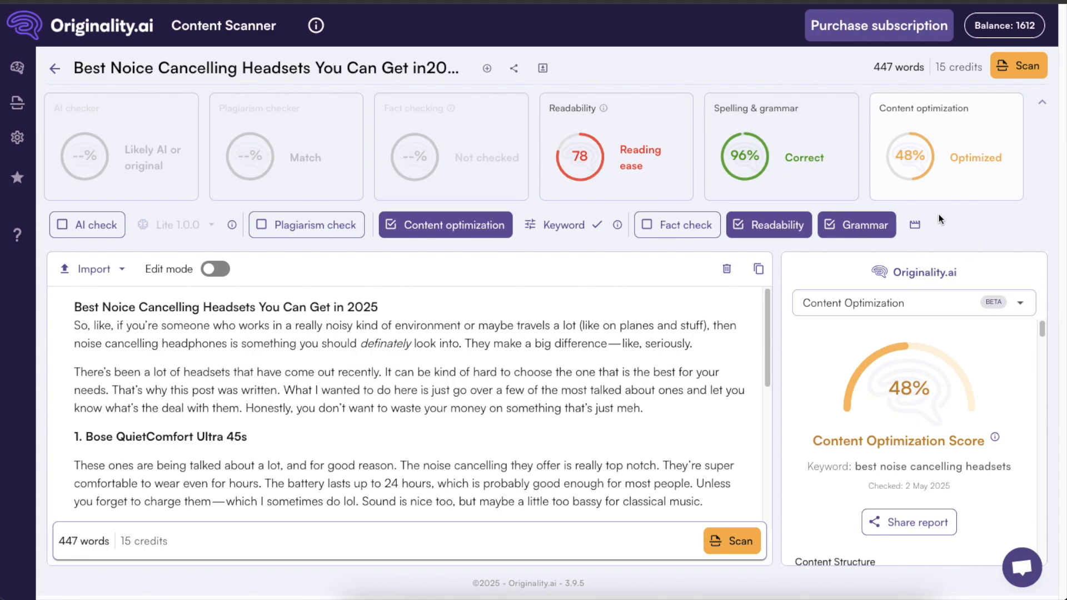
- Switch to the readability results and scan the highlighted hard-to-read sentences
click(768, 224)
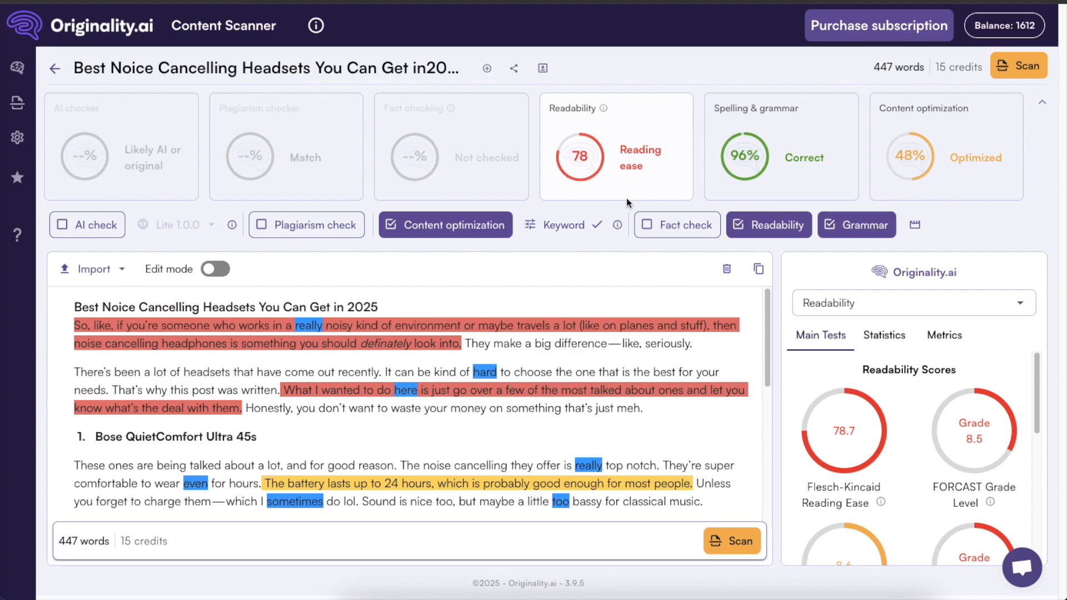
mouse_move(565, 322)
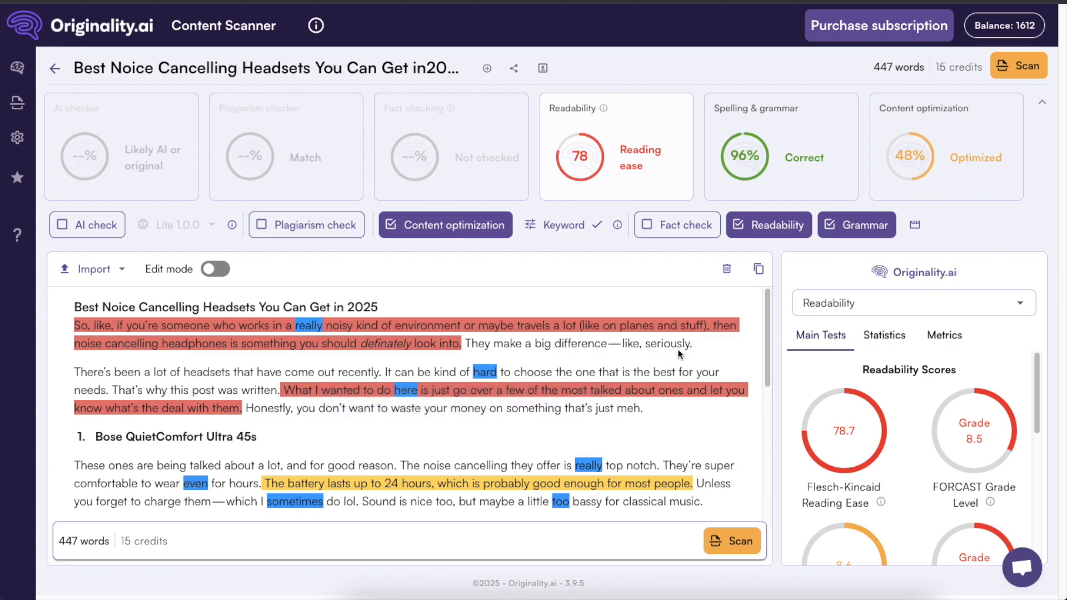
mouse_move(677, 365)
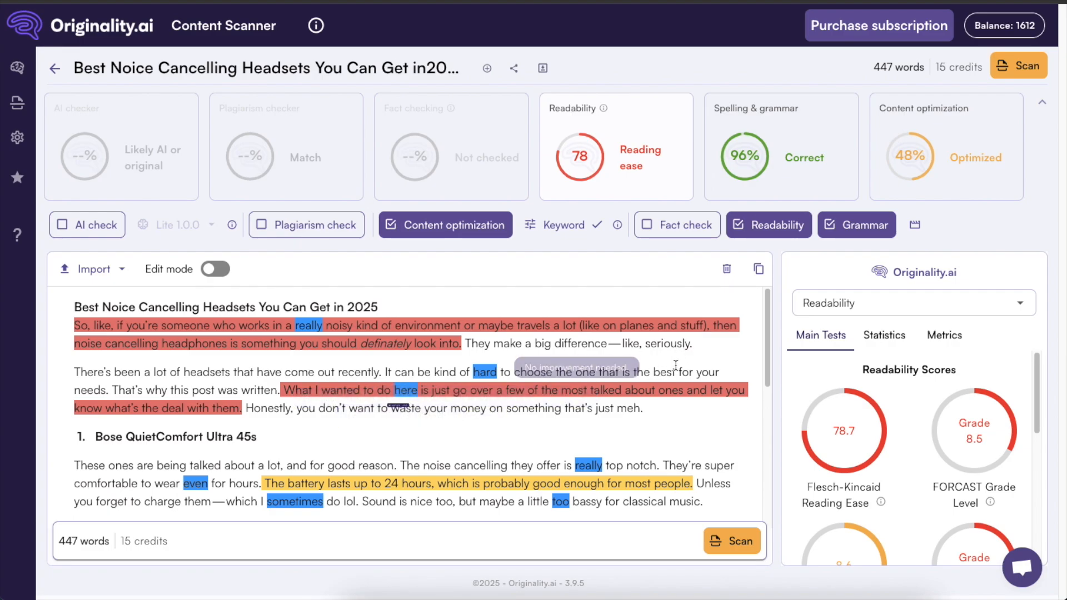
mouse_move(651, 402)
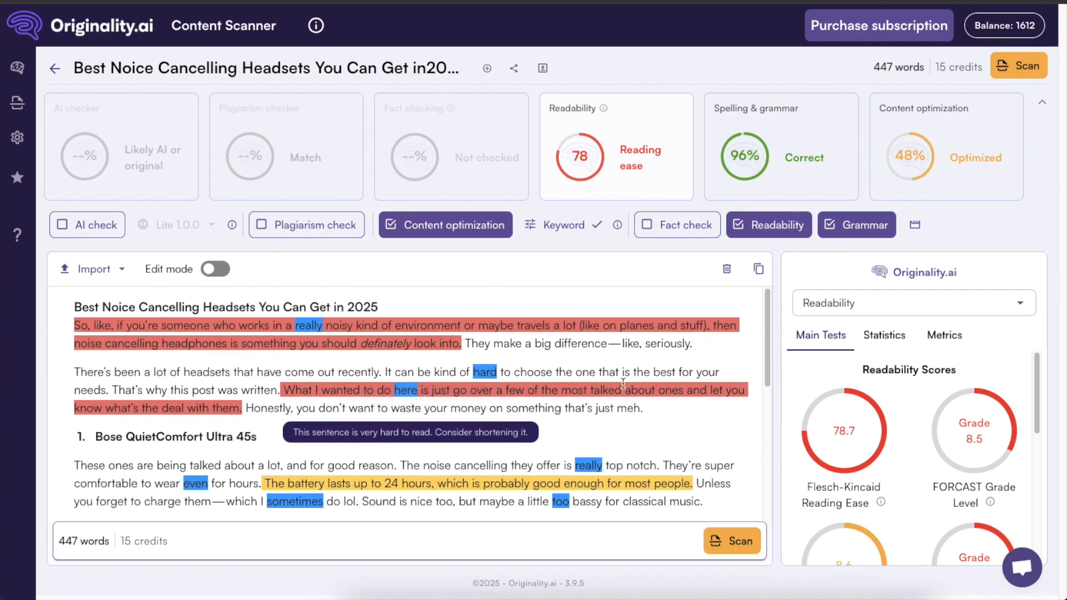
scroll(down, 3)
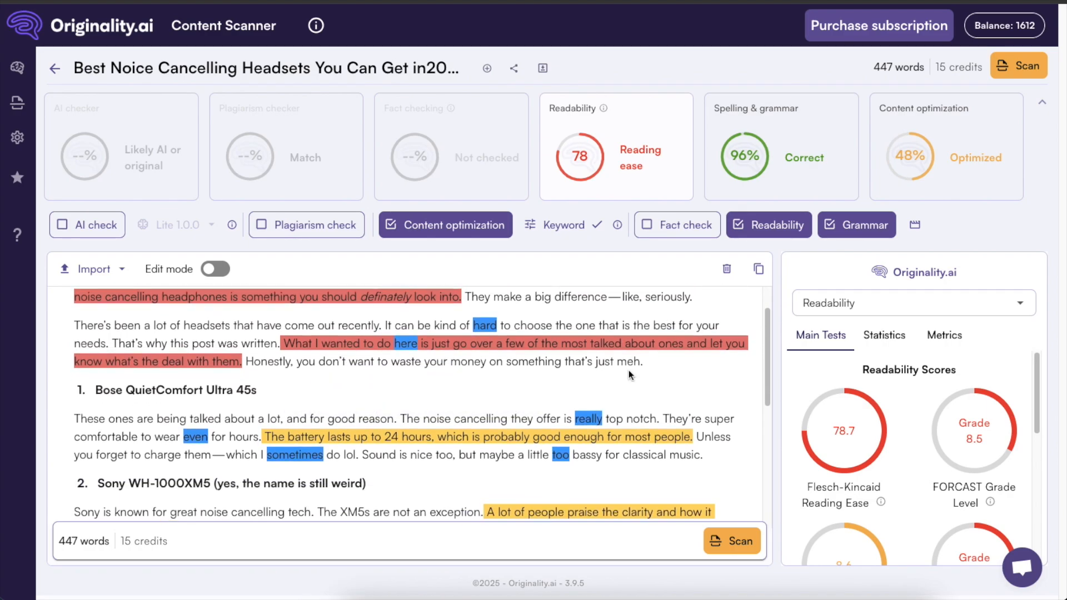
scroll(down, 3)
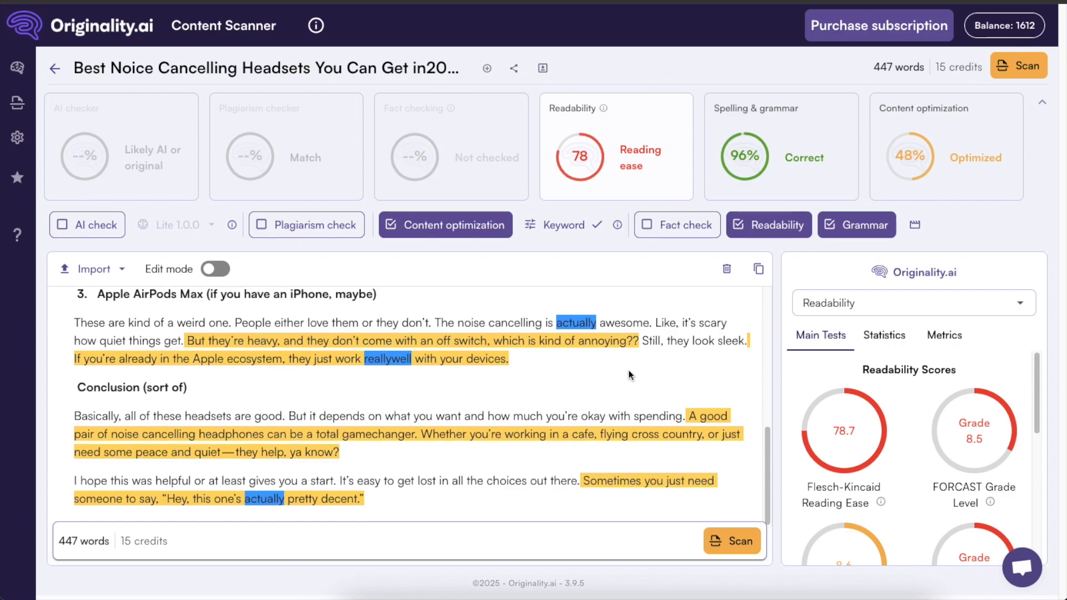
scroll(up, 3)
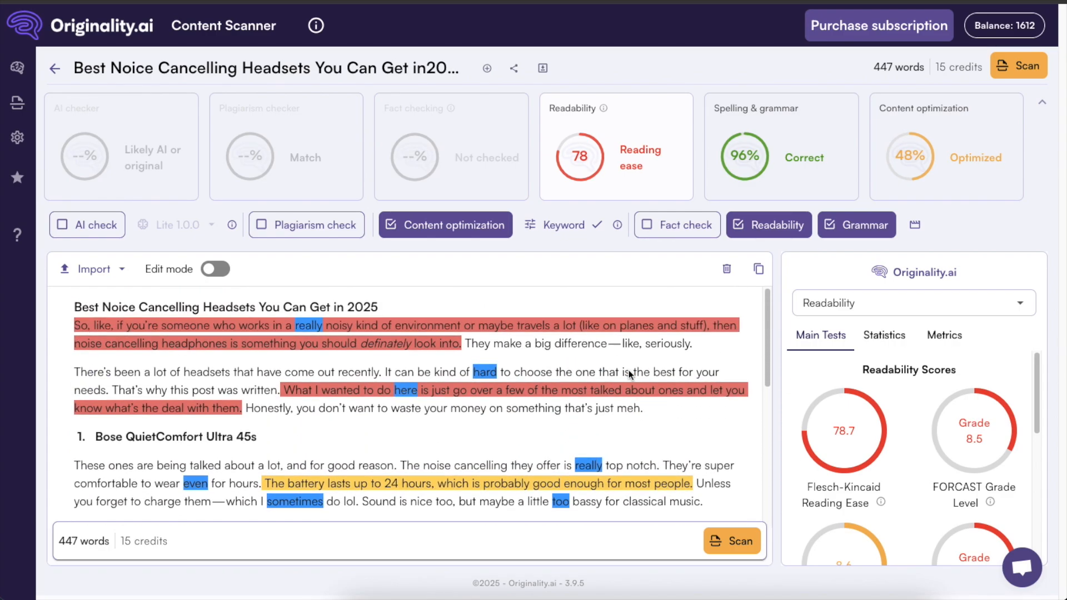
mouse_move(657, 385)
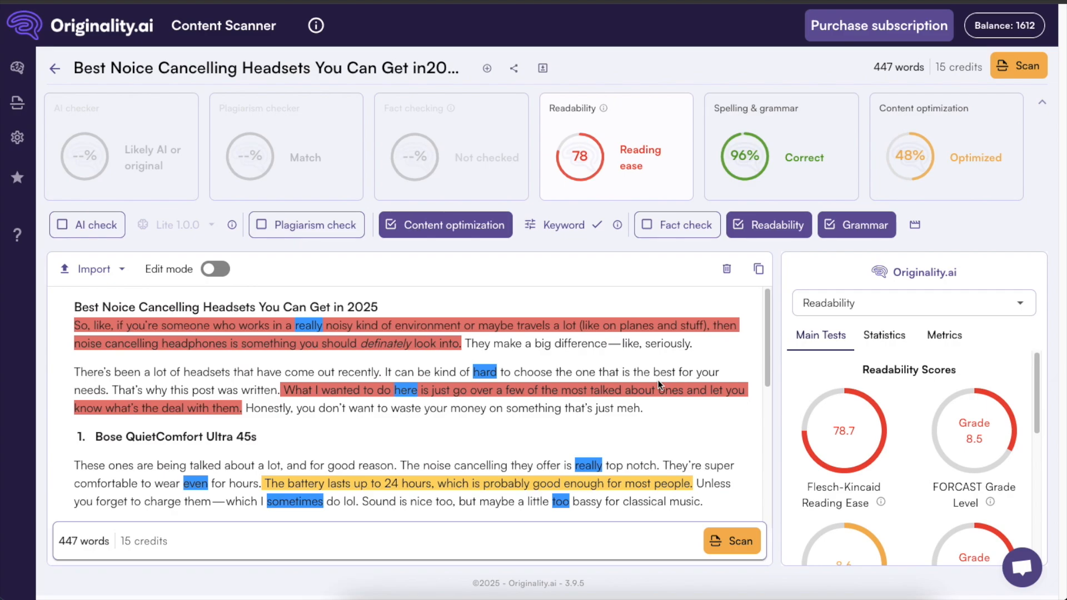
mouse_move(666, 371)
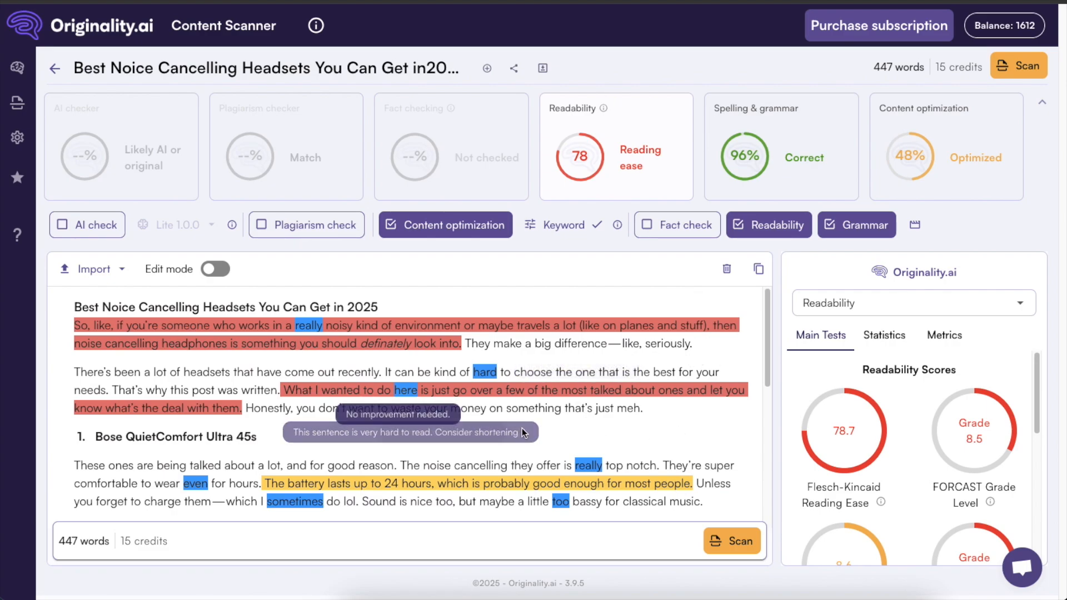
mouse_move(644, 377)
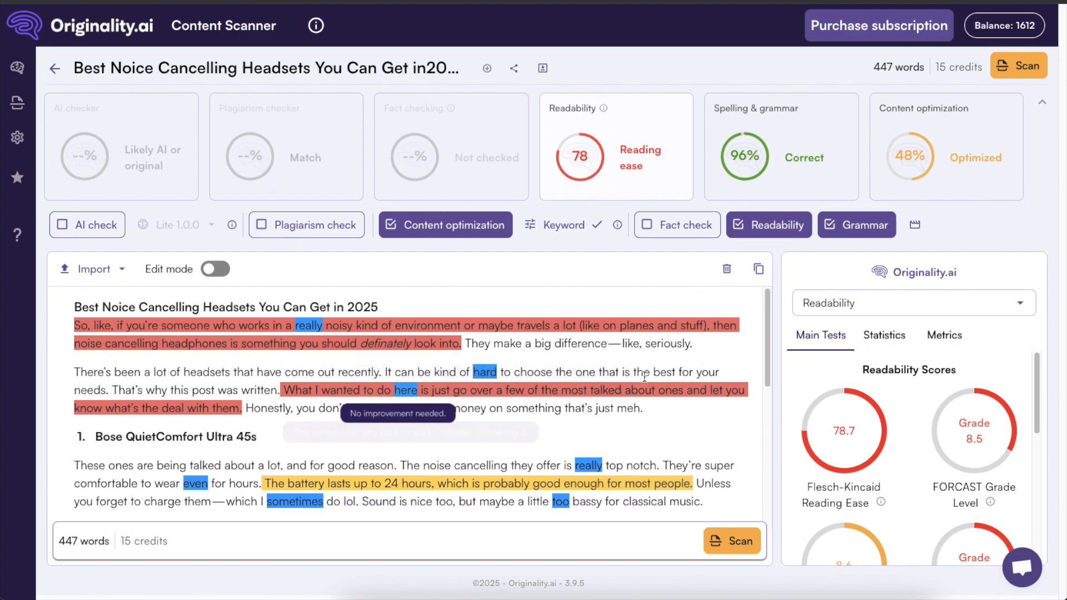
mouse_move(571, 357)
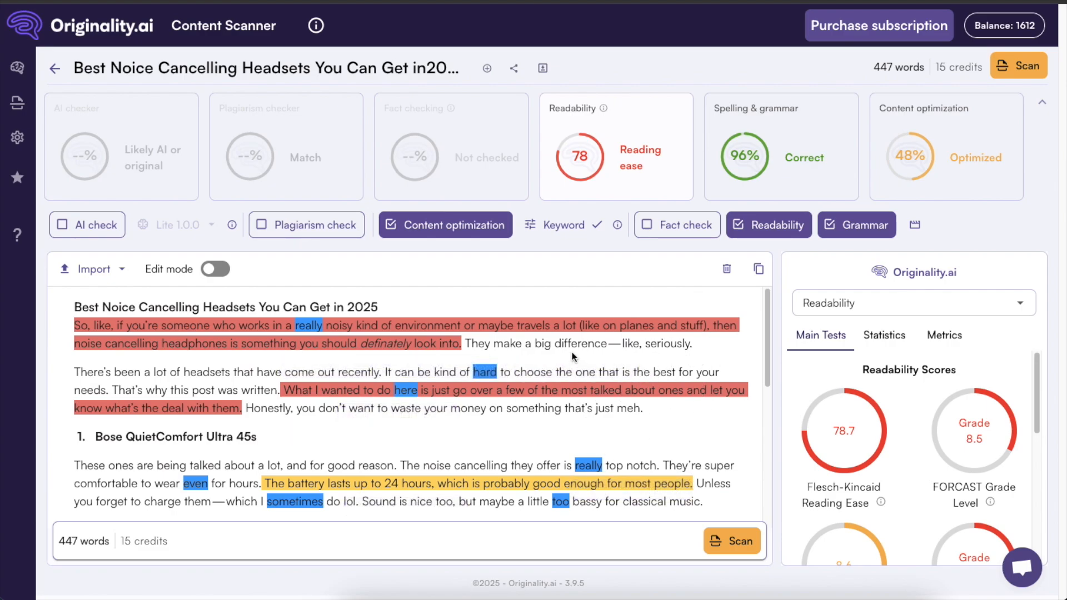
mouse_move(558, 349)
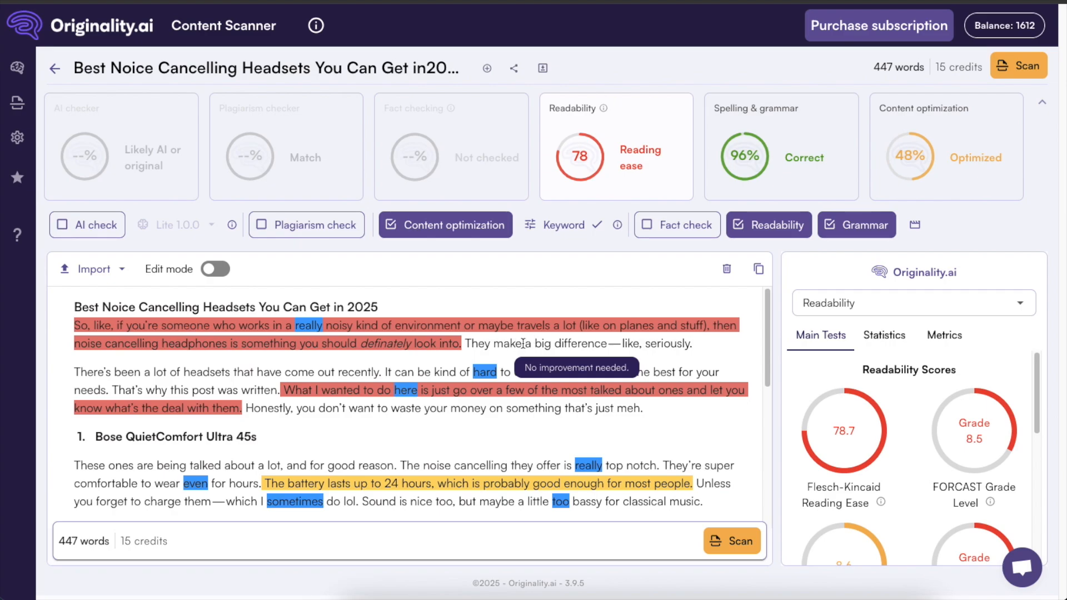
mouse_move(333, 327)
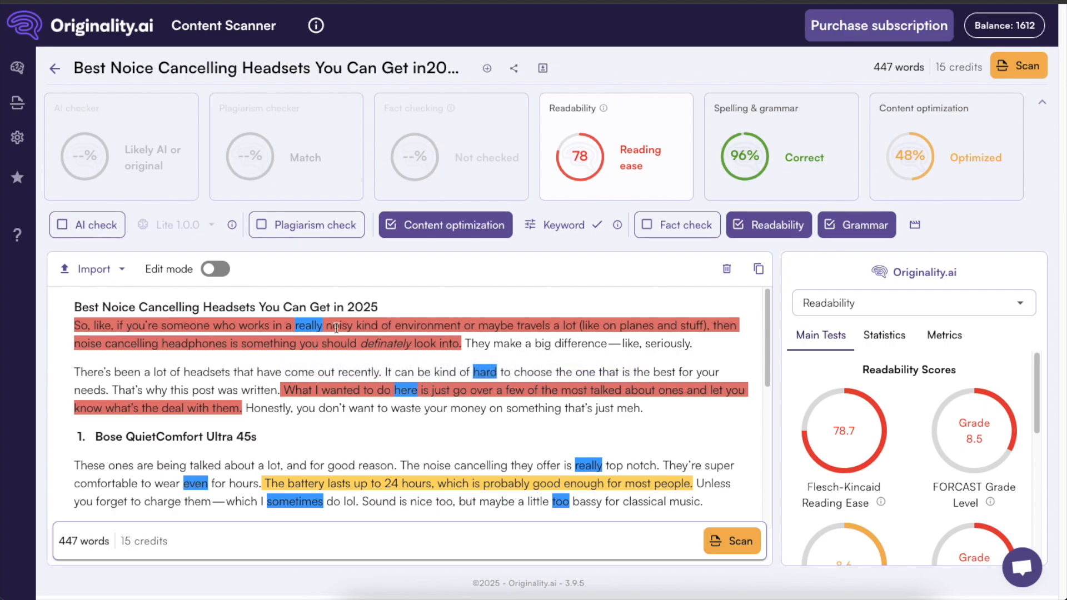
mouse_move(572, 356)
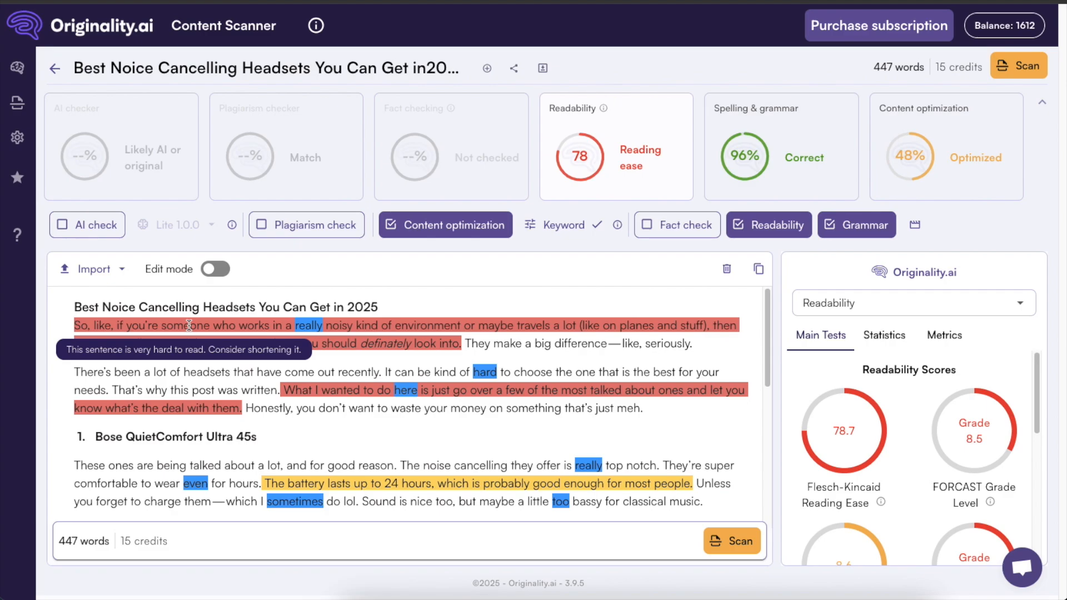
mouse_move(203, 326)
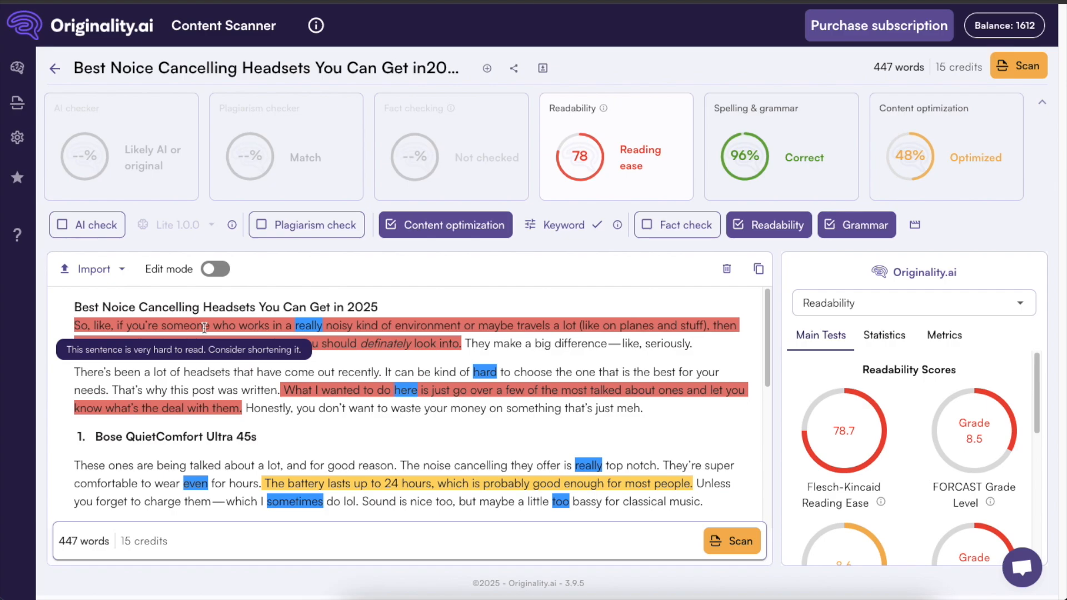
mouse_move(307, 343)
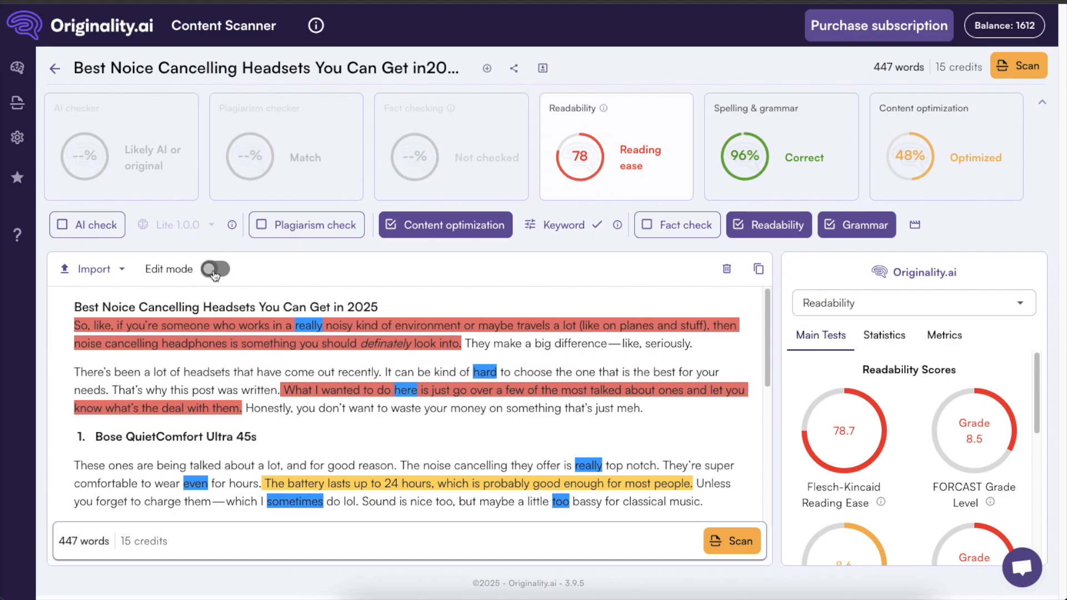
click(214, 269)
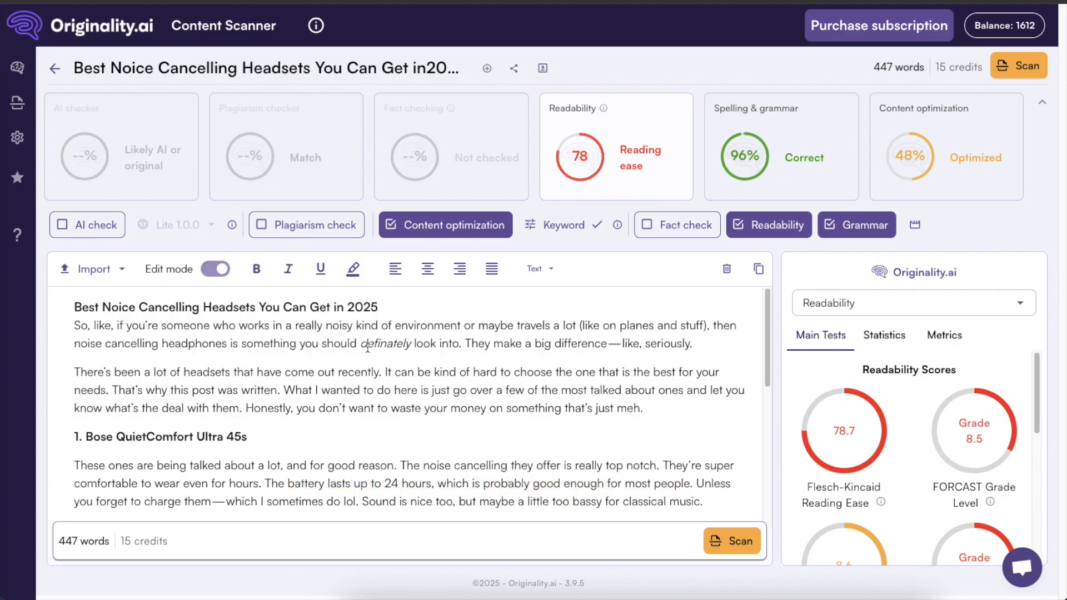
mouse_move(383, 325)
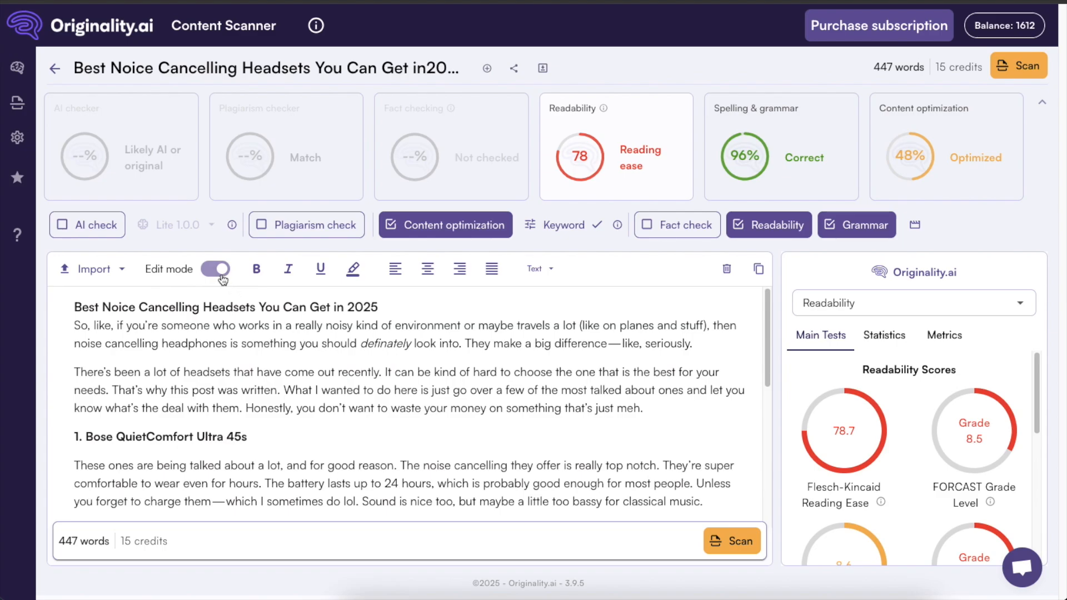
mouse_move(192, 286)
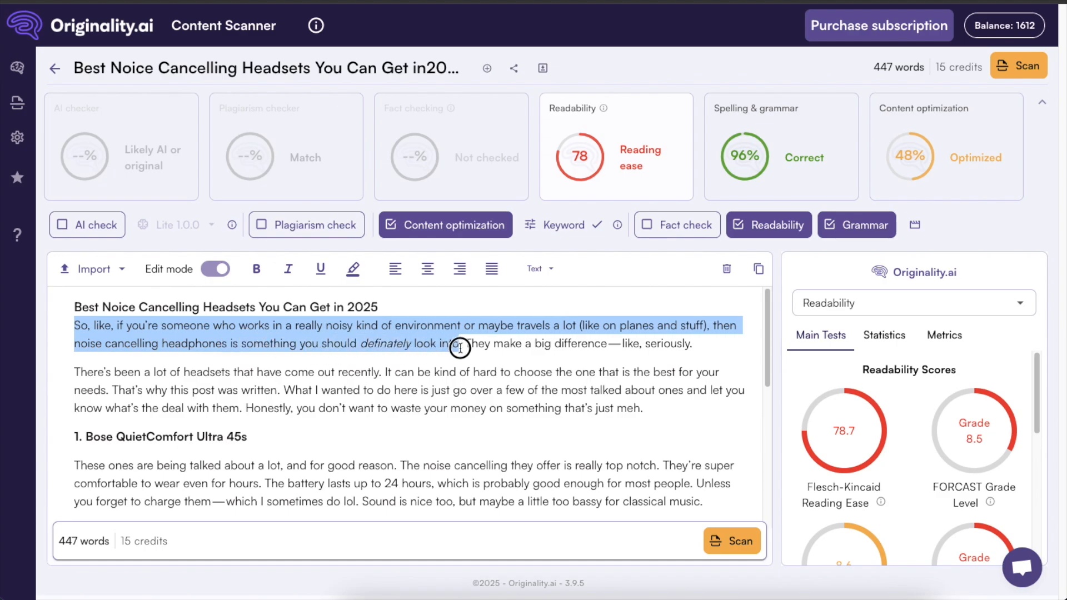
click(214, 268)
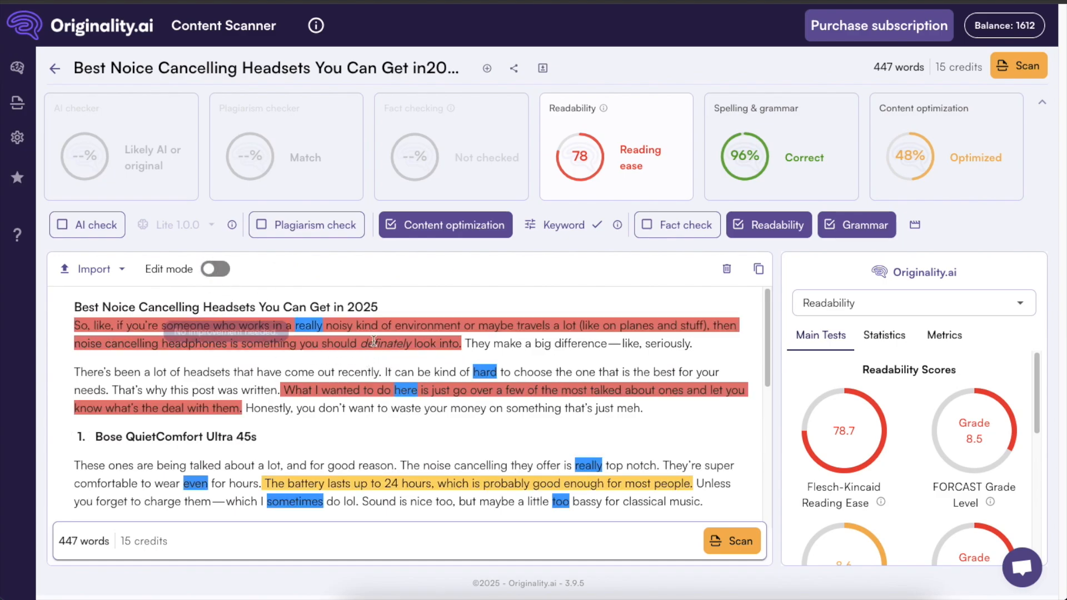
mouse_move(401, 315)
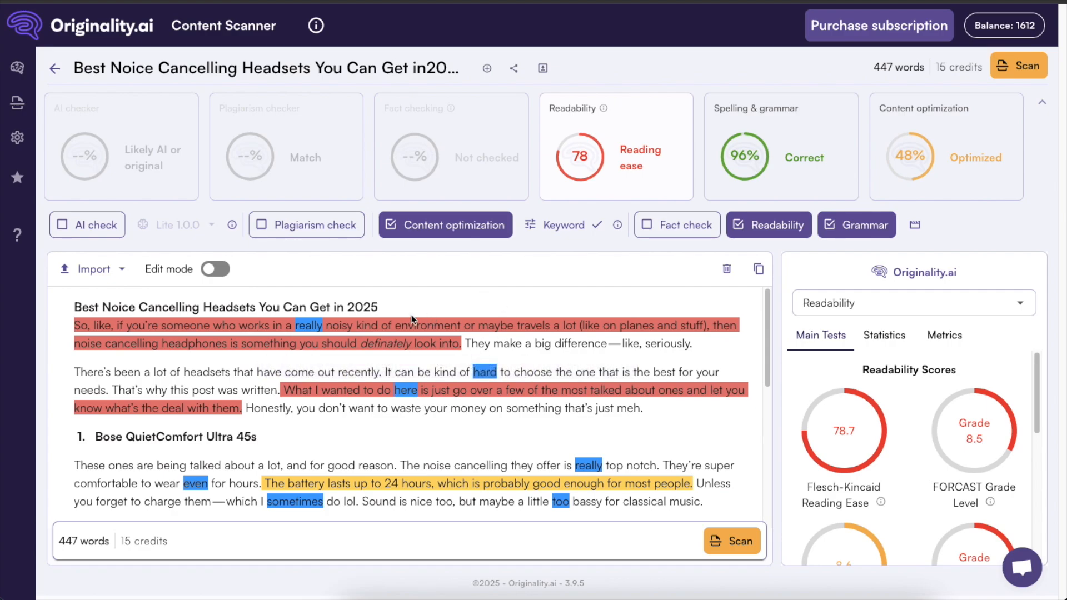
mouse_move(309, 326)
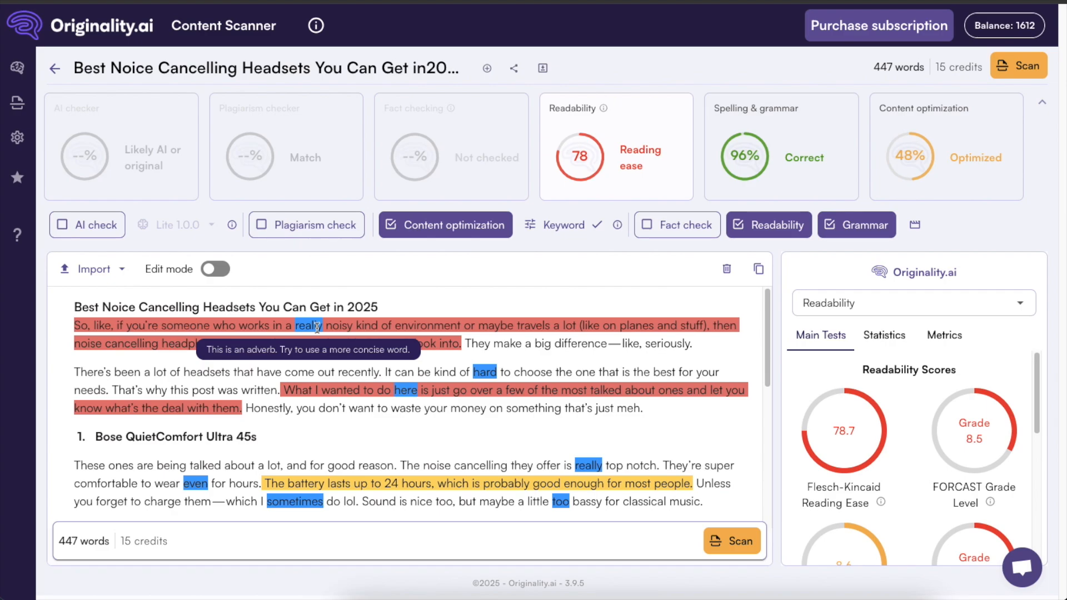
mouse_move(307, 326)
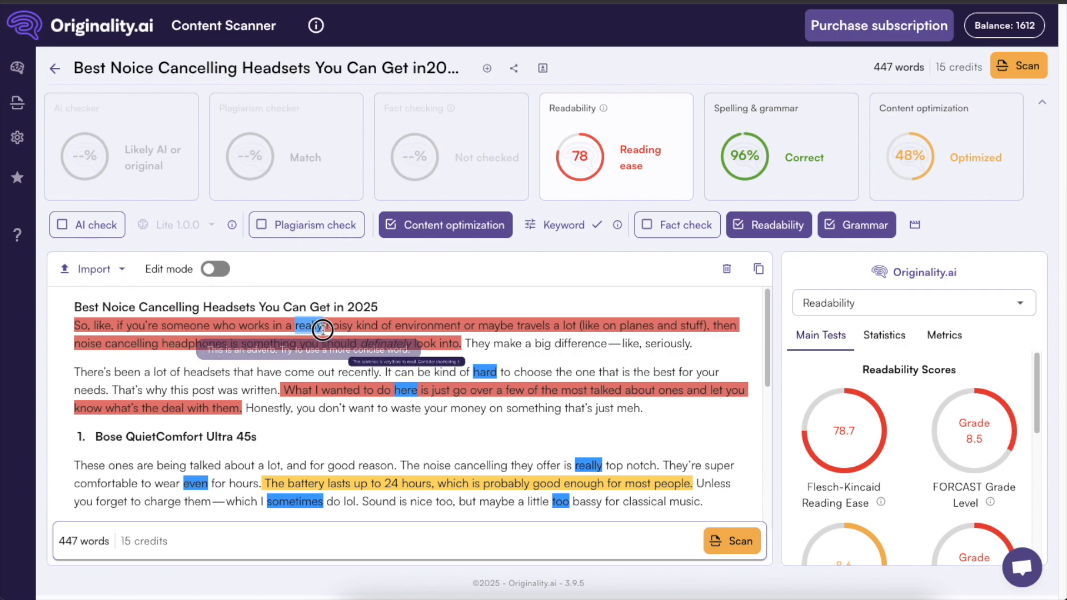
scroll(down, 3)
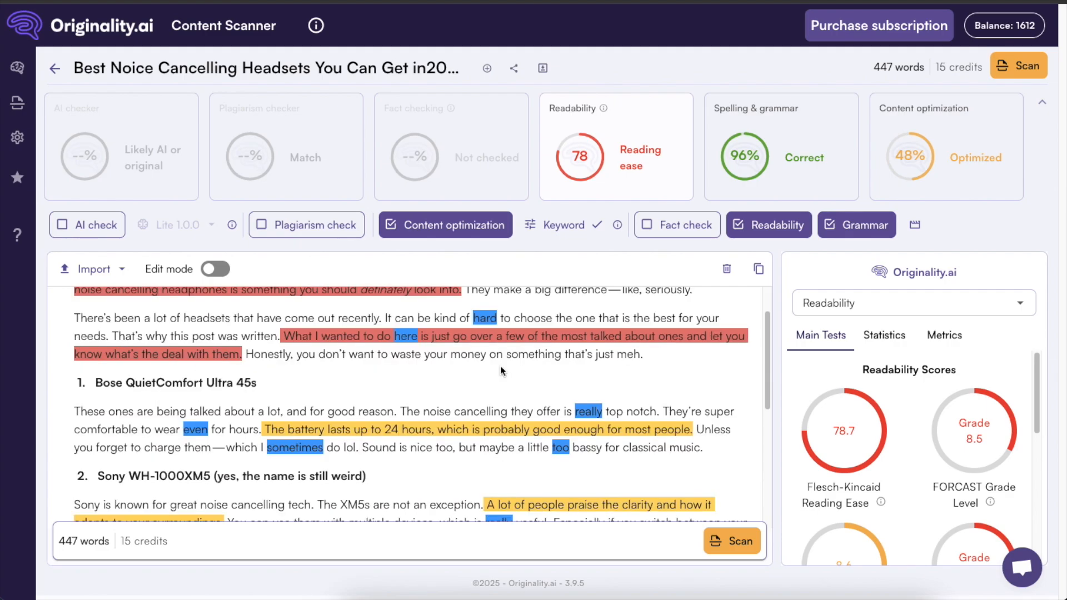
mouse_move(502, 432)
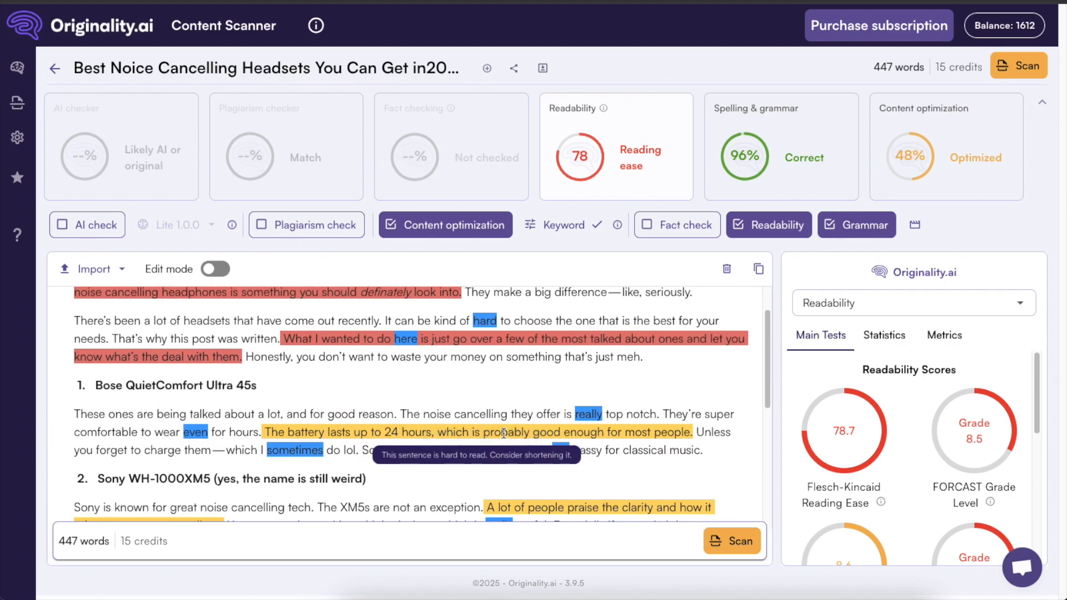
scroll(down, 3)
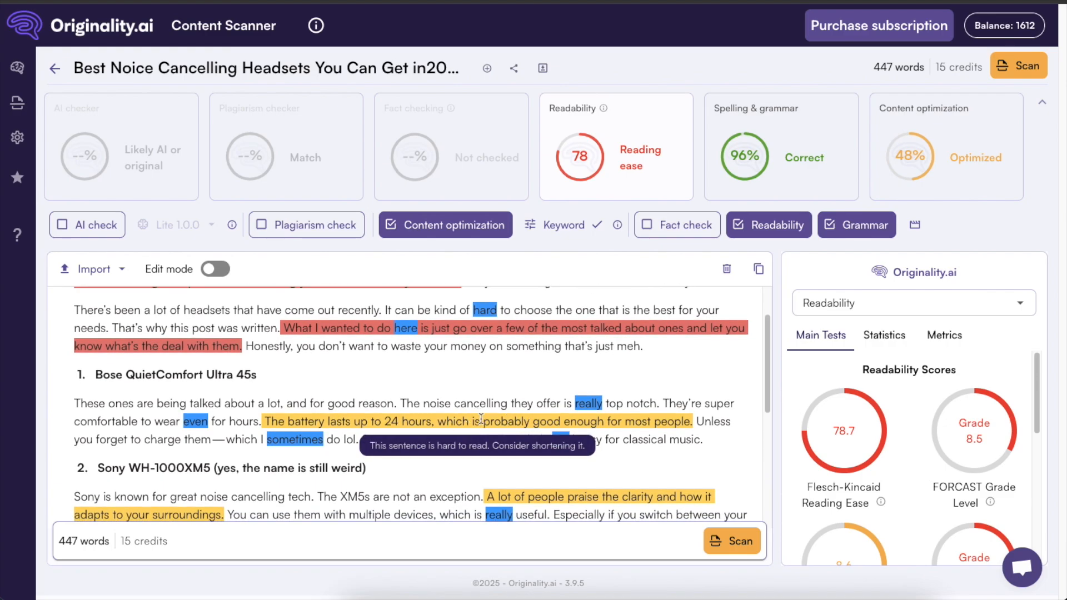
scroll(up, 3)
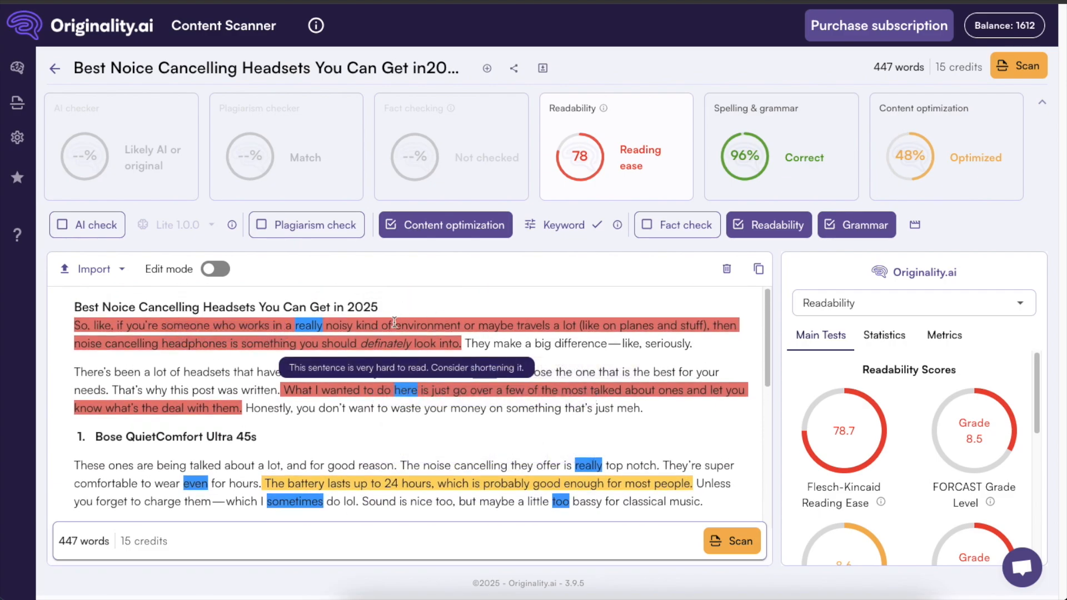
scroll(down, 3)
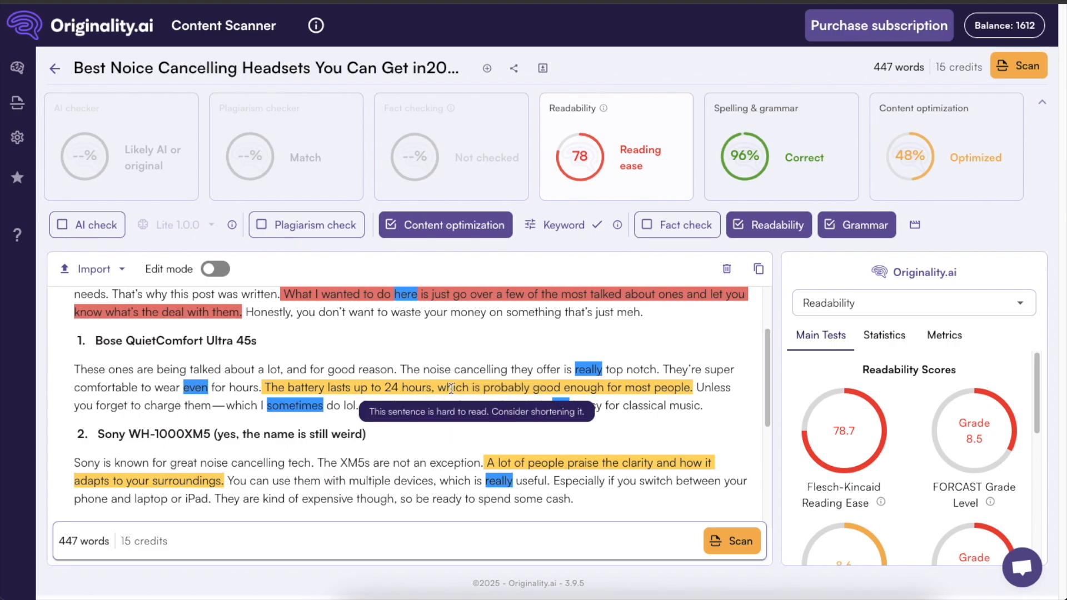
scroll(up, 3)
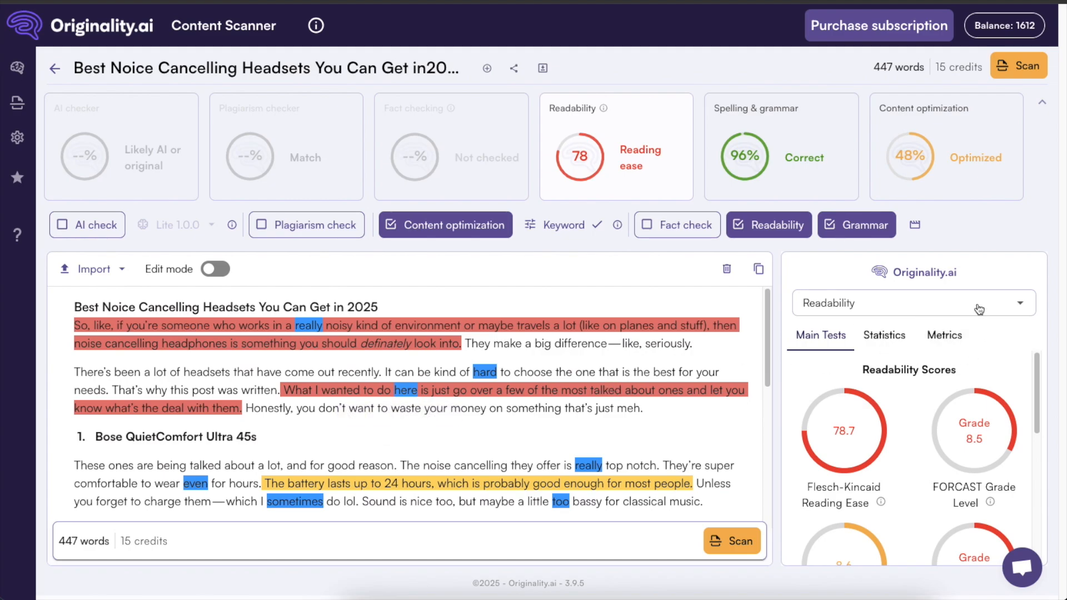
mouse_move(989, 365)
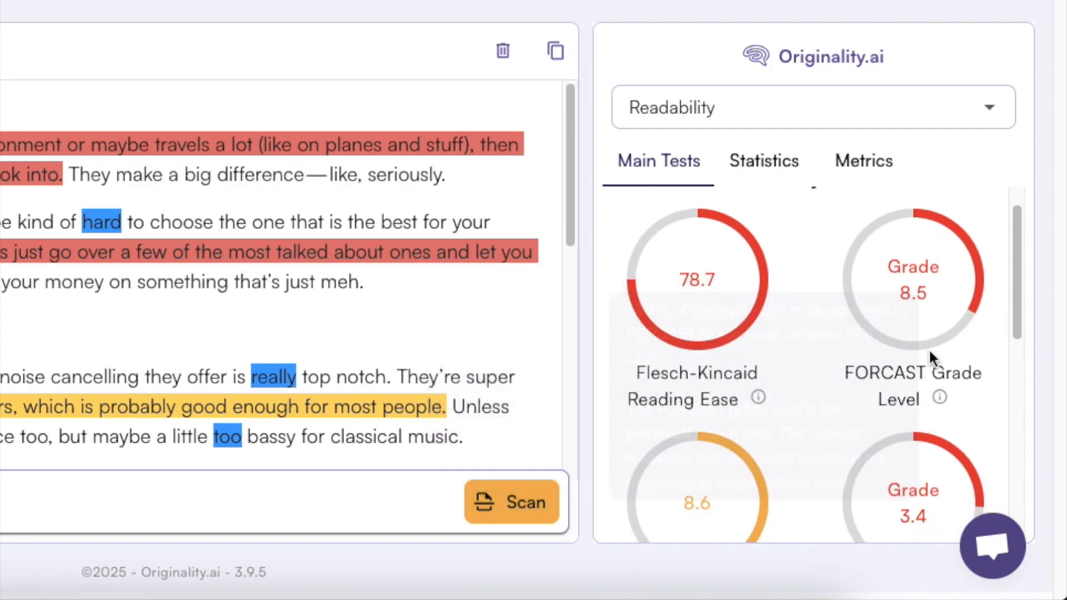
scroll(down, 3)
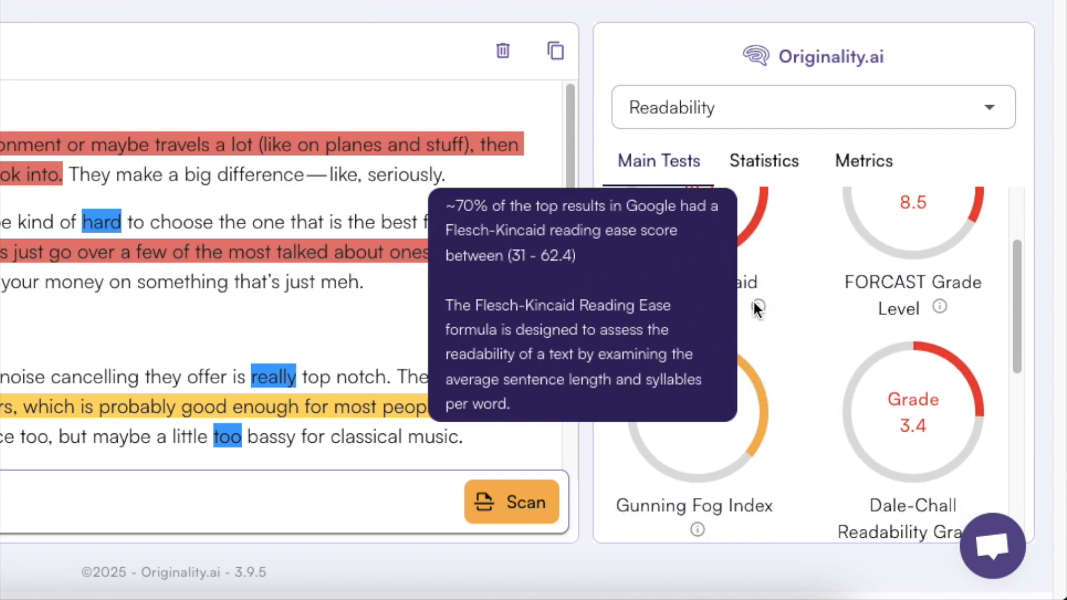
mouse_move(766, 365)
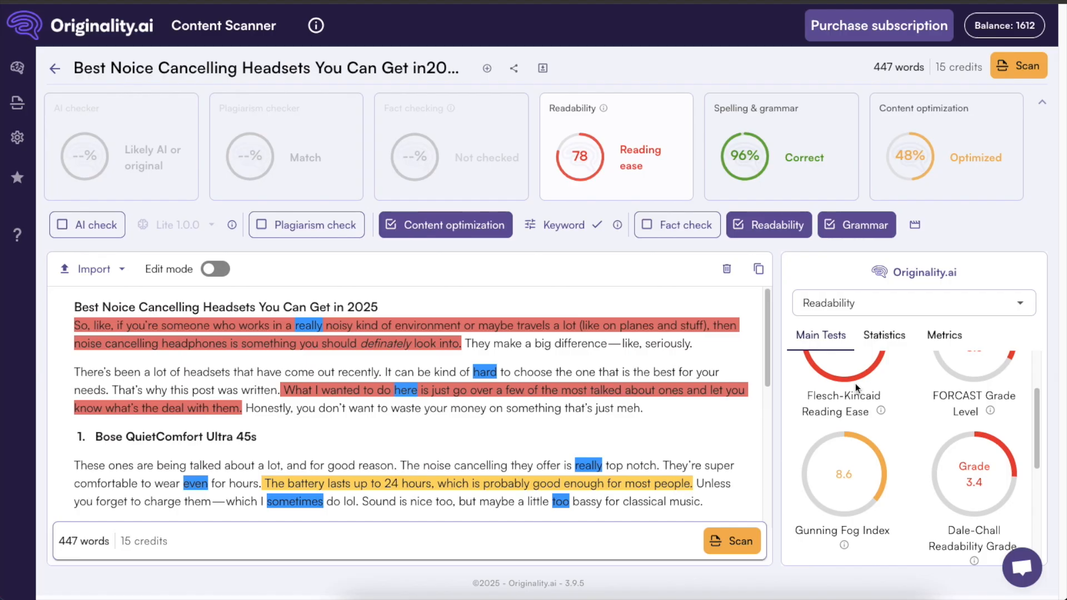
scroll(down, 3)
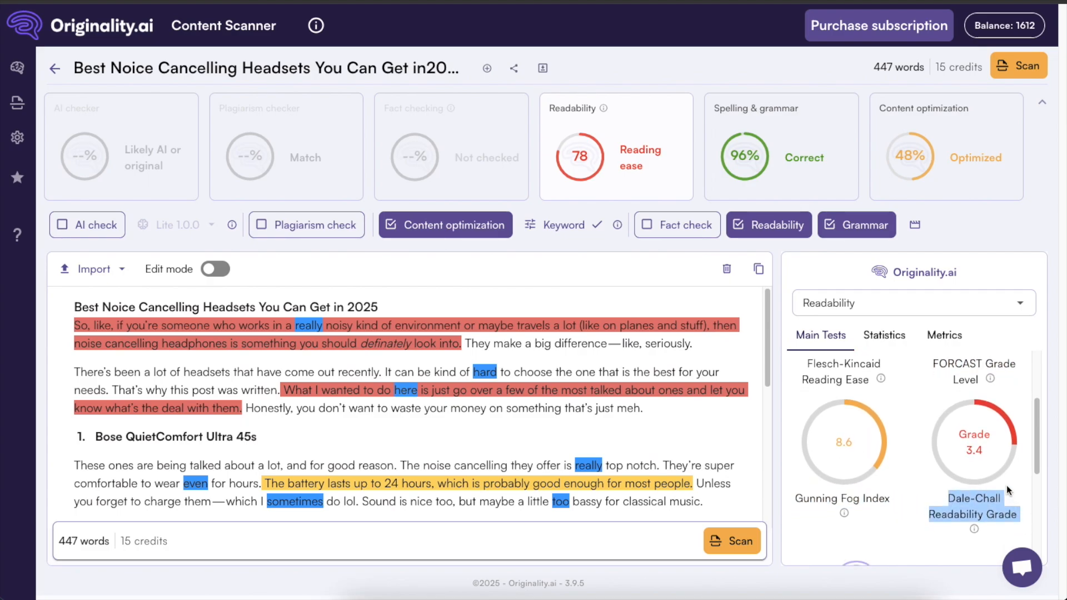
scroll(down, 3)
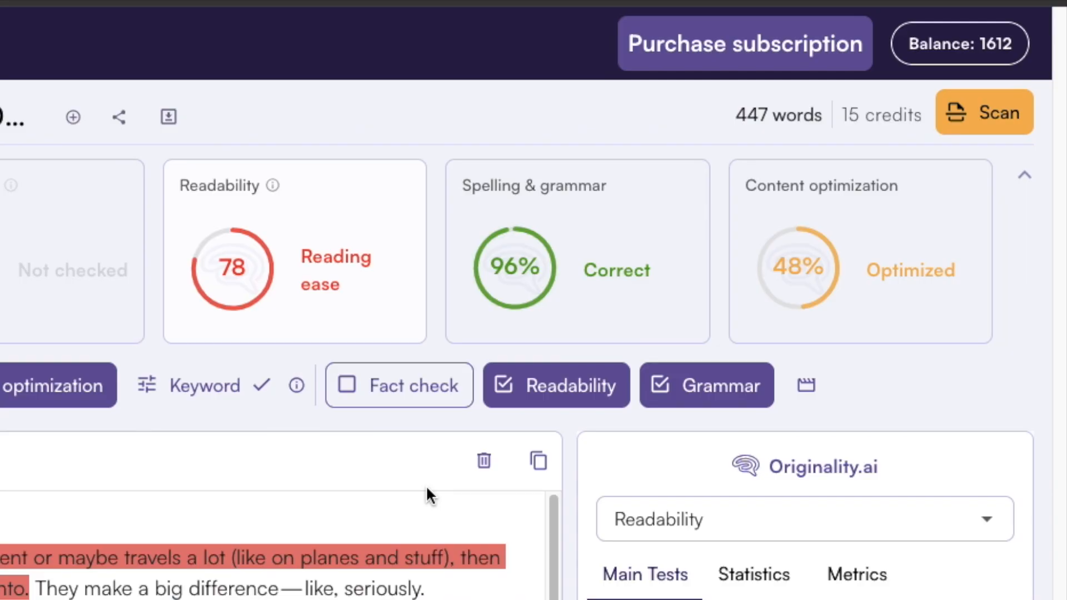
mouse_move(484, 256)
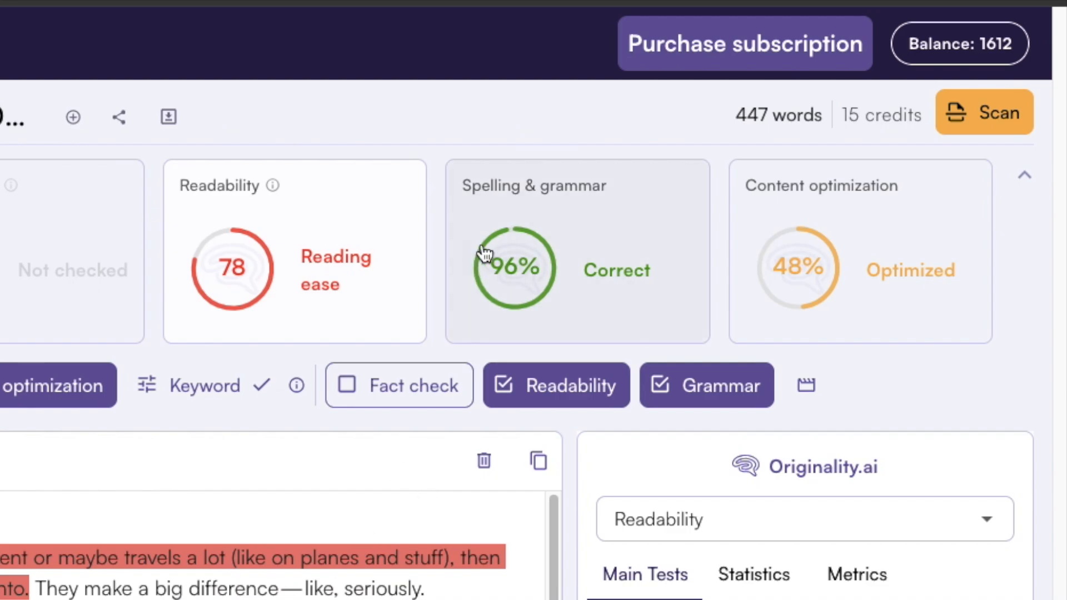
mouse_move(589, 250)
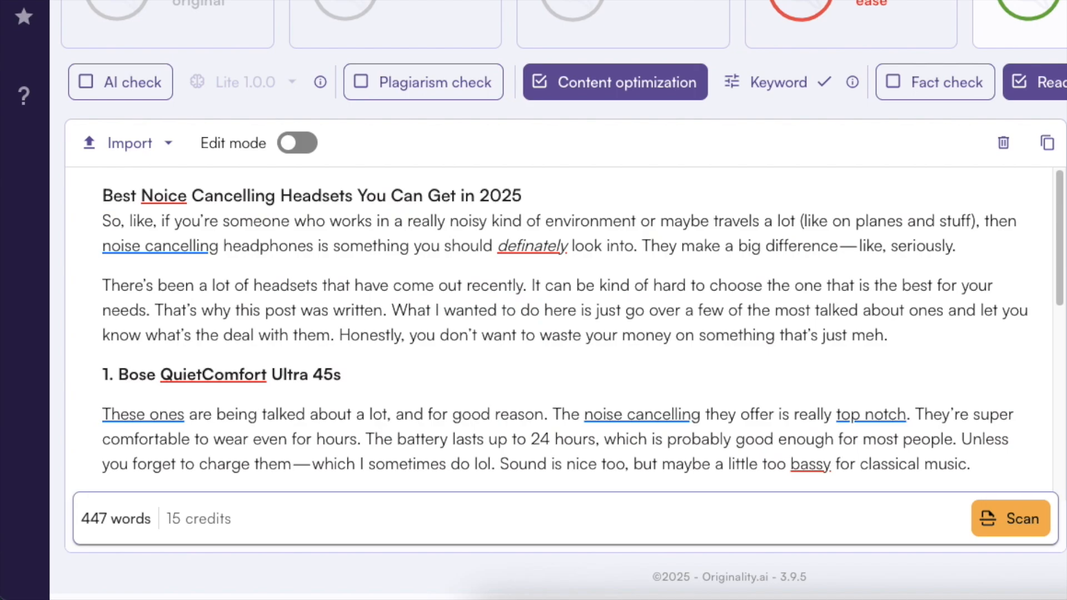
mouse_move(875, 303)
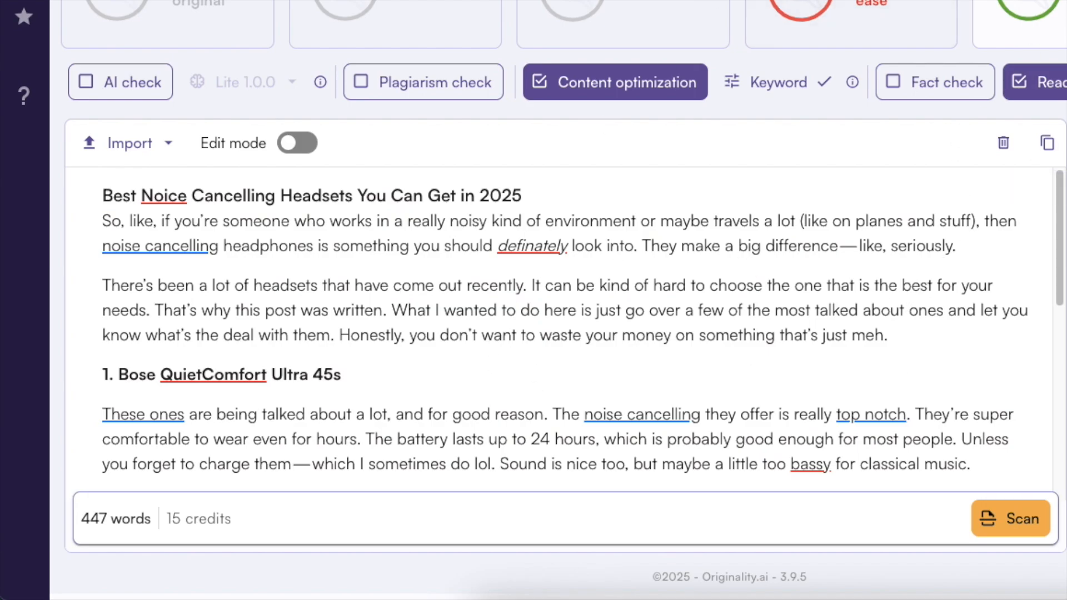
mouse_move(742, 340)
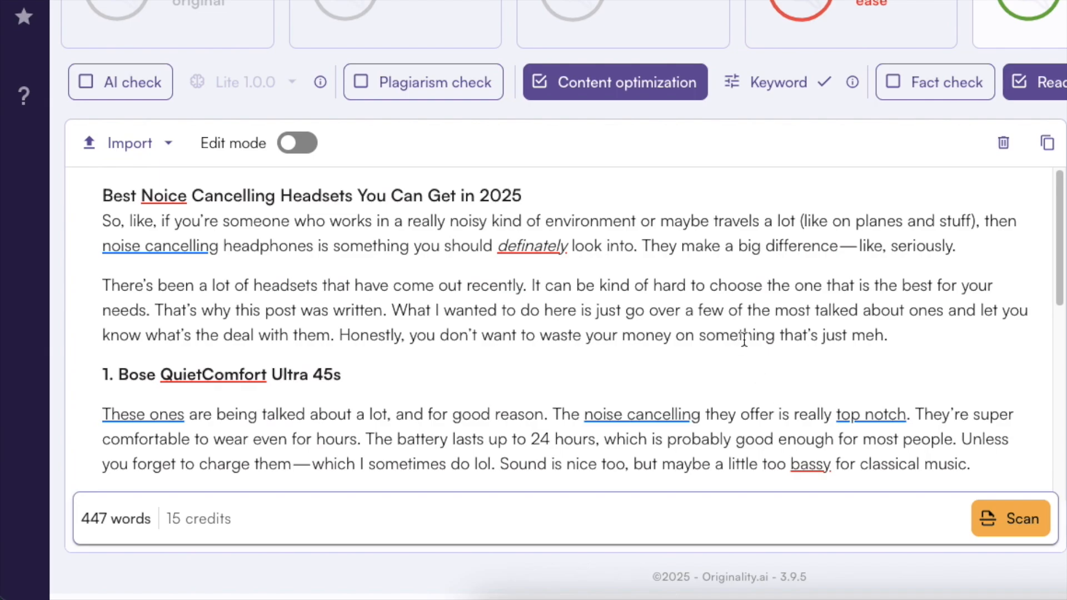
mouse_move(778, 302)
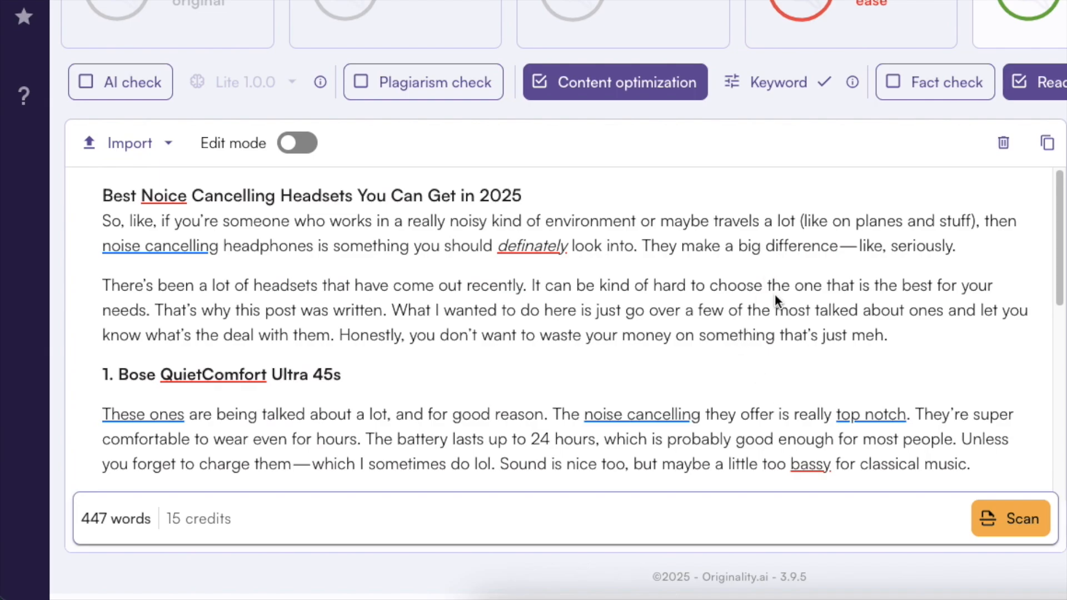
mouse_move(166, 215)
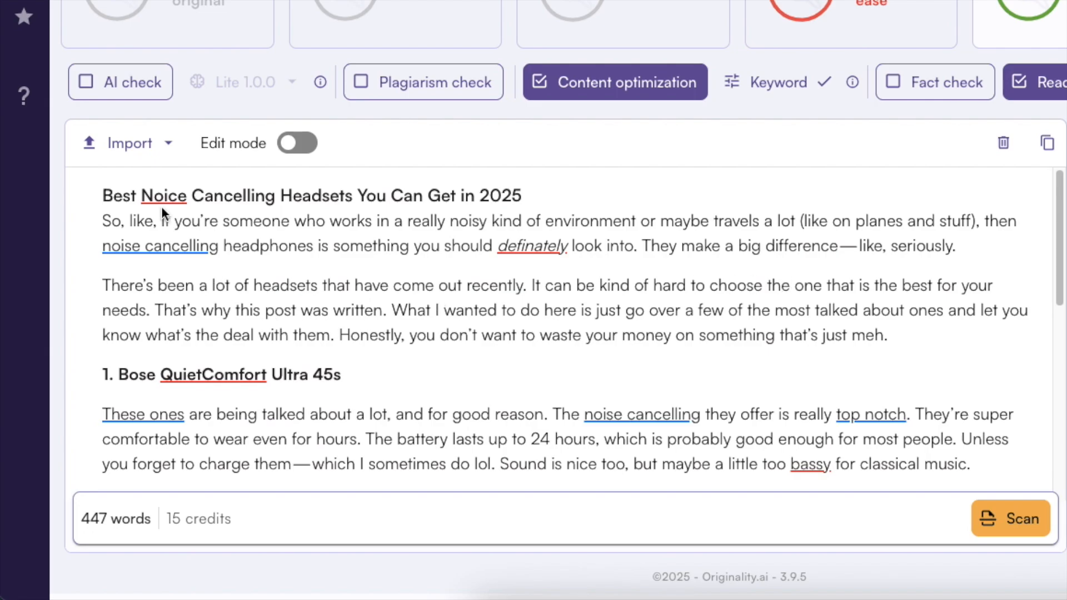
click(163, 196)
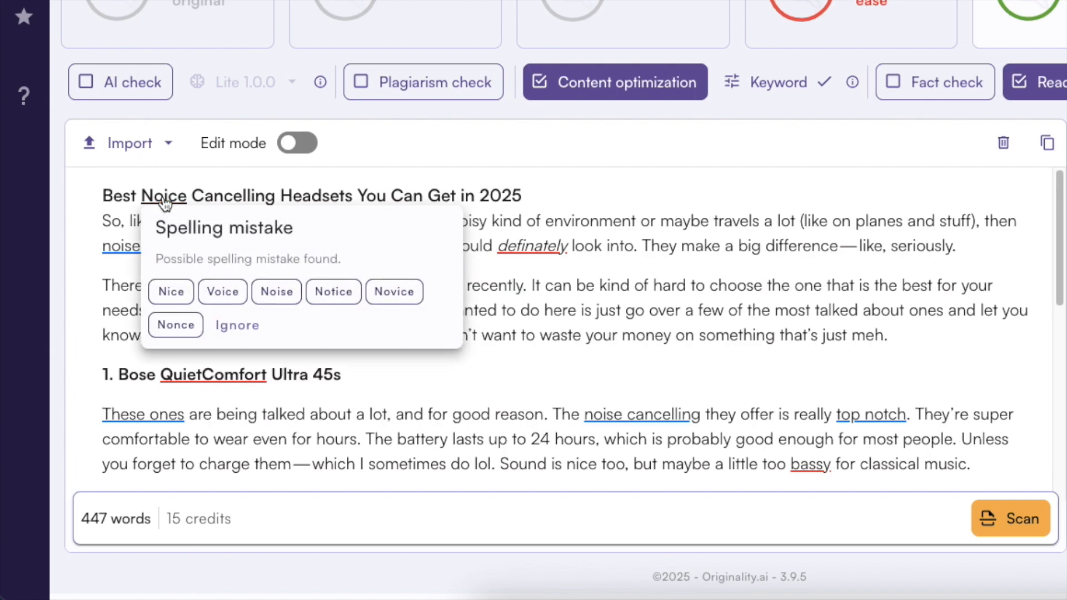
mouse_move(172, 292)
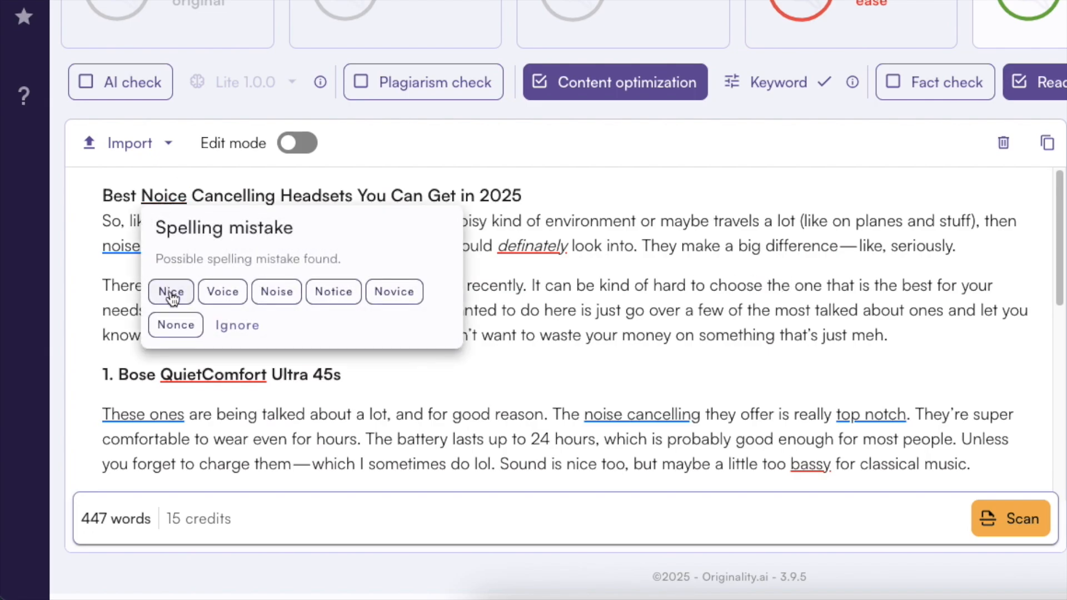
mouse_move(222, 310)
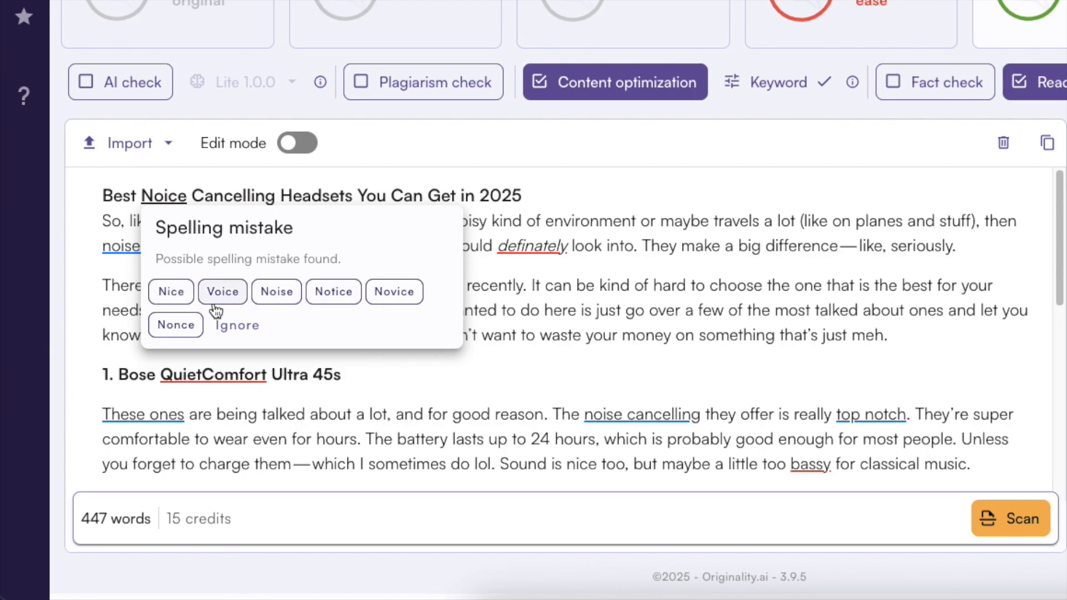
mouse_move(144, 219)
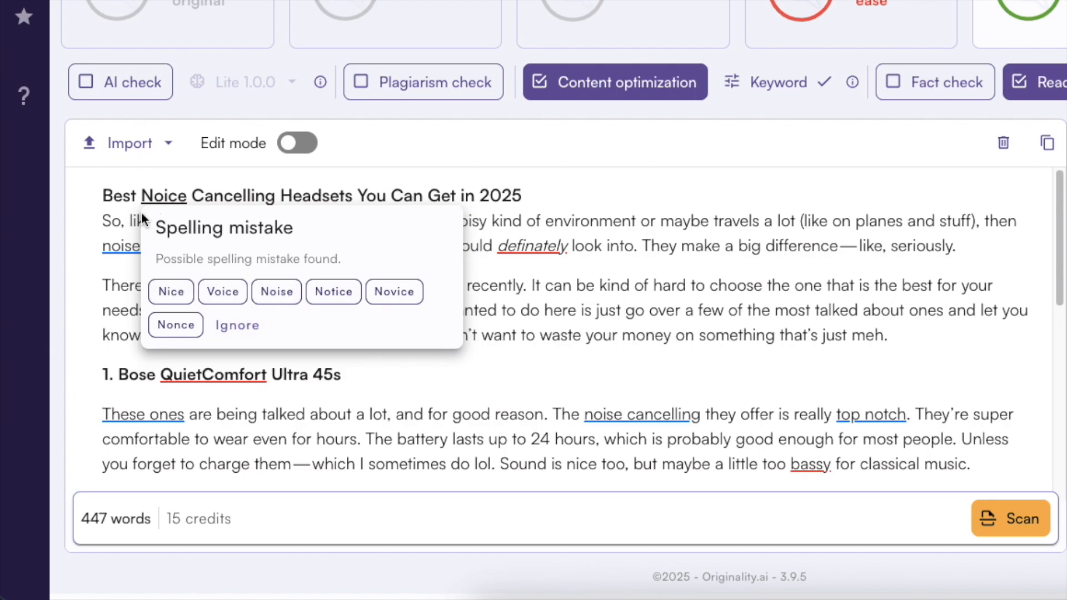
mouse_move(281, 196)
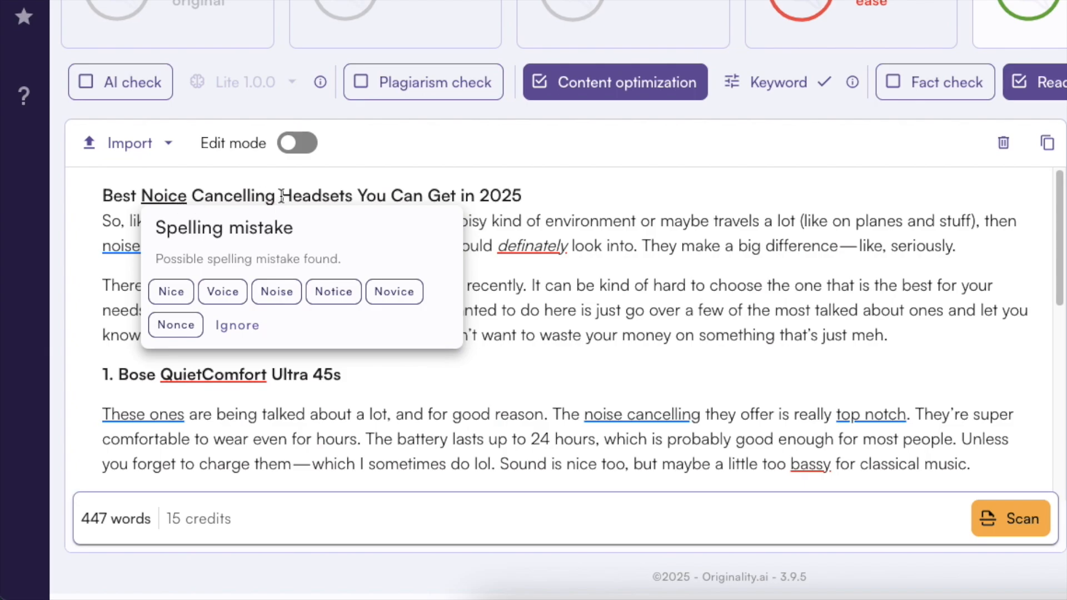
mouse_move(175, 202)
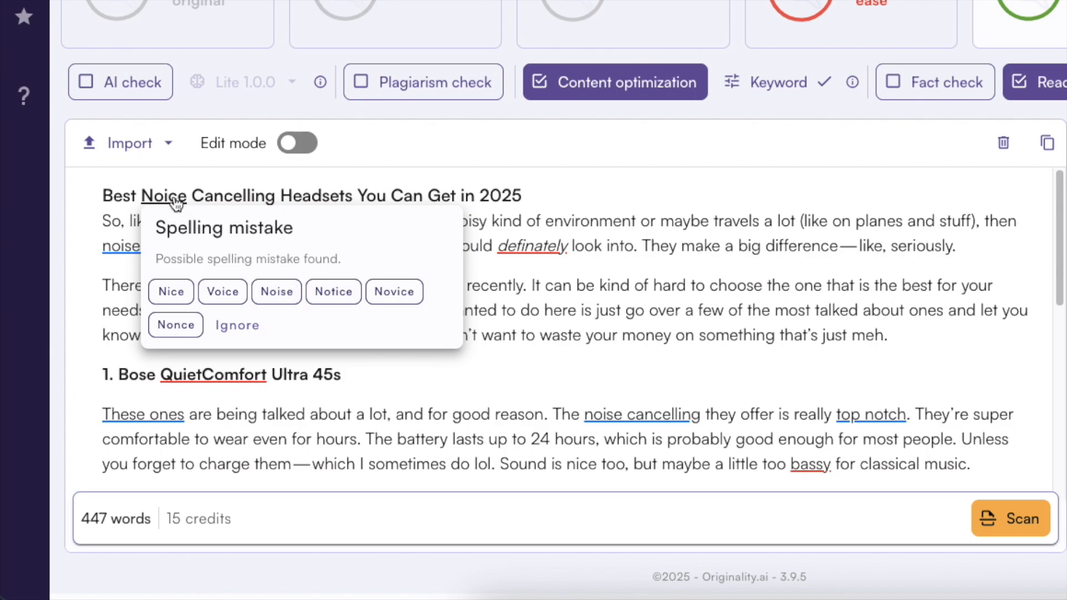
click(275, 291)
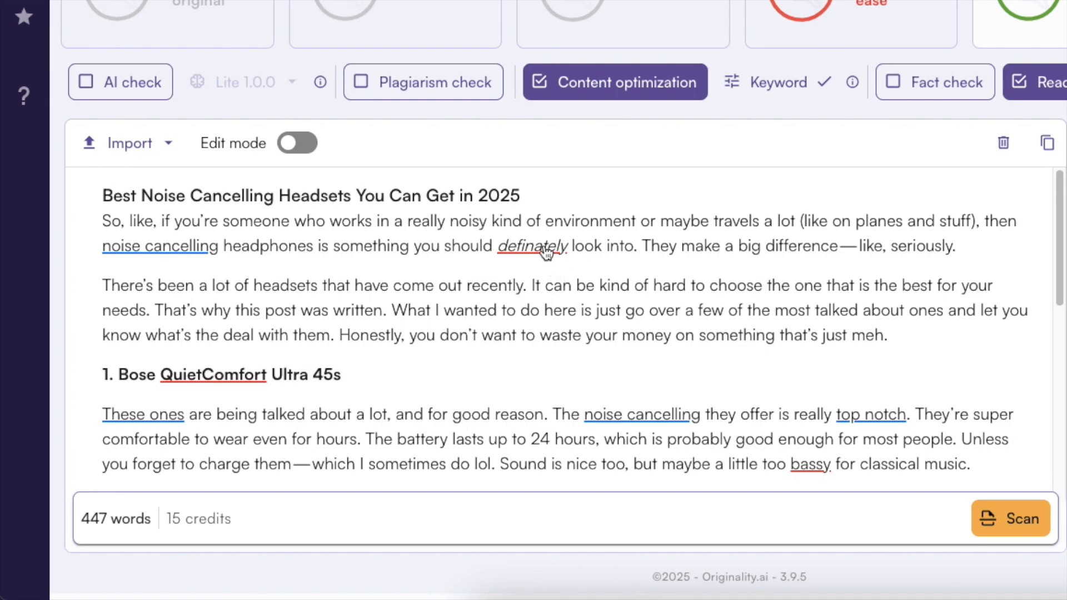
mouse_move(533, 246)
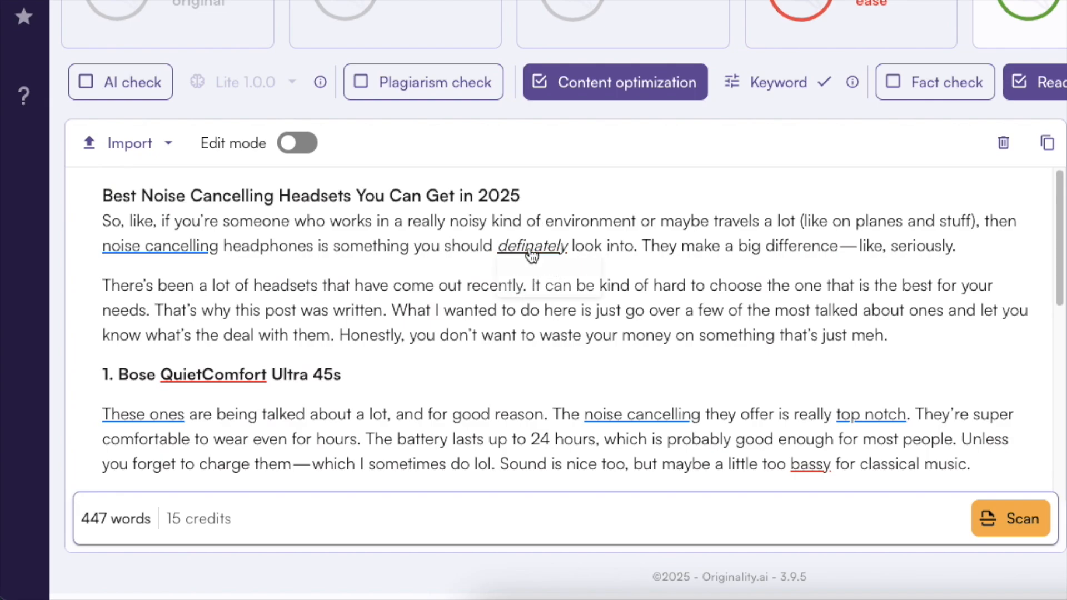
click(532, 245)
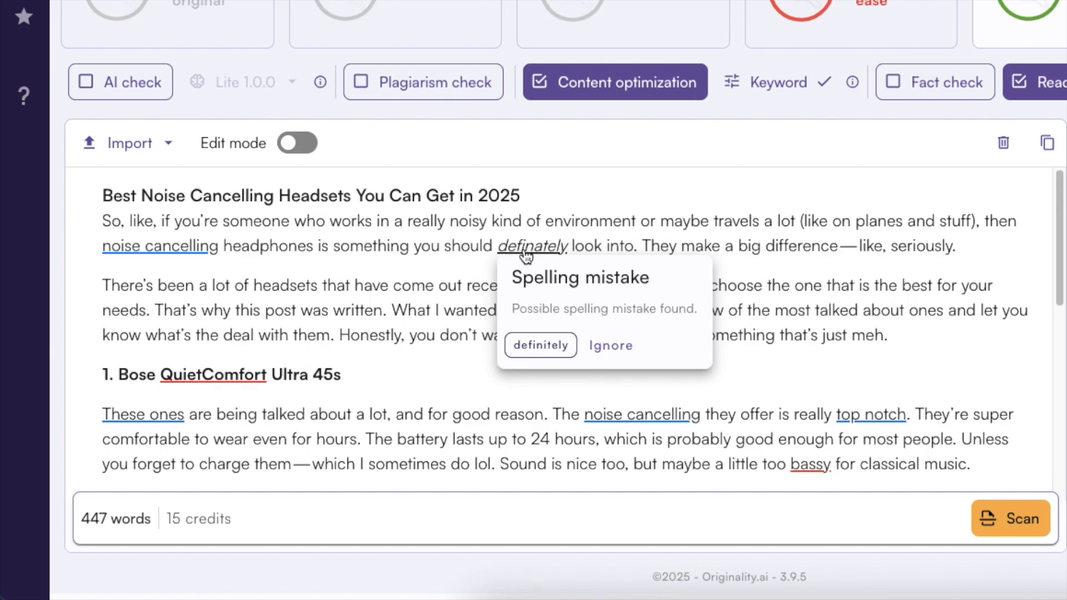
click(540, 345)
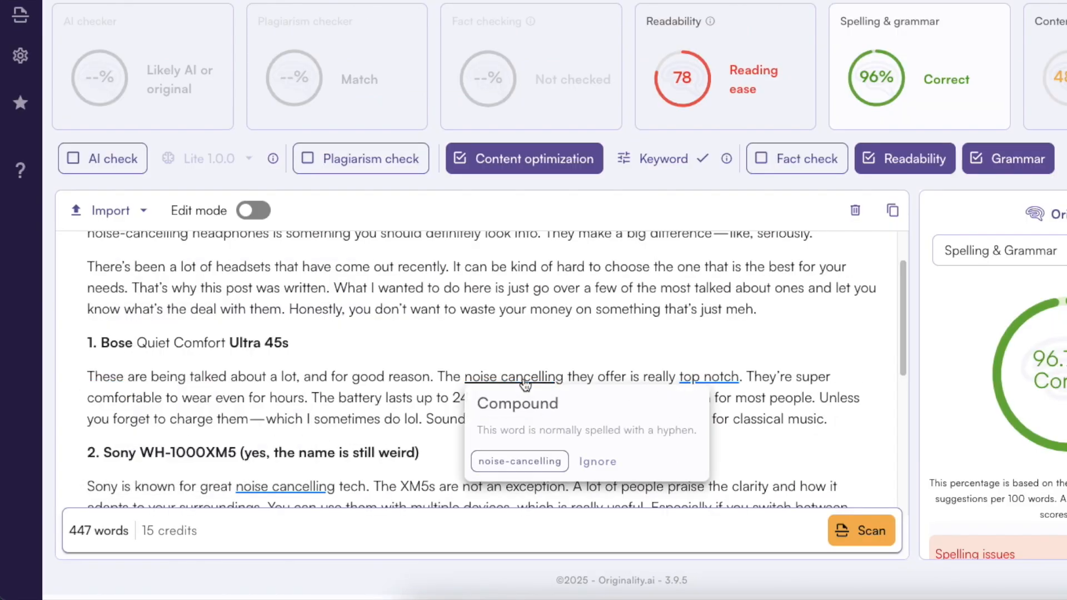
click(519, 460)
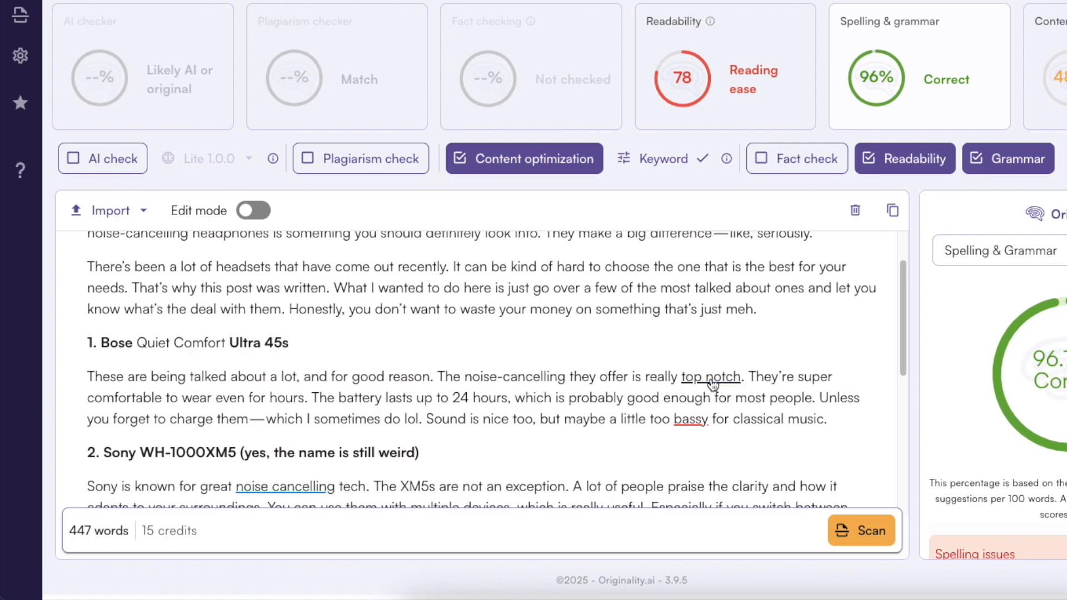
click(710, 376)
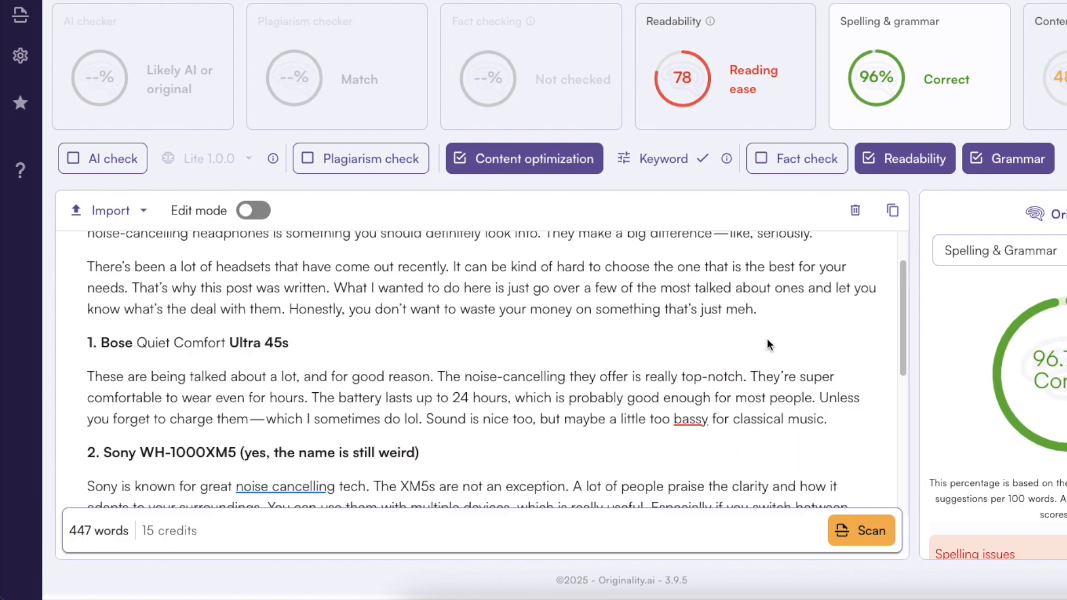
scroll(up, 3)
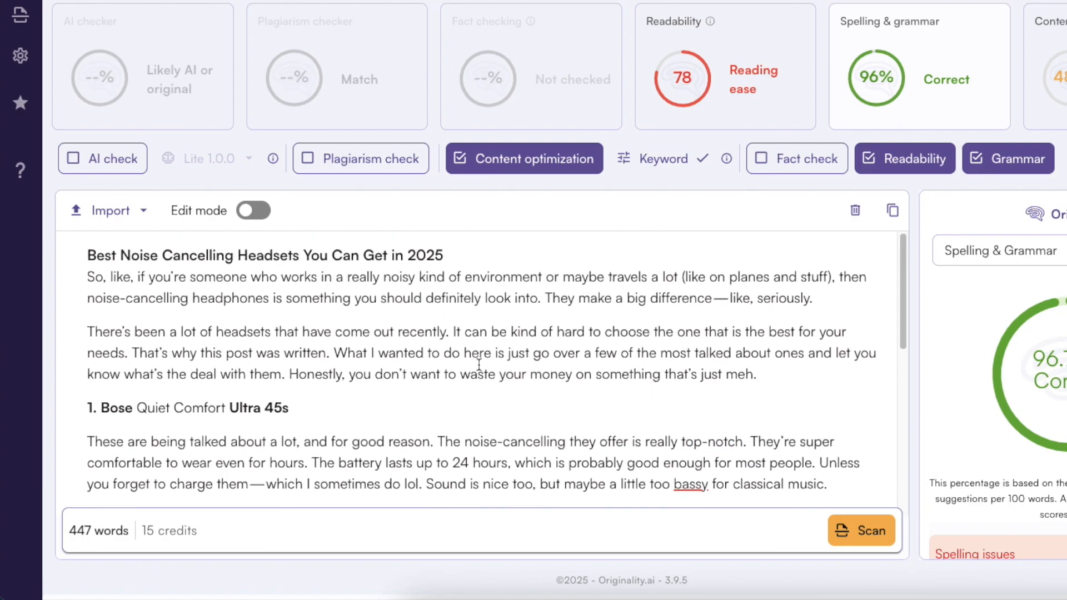
scroll(down, 3)
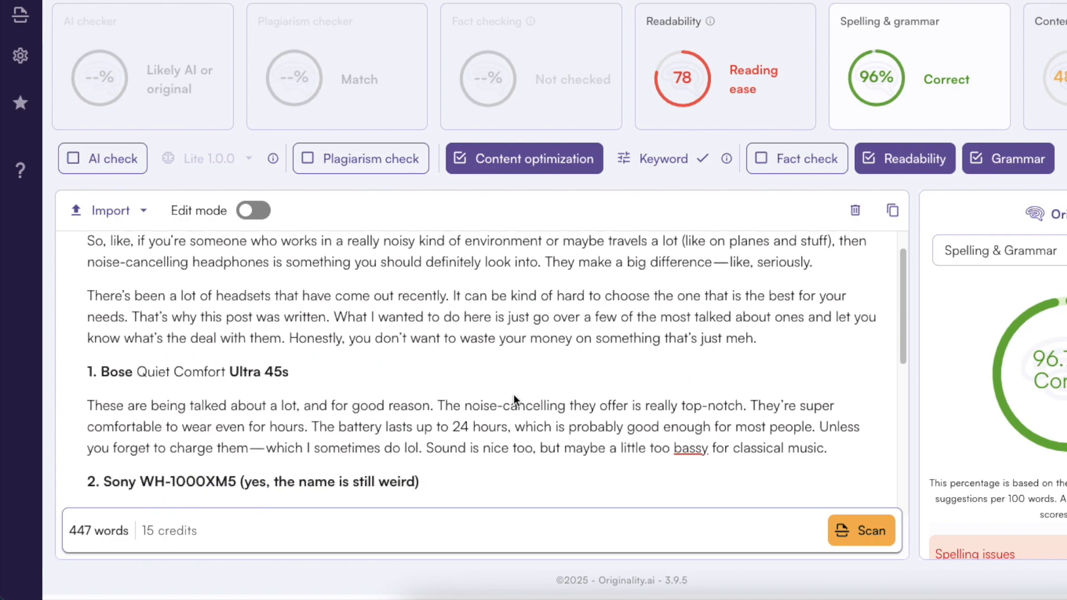
scroll(down, 3)
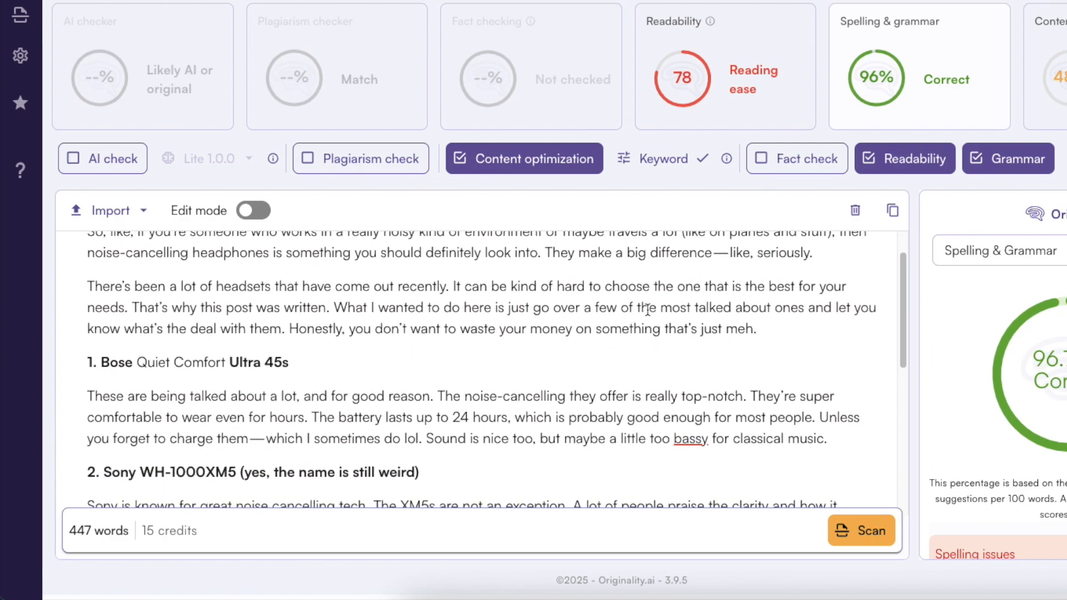
scroll(up, 3)
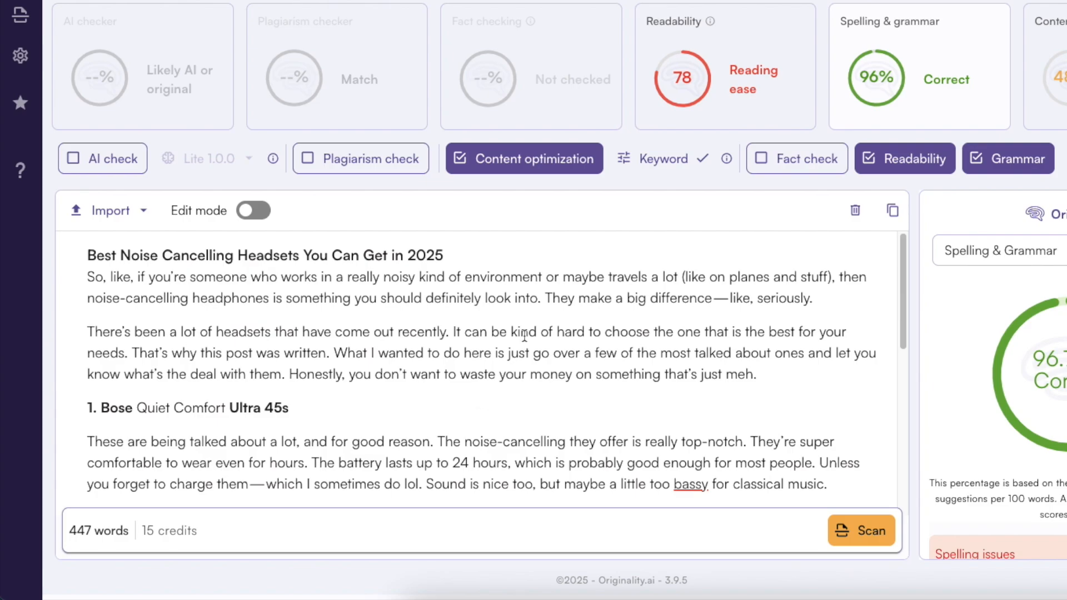
scroll(down, 3)
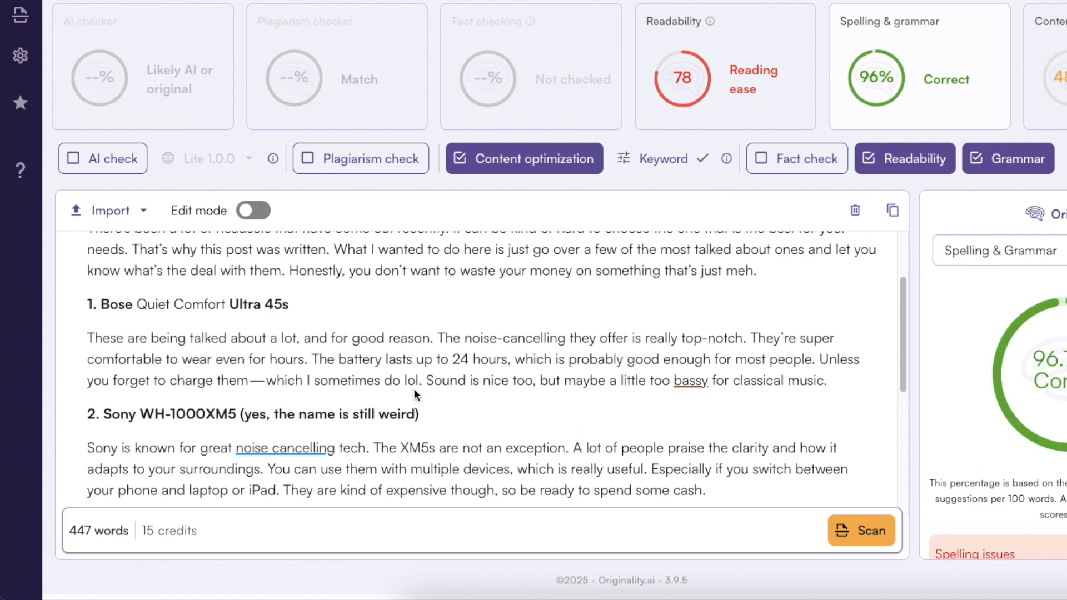
scroll(up, 3)
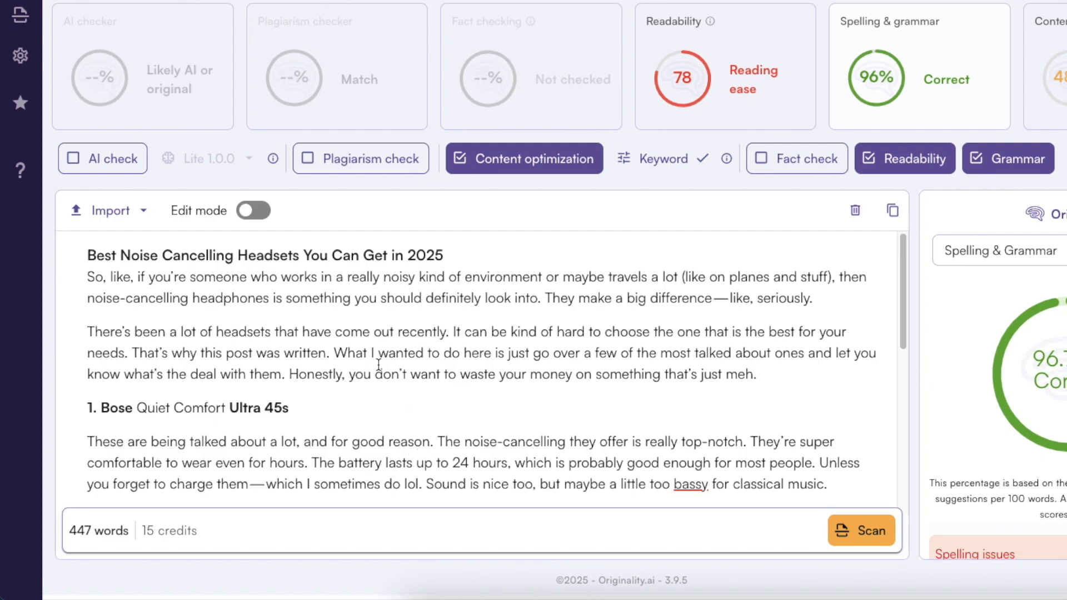
mouse_move(117, 422)
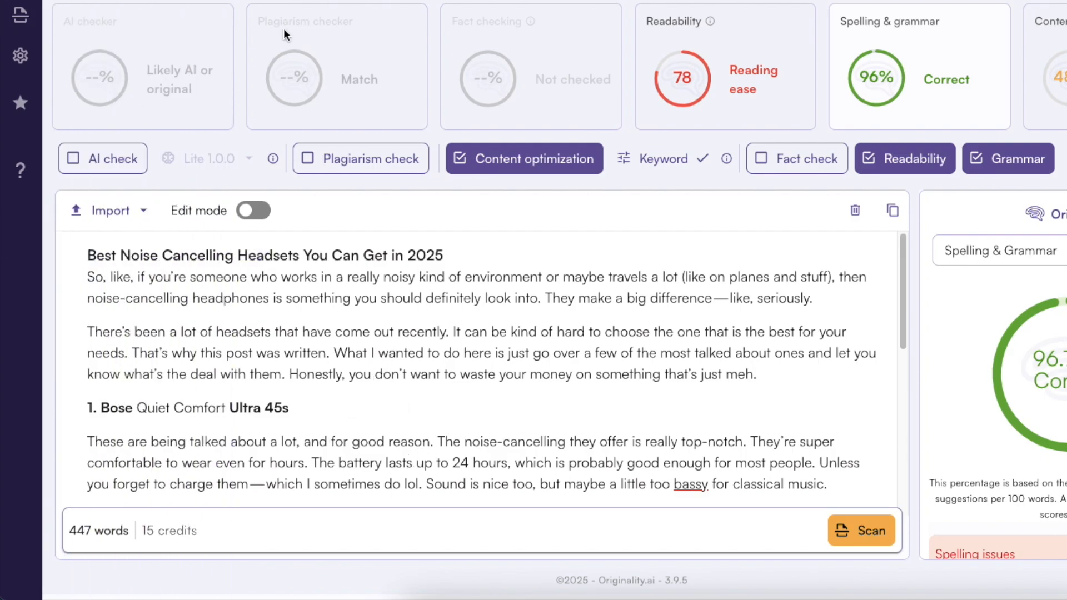
mouse_move(519, 344)
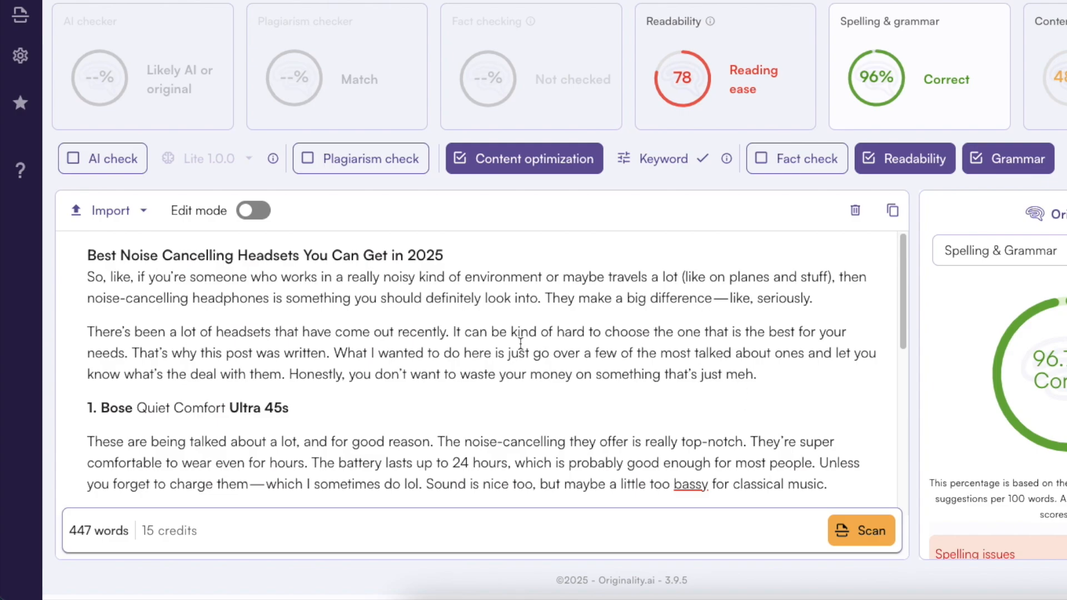
scroll(down, 3)
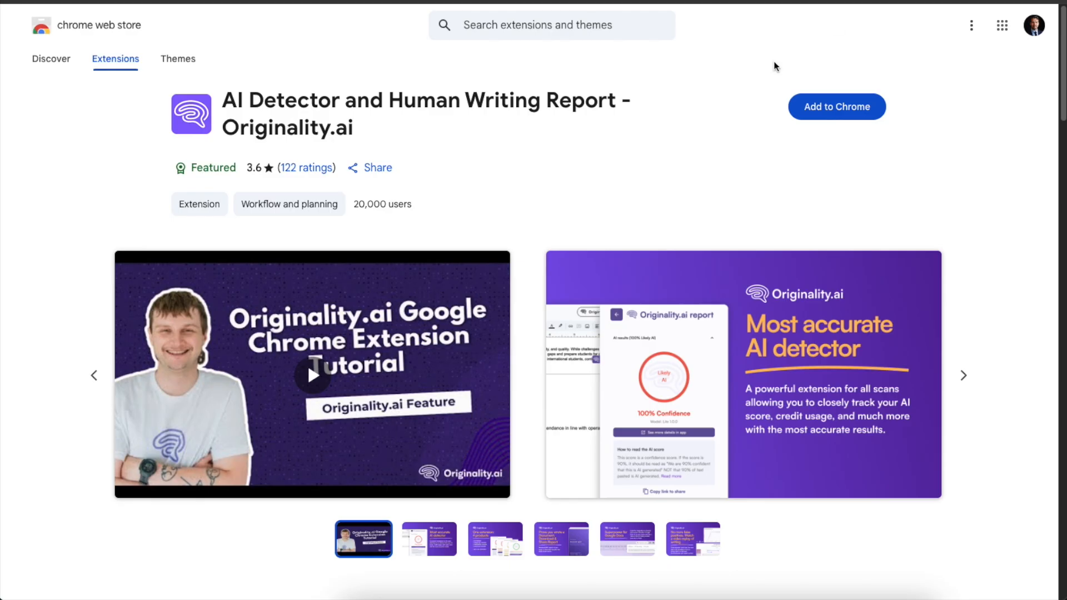
mouse_move(447, 217)
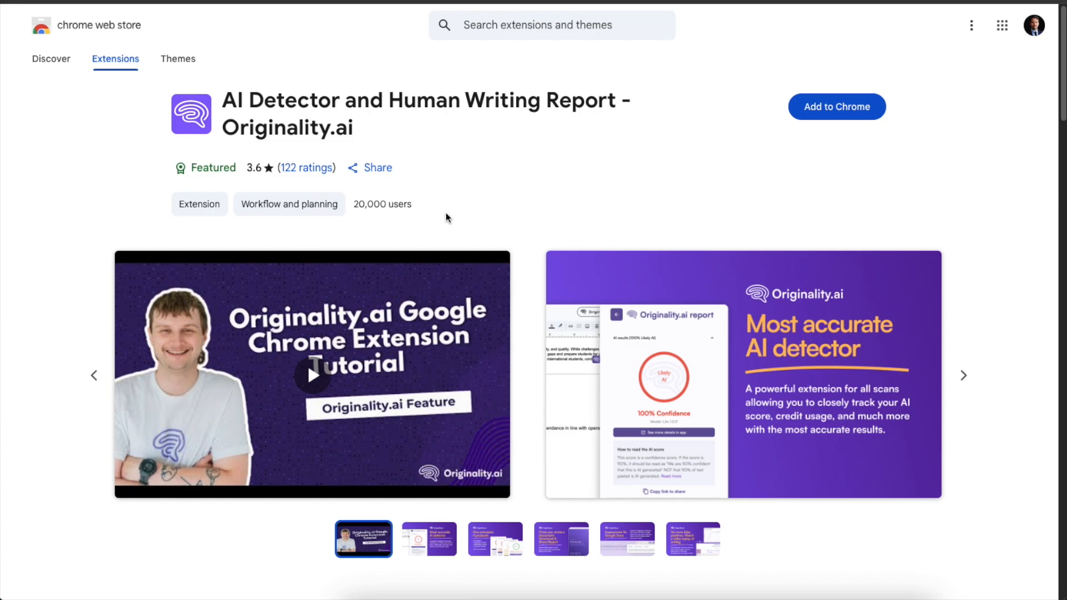
mouse_move(857, 116)
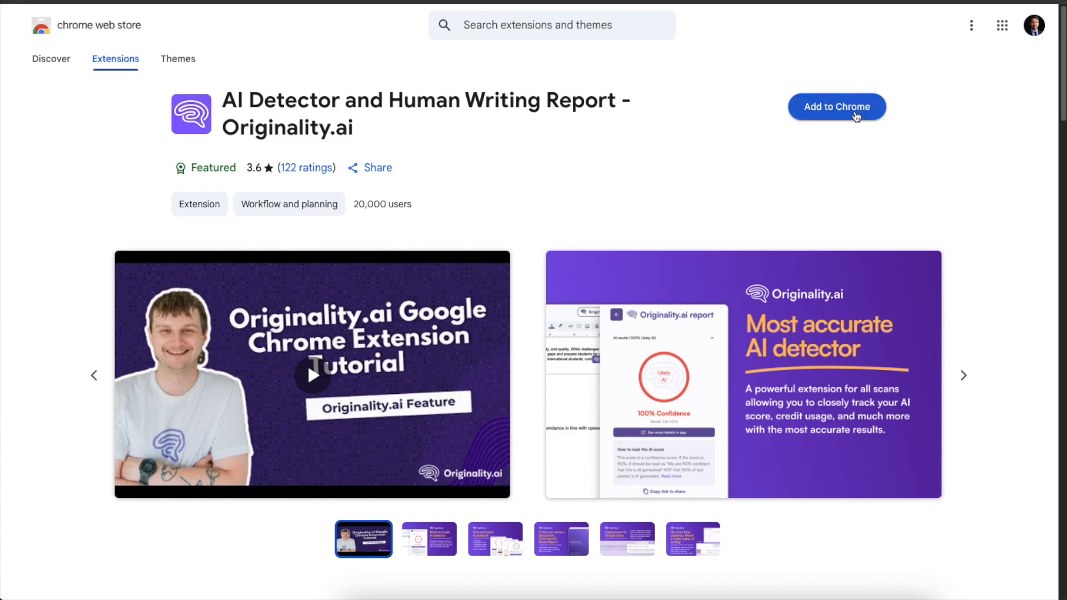
mouse_move(643, 134)
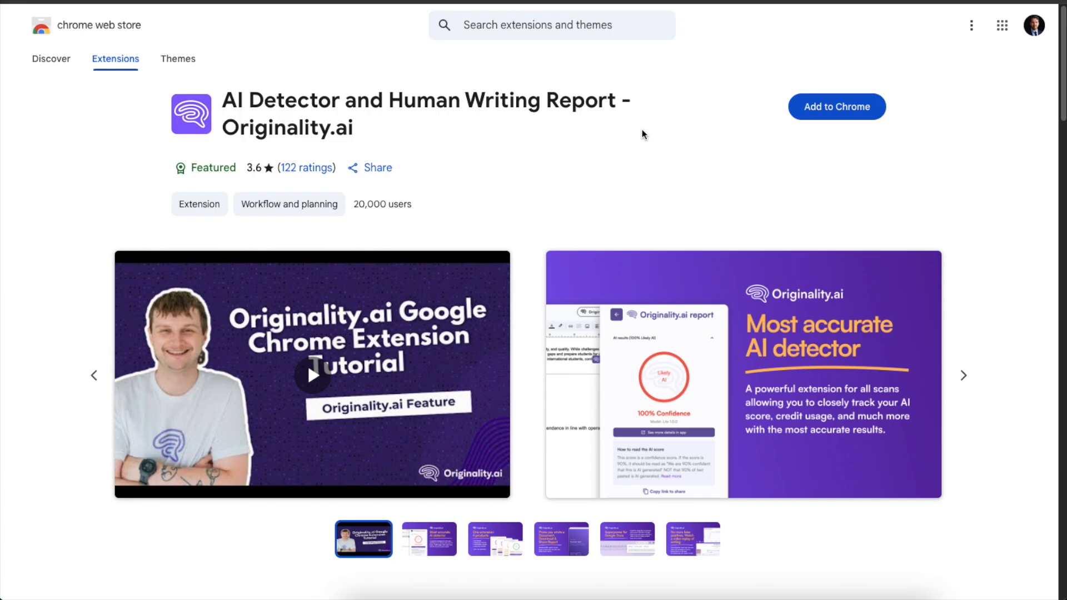
mouse_move(333, 135)
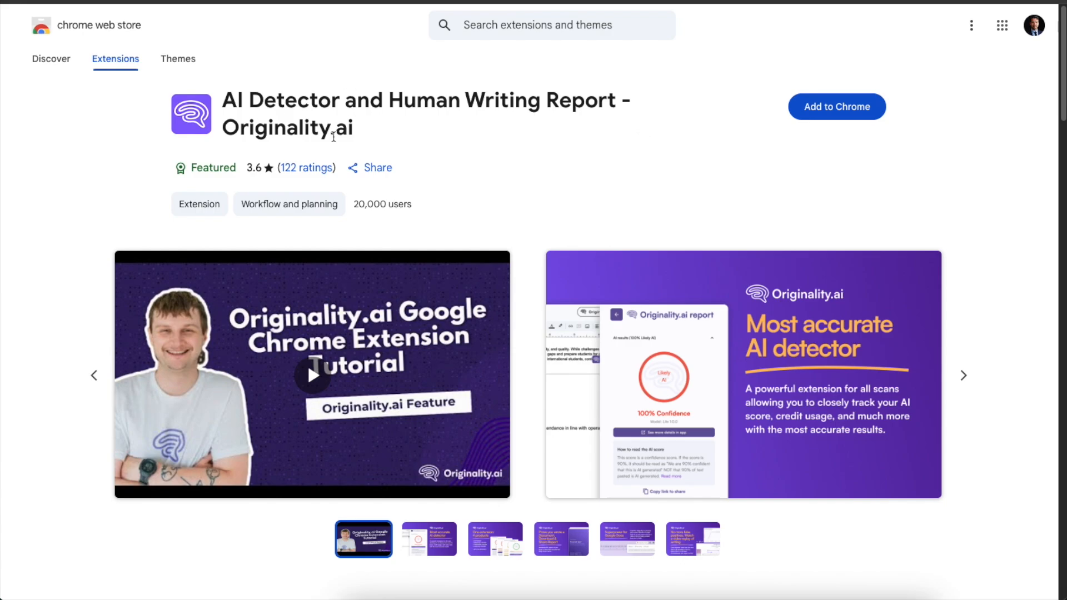
mouse_move(704, 141)
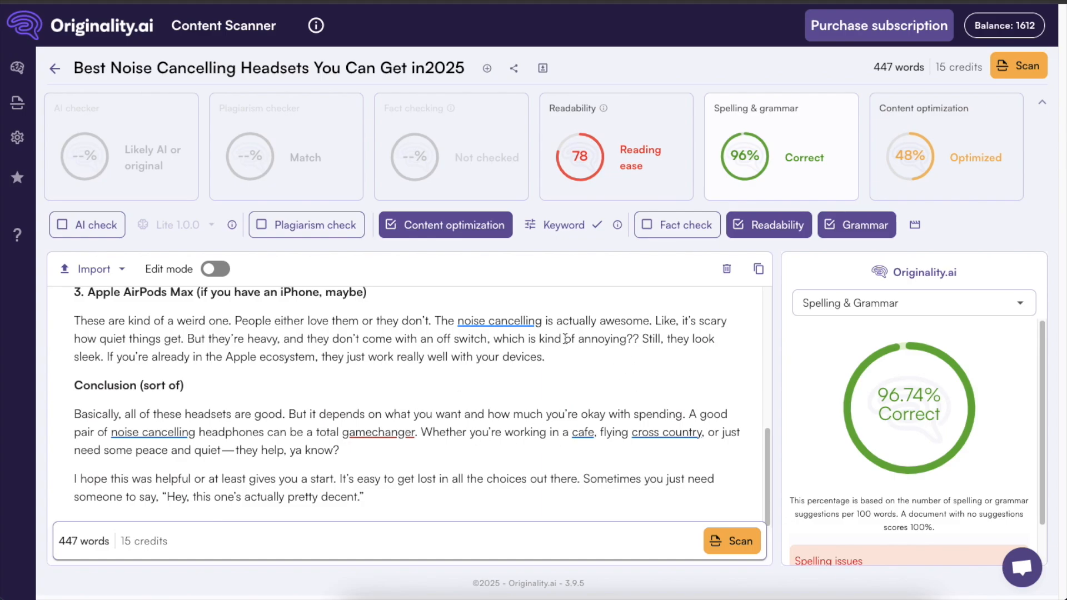
mouse_move(574, 369)
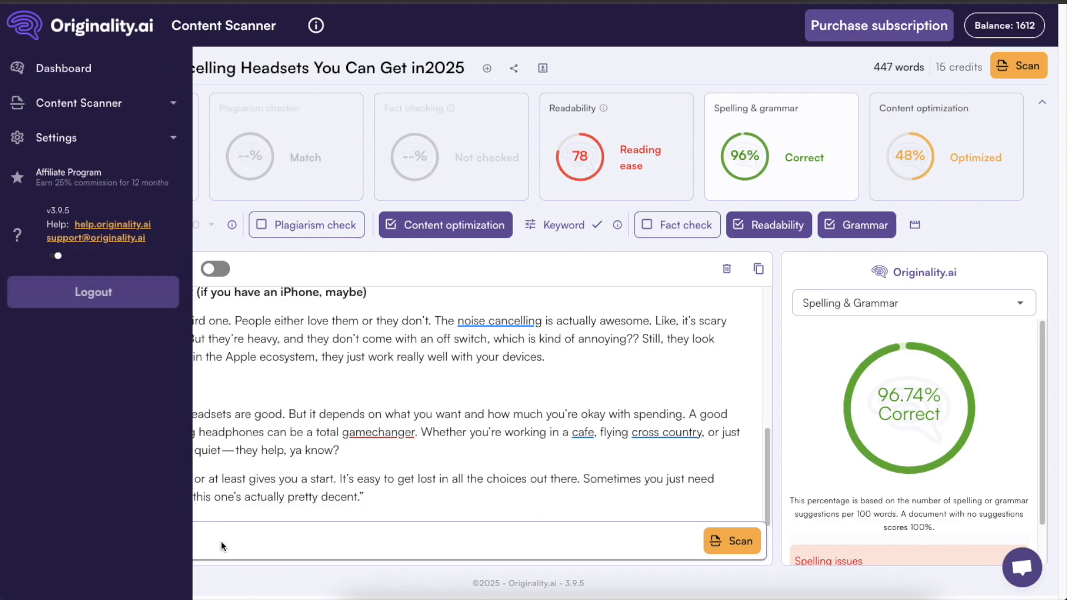
click(55, 67)
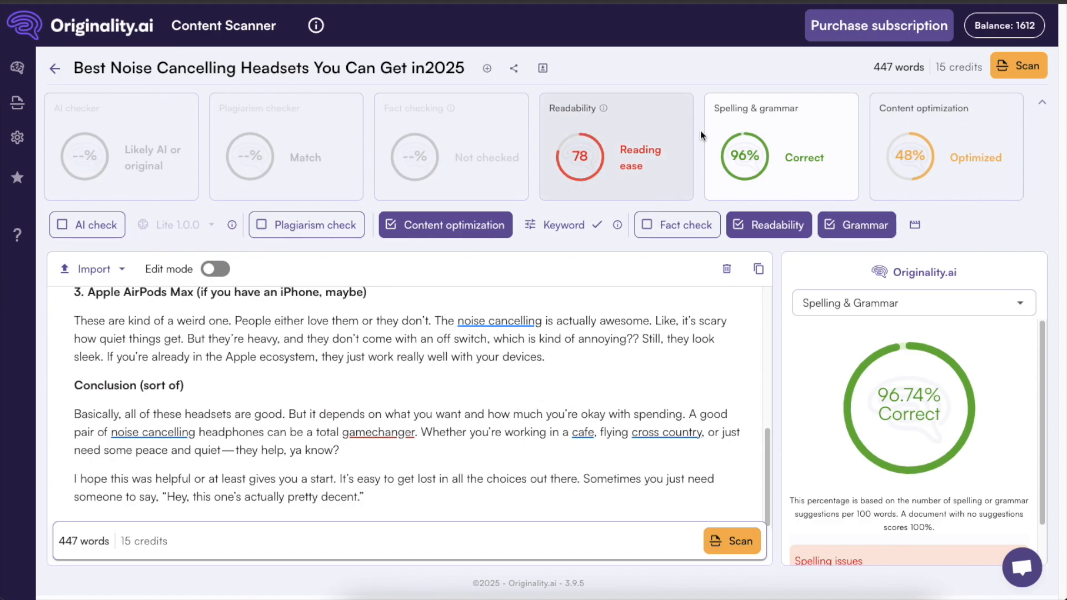
mouse_move(960, 140)
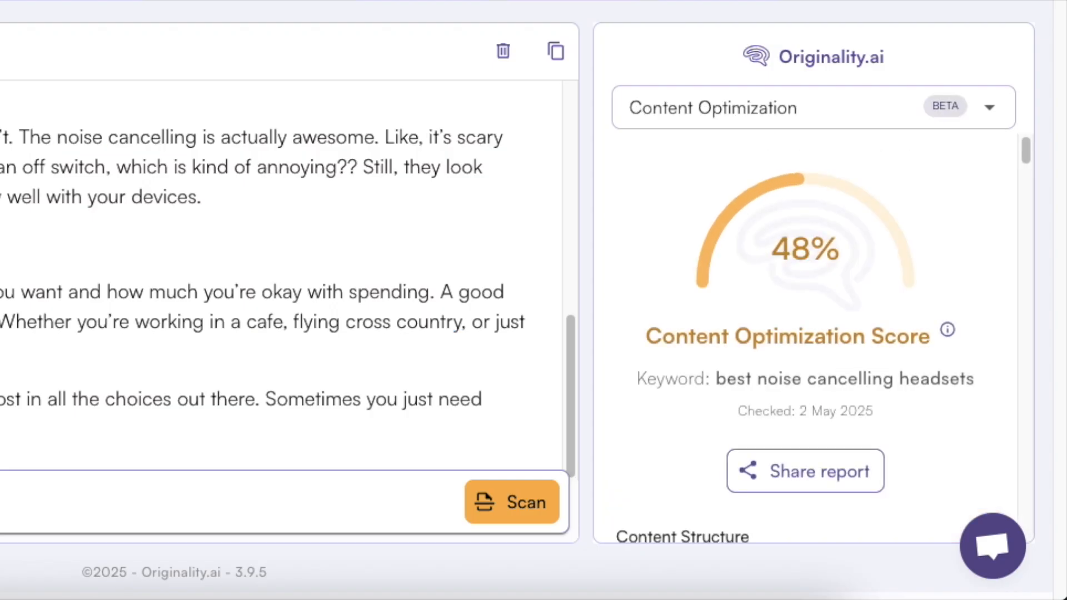
mouse_move(912, 265)
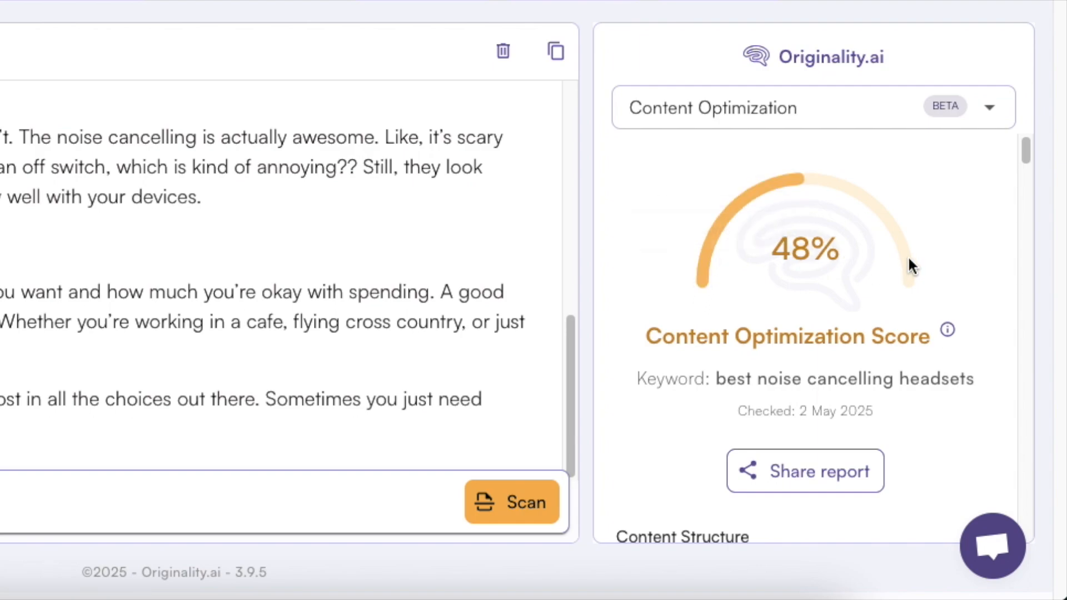
mouse_move(714, 379)
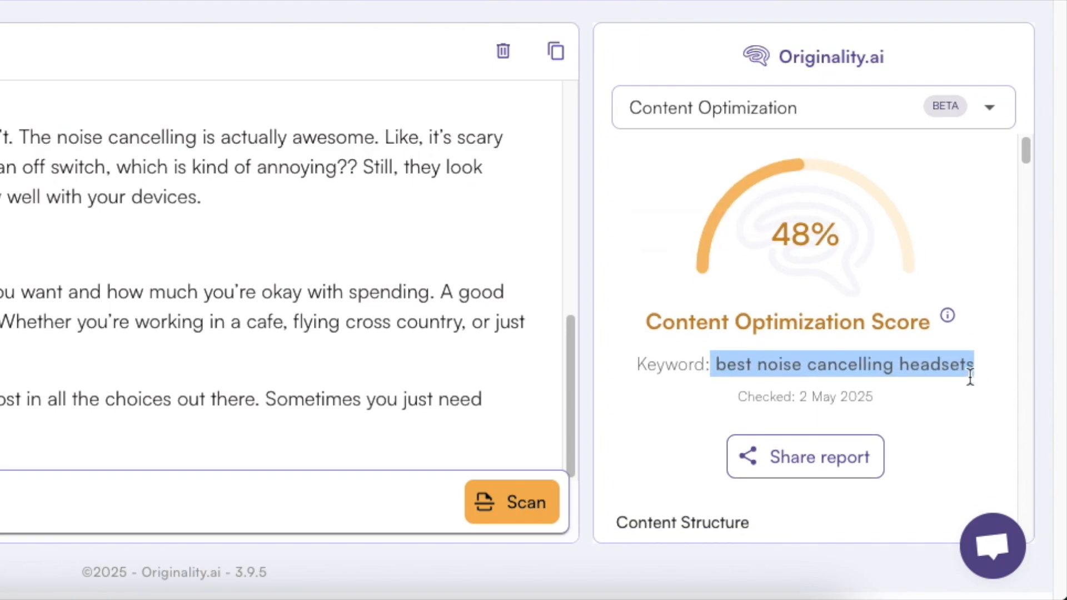
scroll(down, 3)
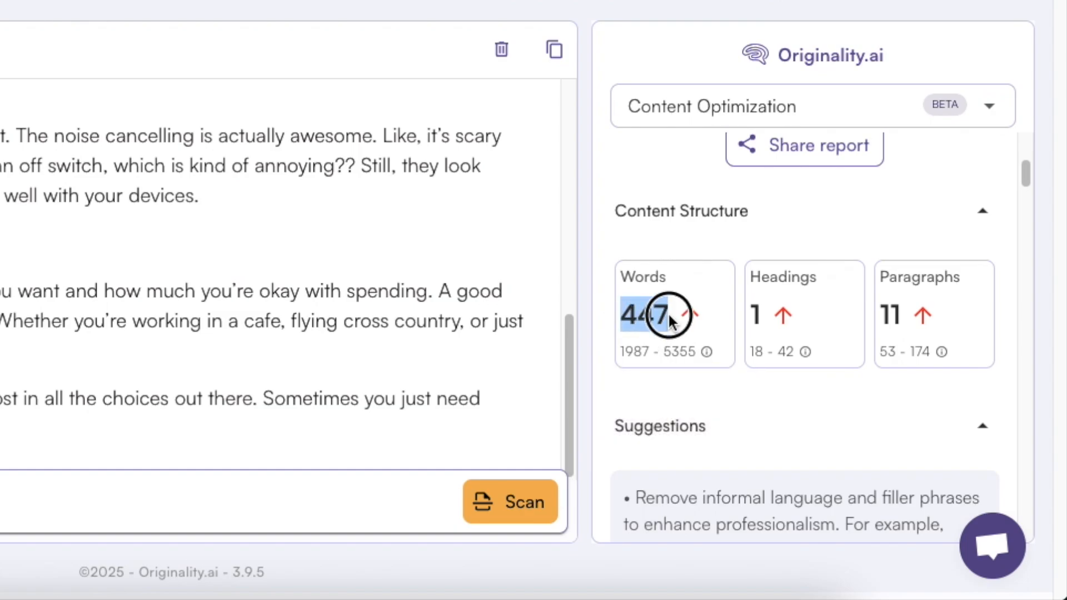
scroll(up, 3)
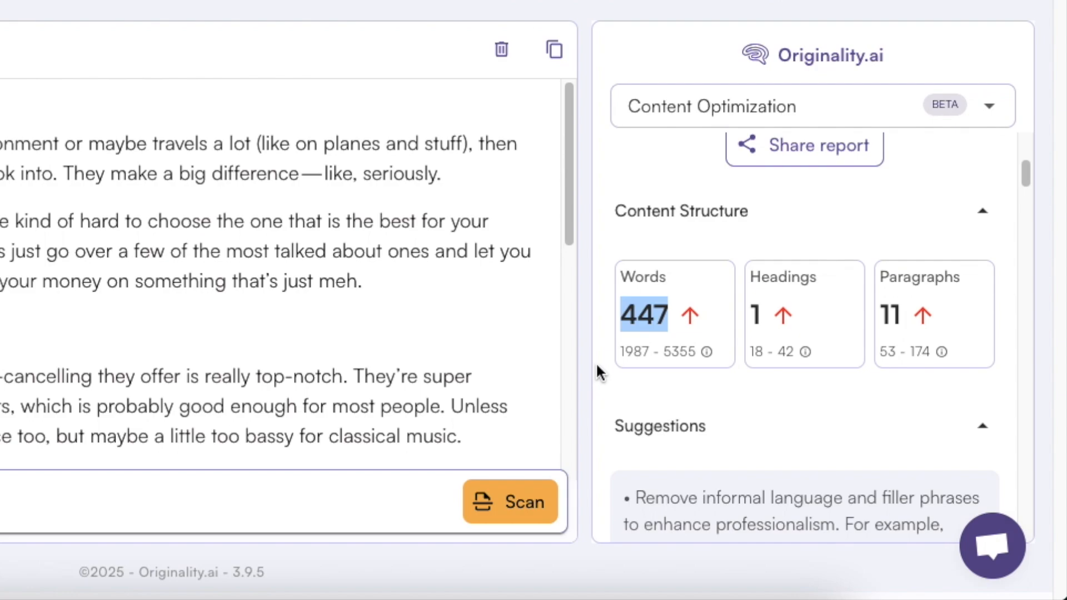
mouse_move(620, 352)
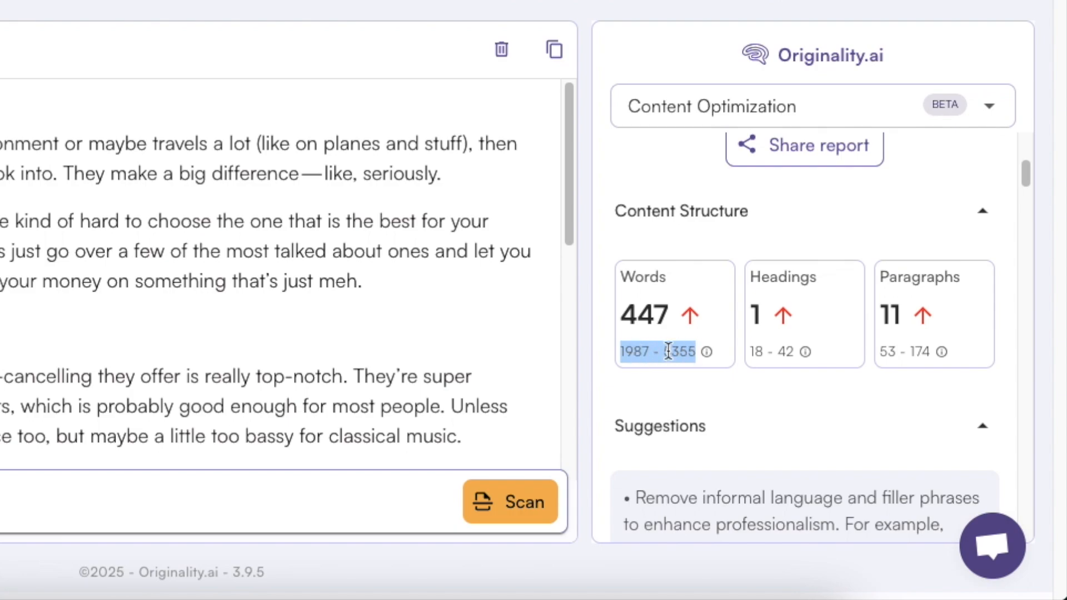
mouse_move(712, 341)
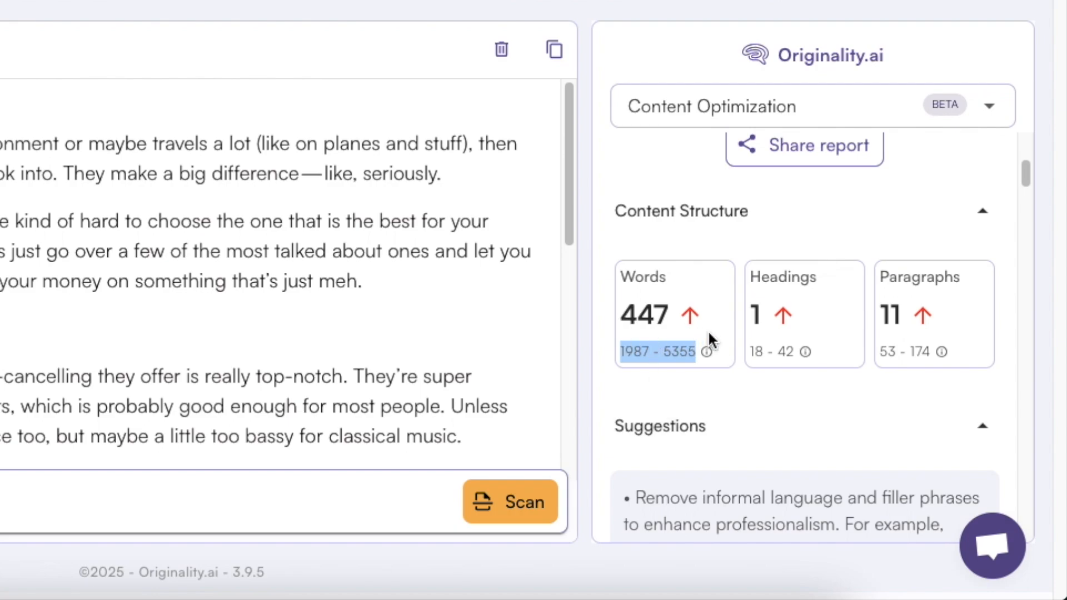
mouse_move(768, 326)
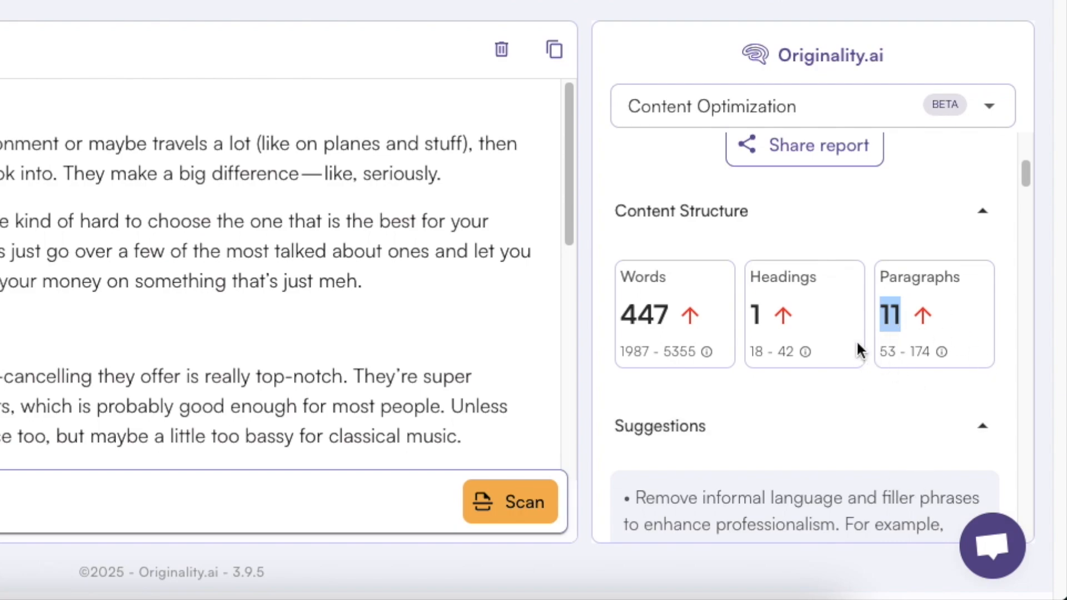
mouse_move(944, 352)
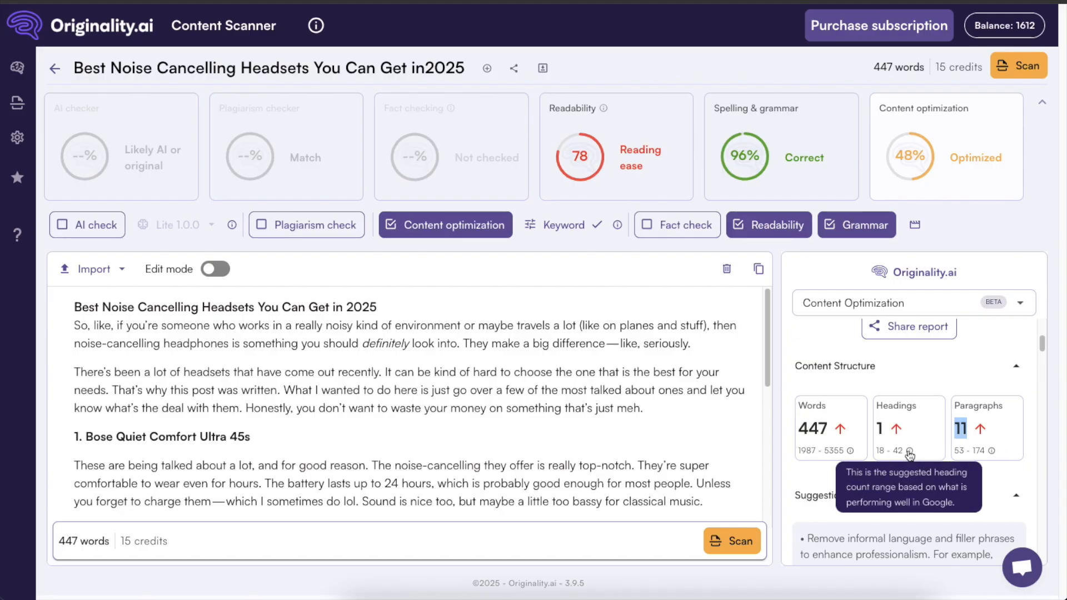
mouse_move(927, 448)
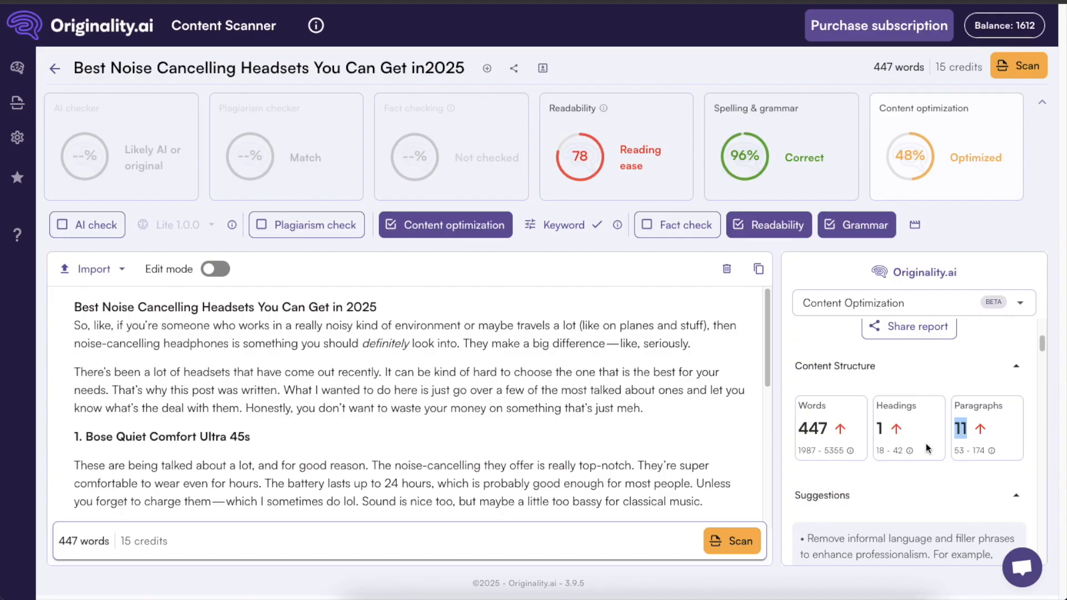
mouse_move(480, 393)
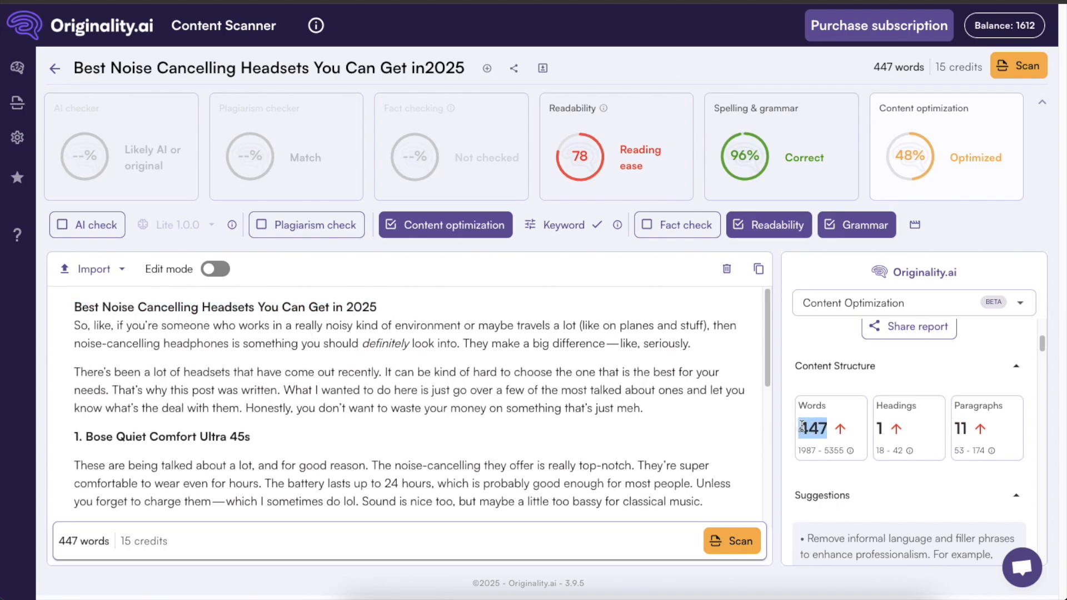
scroll(down, 3)
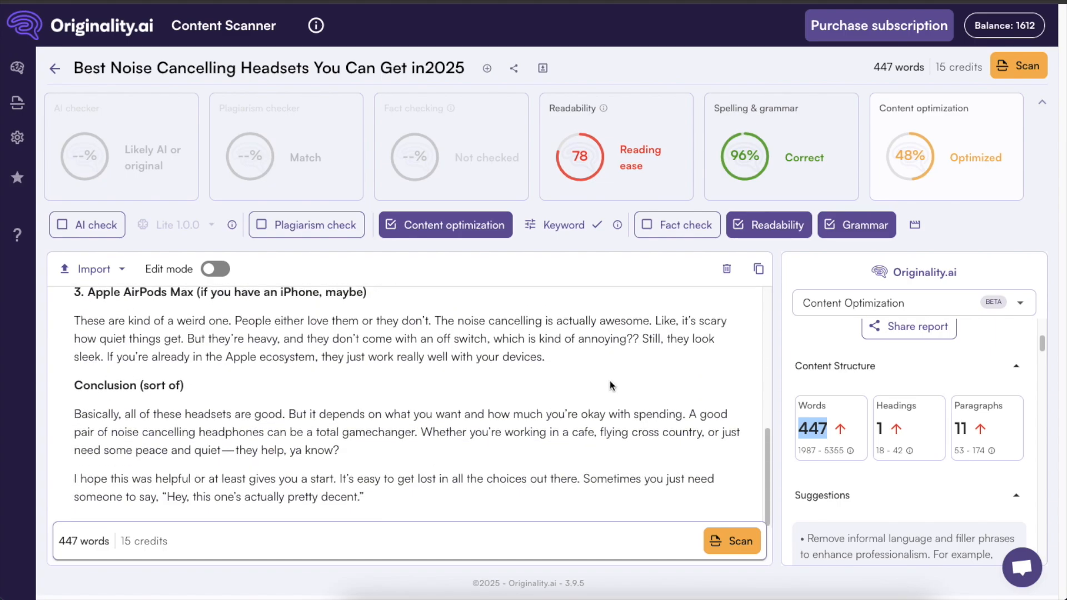
scroll(up, 3)
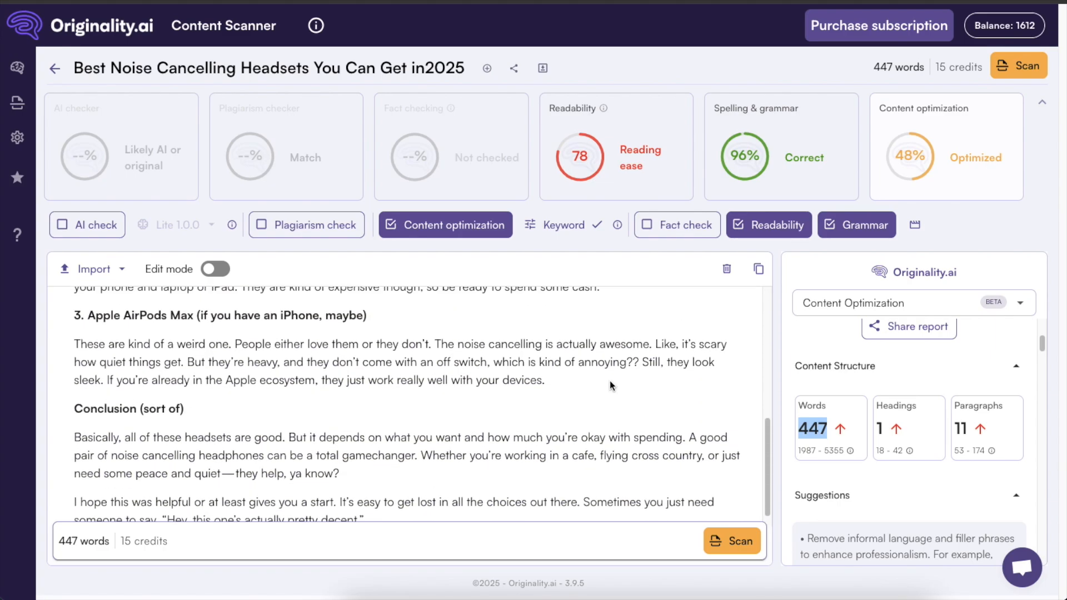
scroll(up, 3)
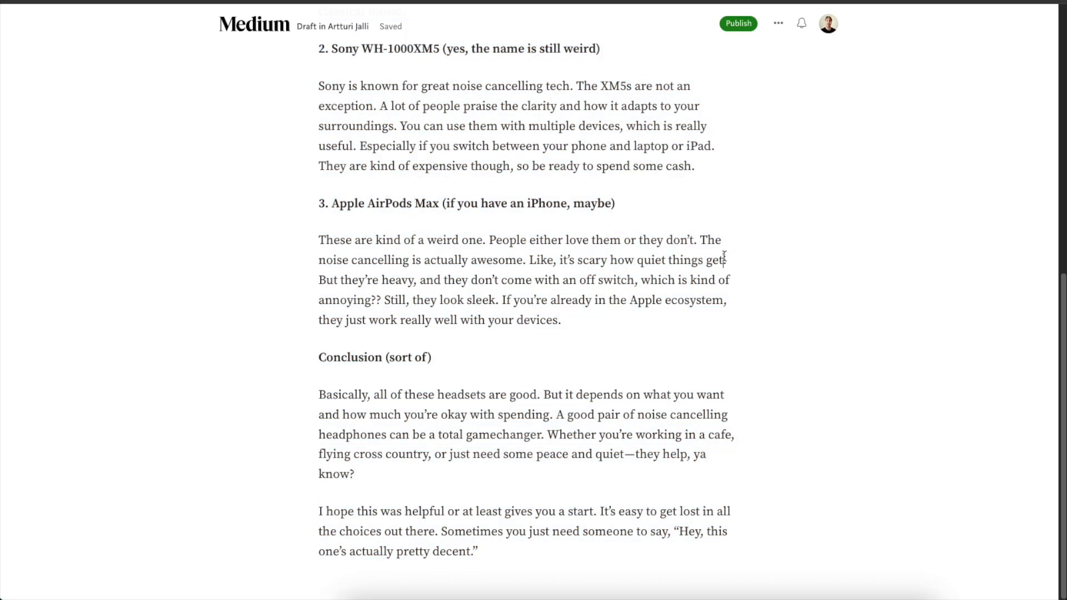
- Make the Sony and Apple AirPods Max titles headings like the Bose one
scroll(up, 3)
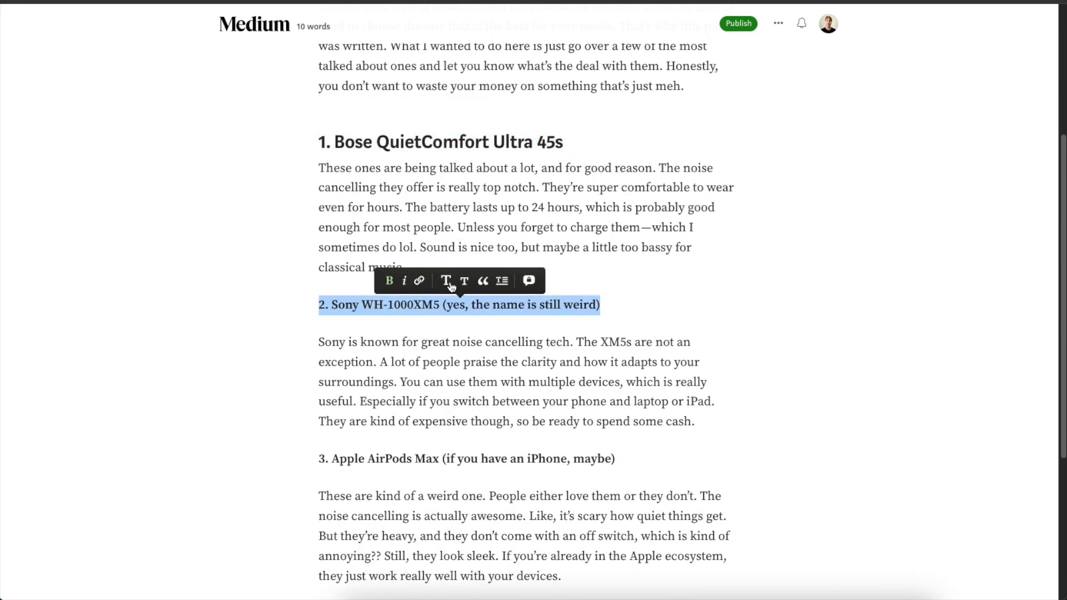
click(447, 280)
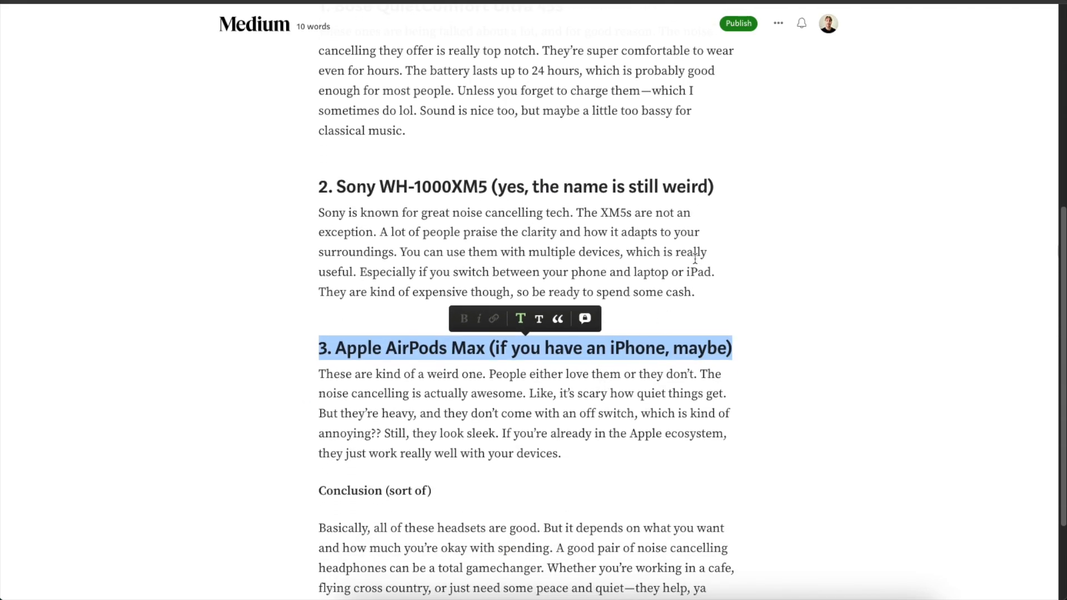
click(712, 289)
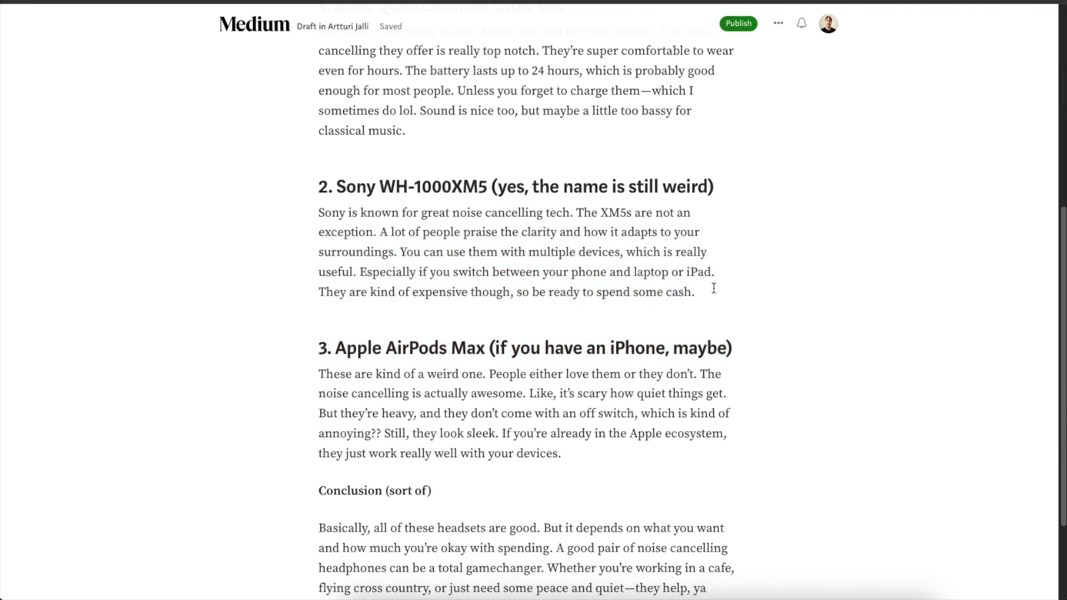
- Look over the draft's sections and deselect the Sony section text
scroll(up, 3)
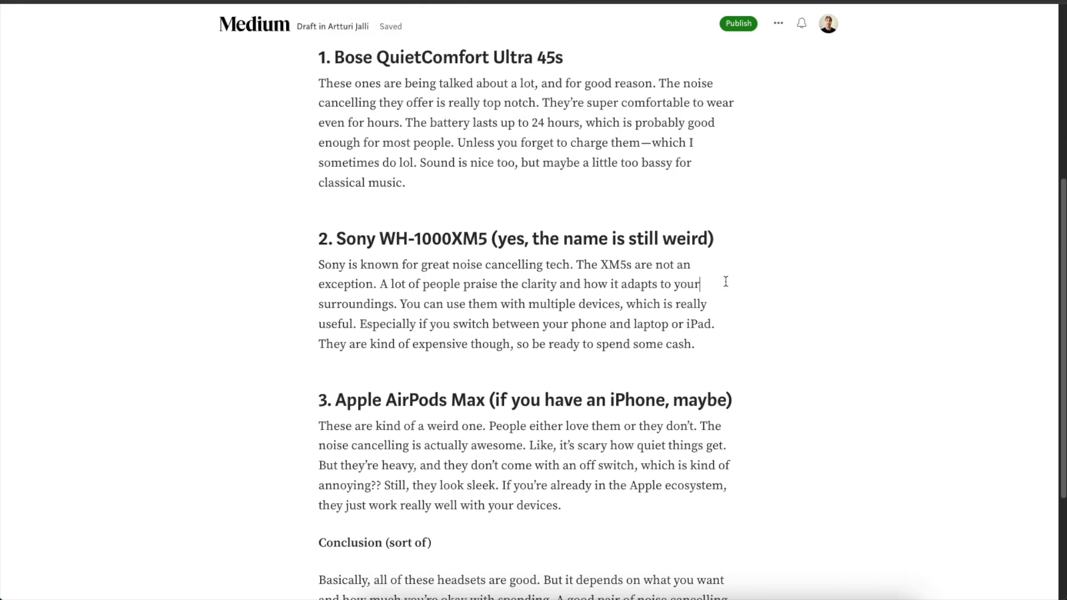
scroll(up, 3)
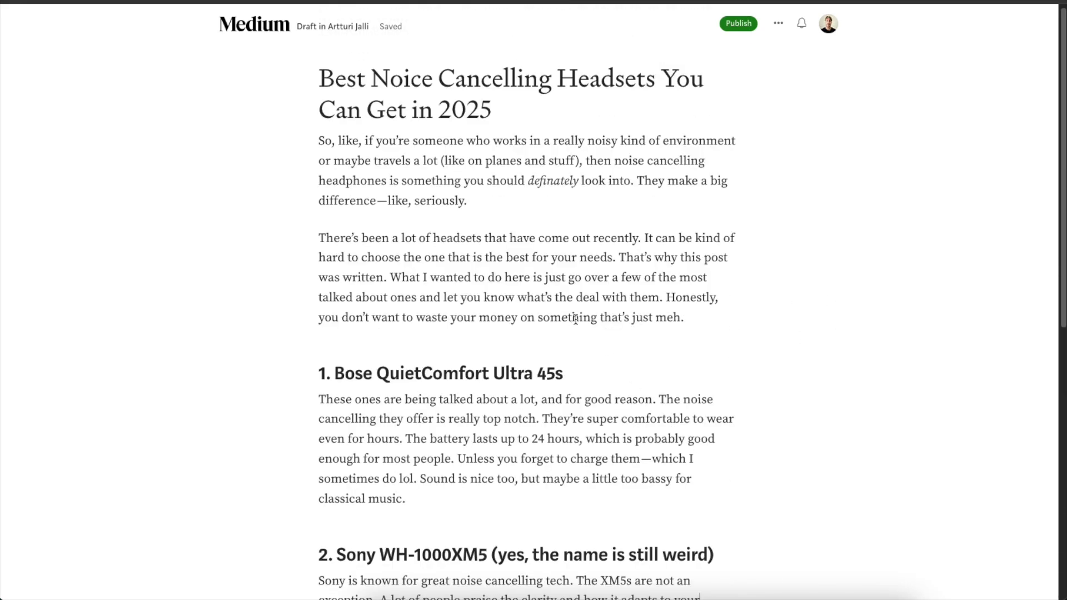
scroll(down, 3)
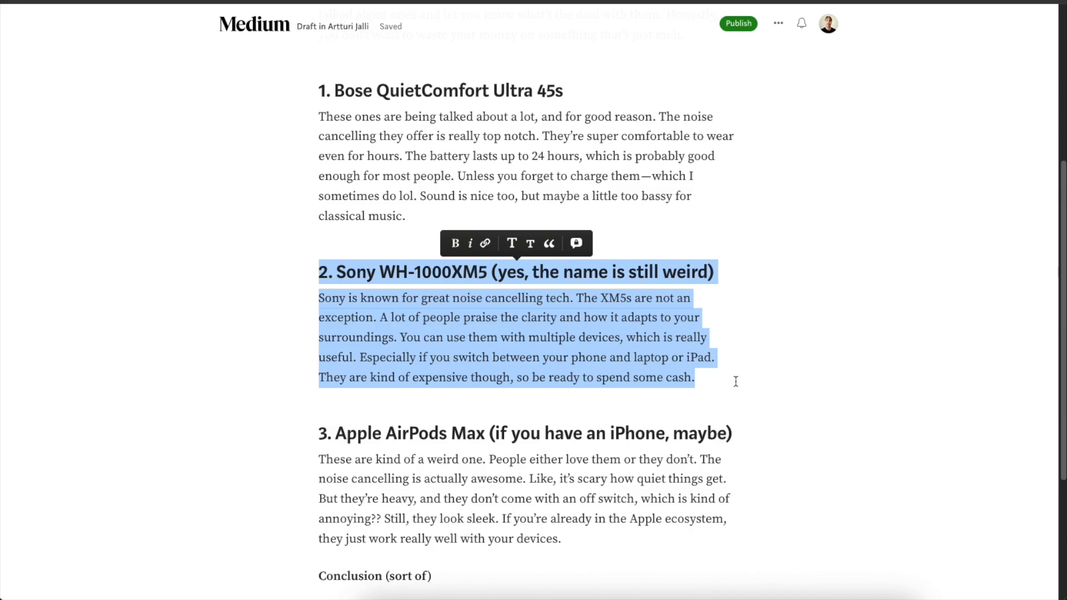
click(648, 357)
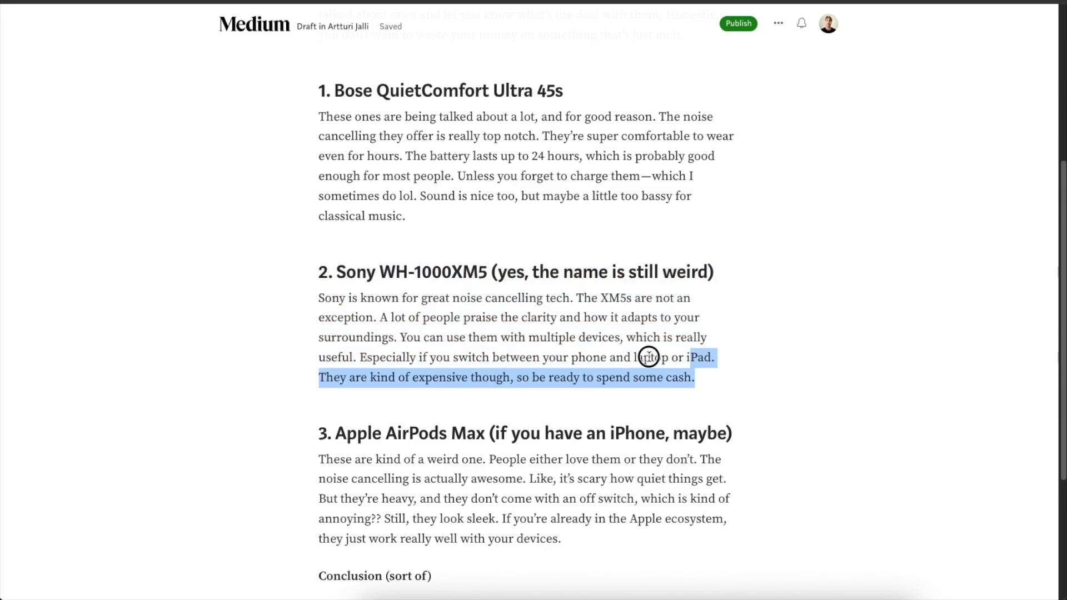
click(755, 381)
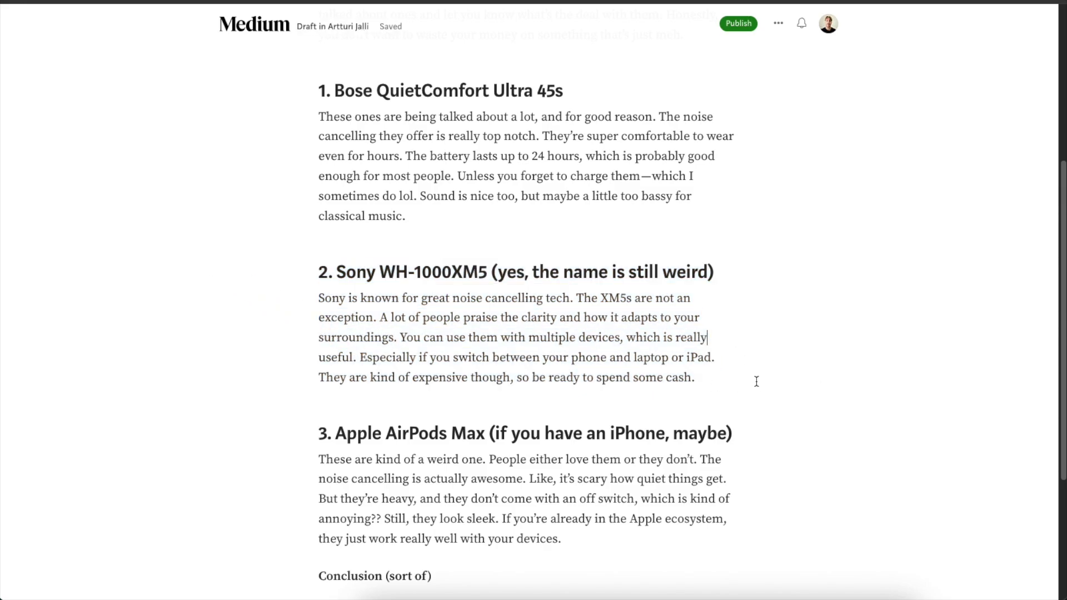
scroll(up, 3)
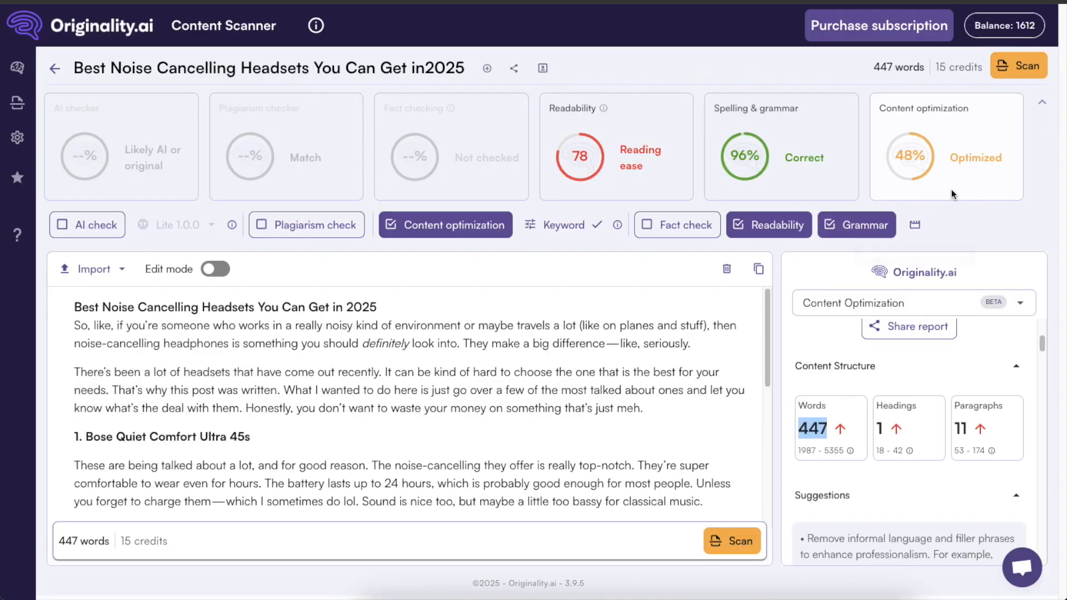
mouse_move(860, 327)
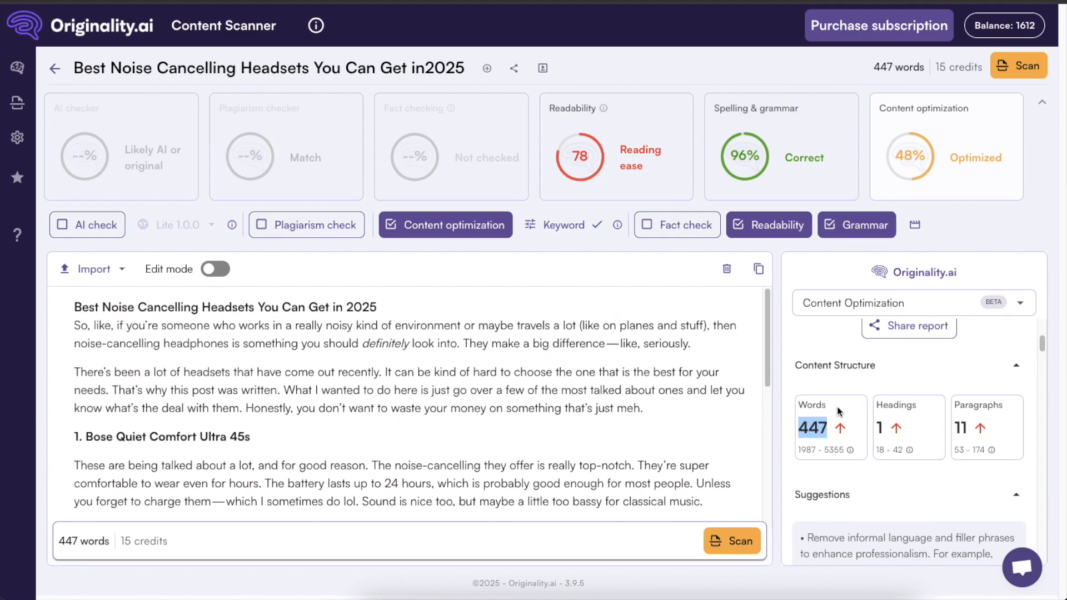
- Scroll the Content Optimization panel to read the four optimization suggestions
scroll(down, 3)
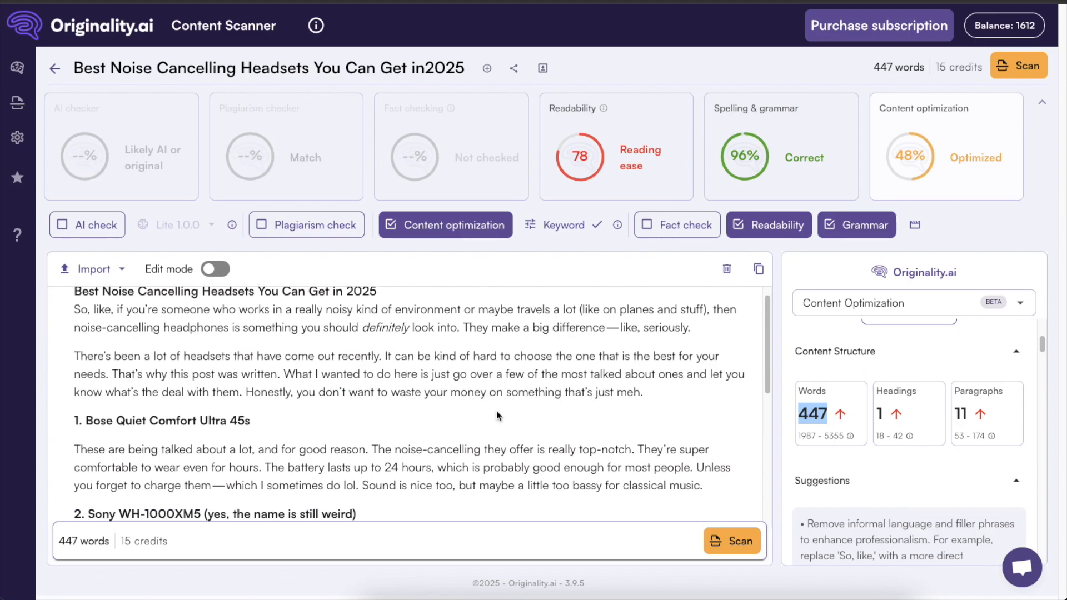
scroll(down, 3)
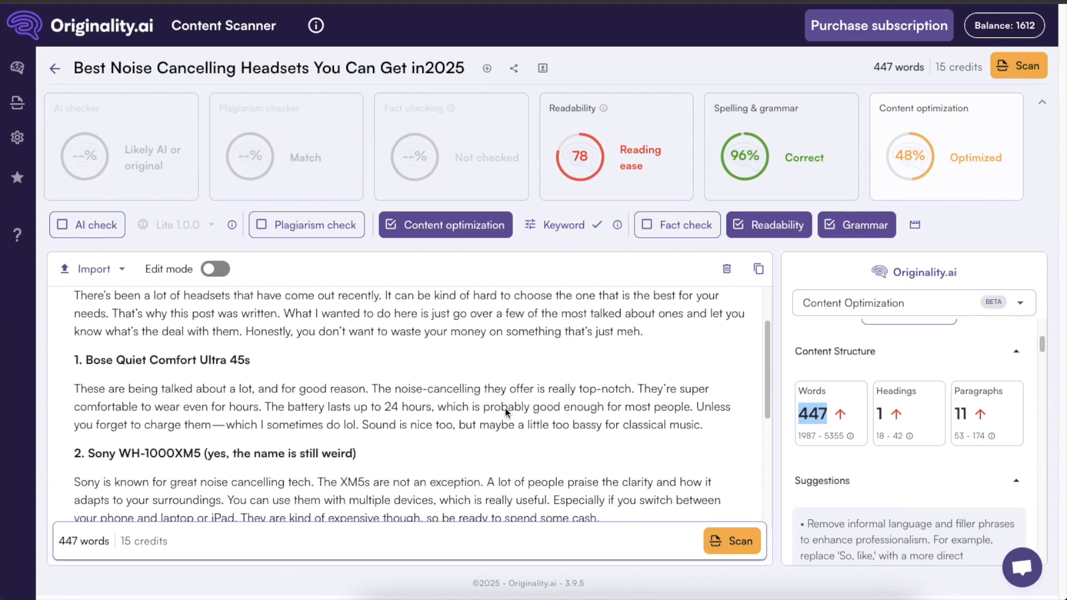
scroll(down, 3)
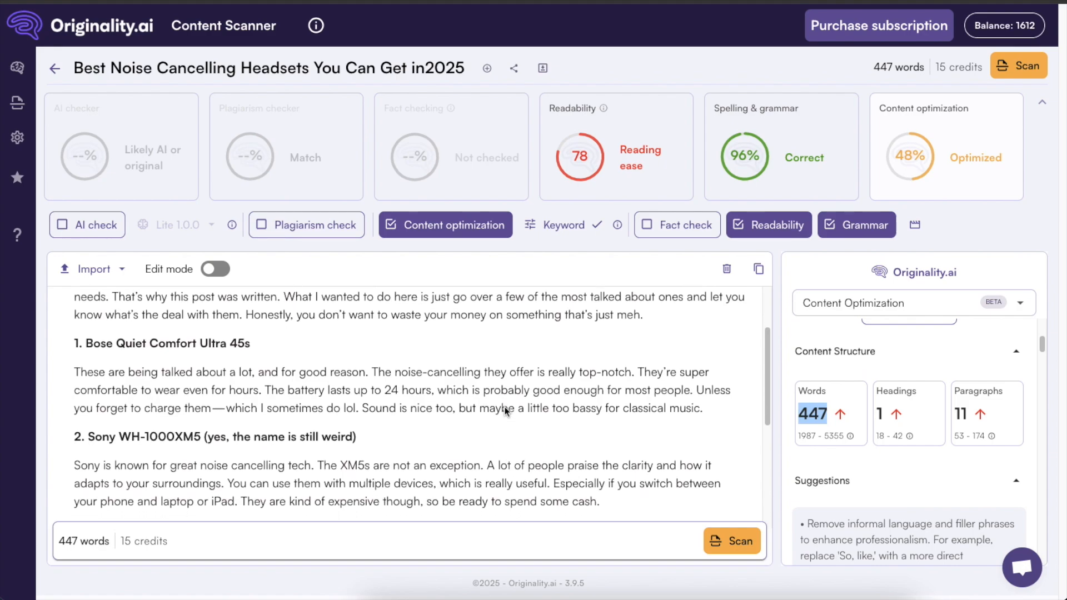
scroll(down, 3)
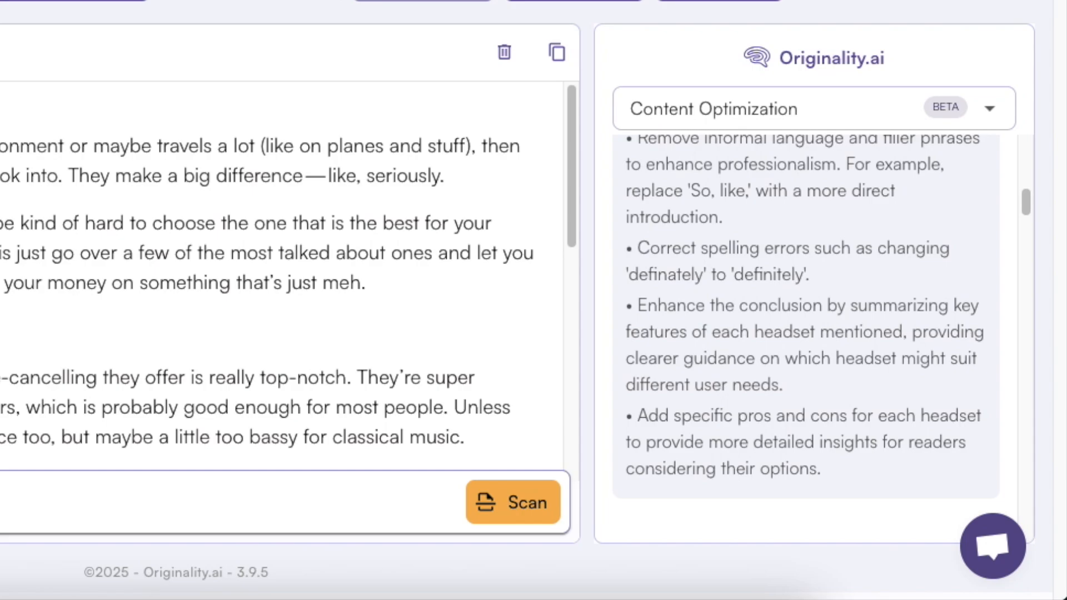
scroll(down, 3)
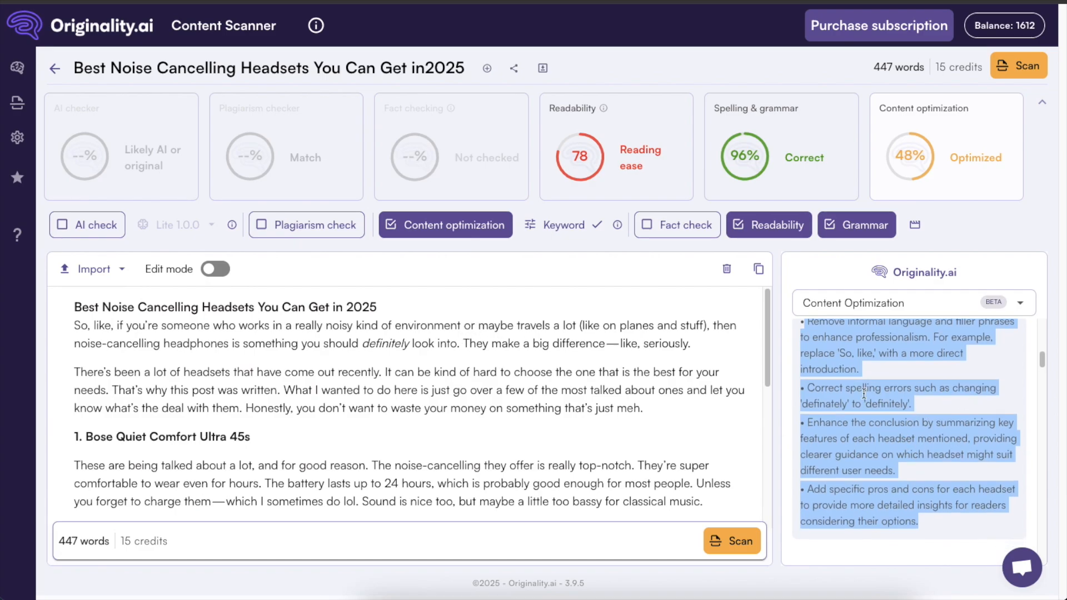
scroll(up, 3)
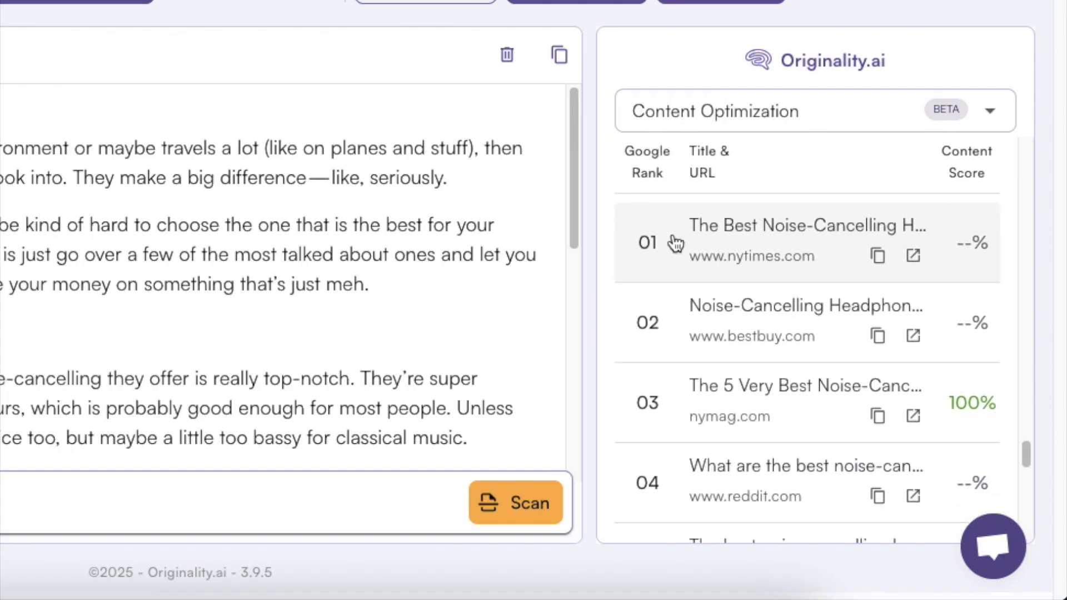
- Scroll through the first part of the ranked competitor articles and their scores
scroll(down, 3)
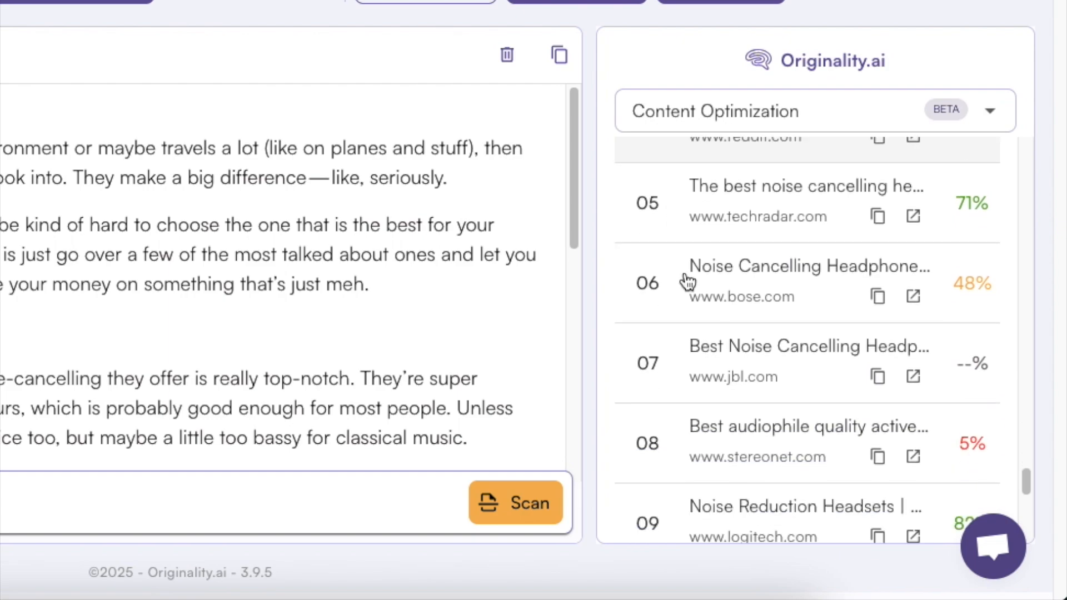
mouse_move(971, 319)
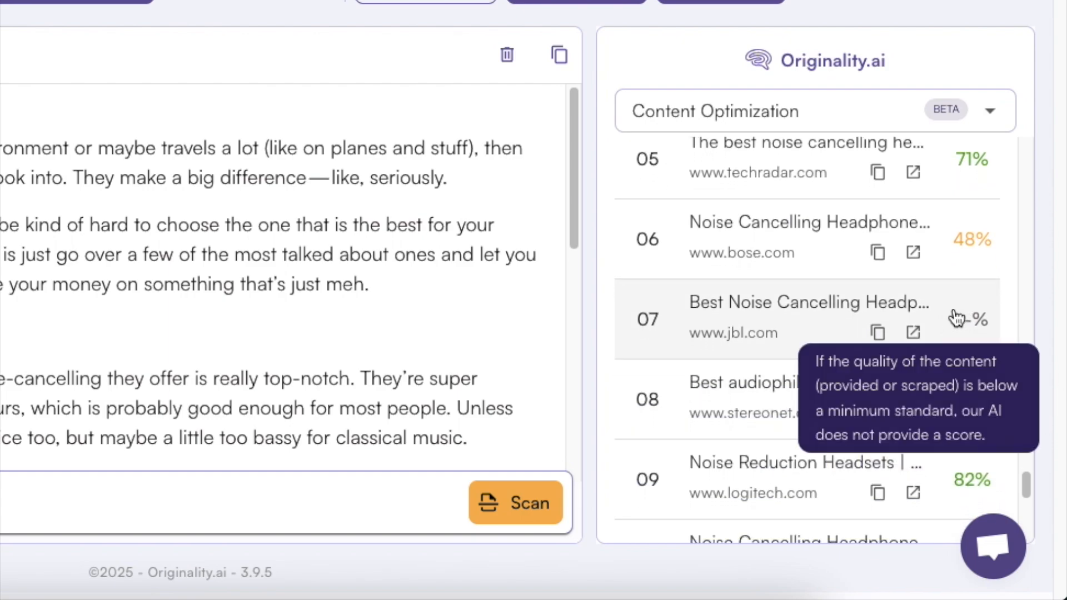
scroll(up, 3)
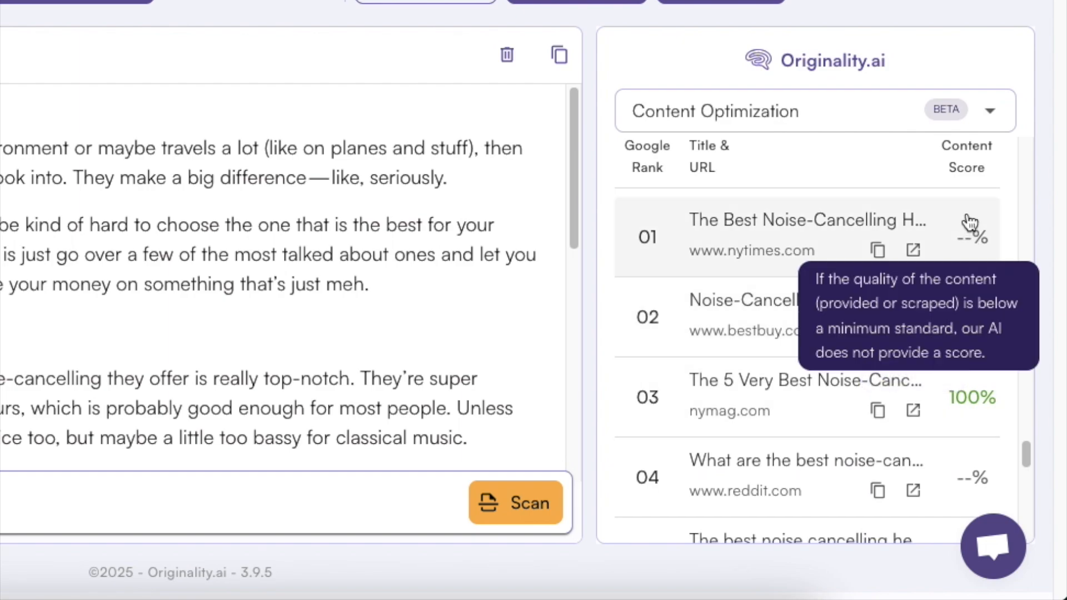
mouse_move(977, 320)
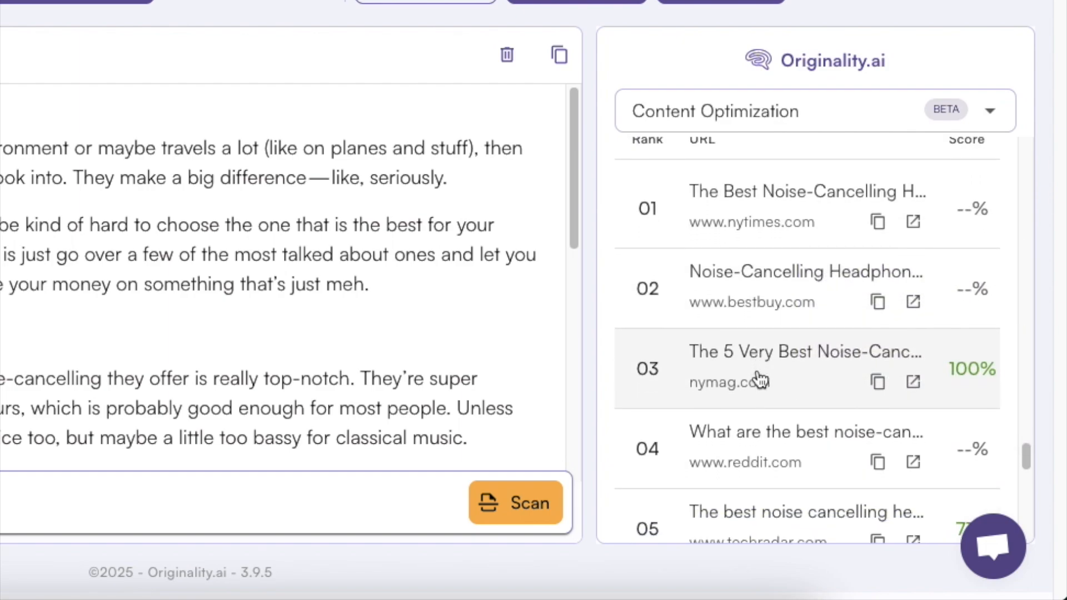
scroll(down, 3)
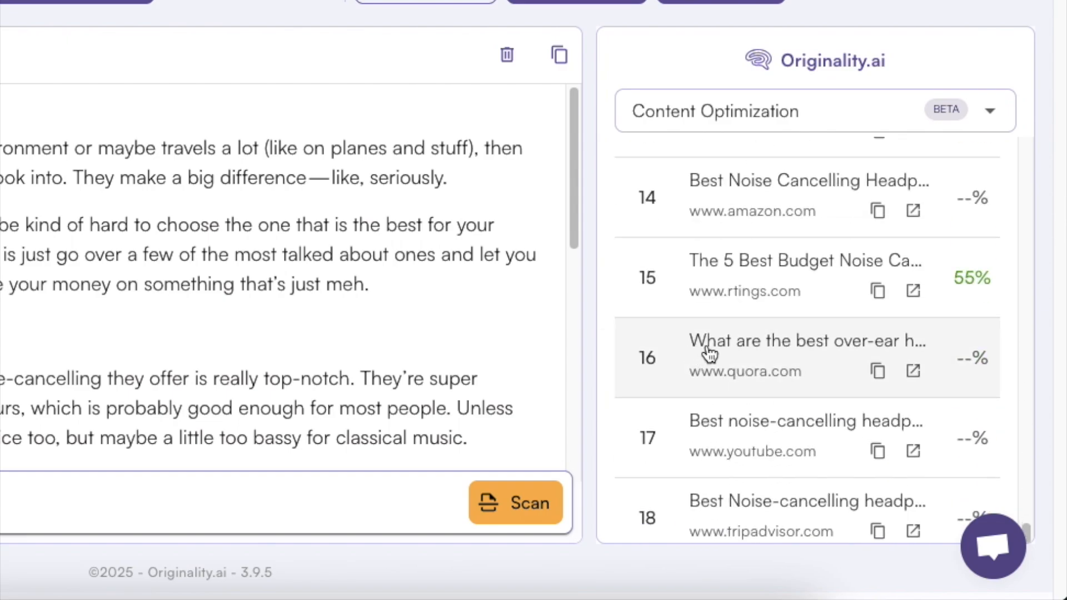
scroll(down, 3)
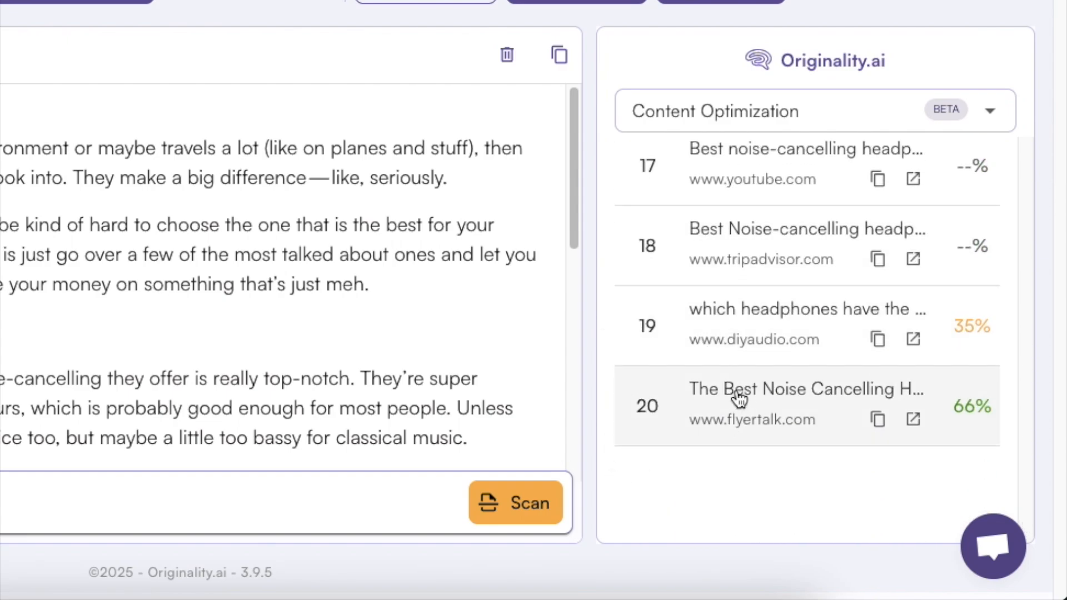
scroll(up, 3)
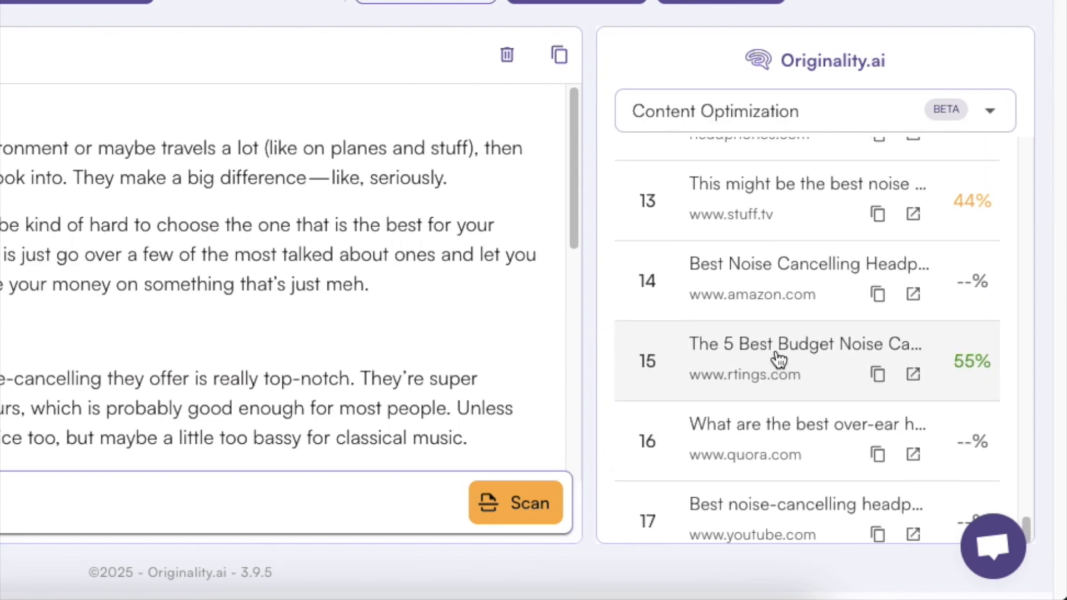
scroll(up, 3)
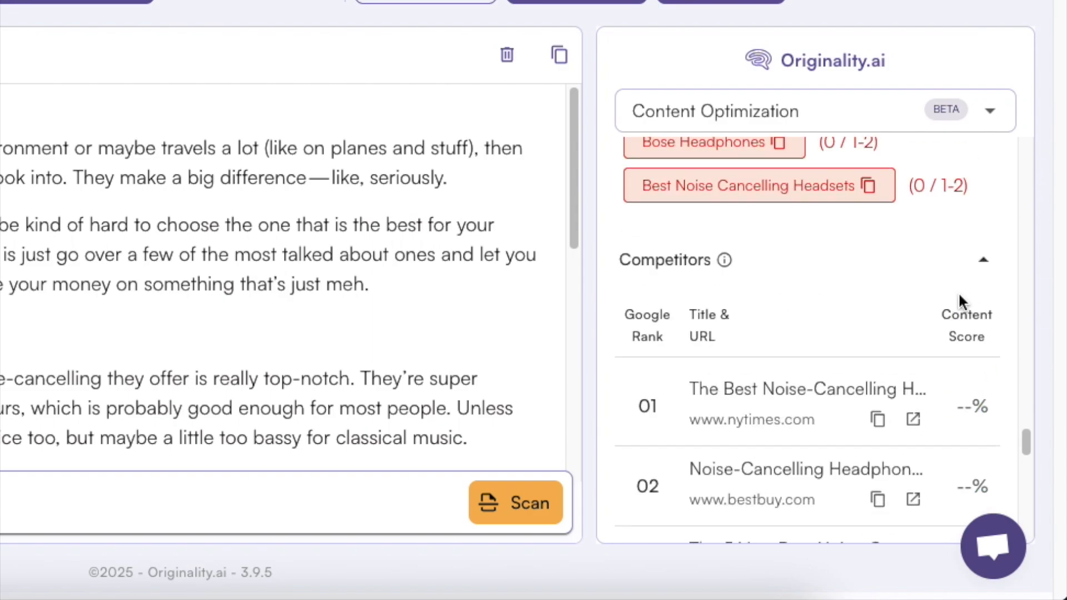
- Continue through competitor results 9–20 and their content scores
scroll(down, 3)
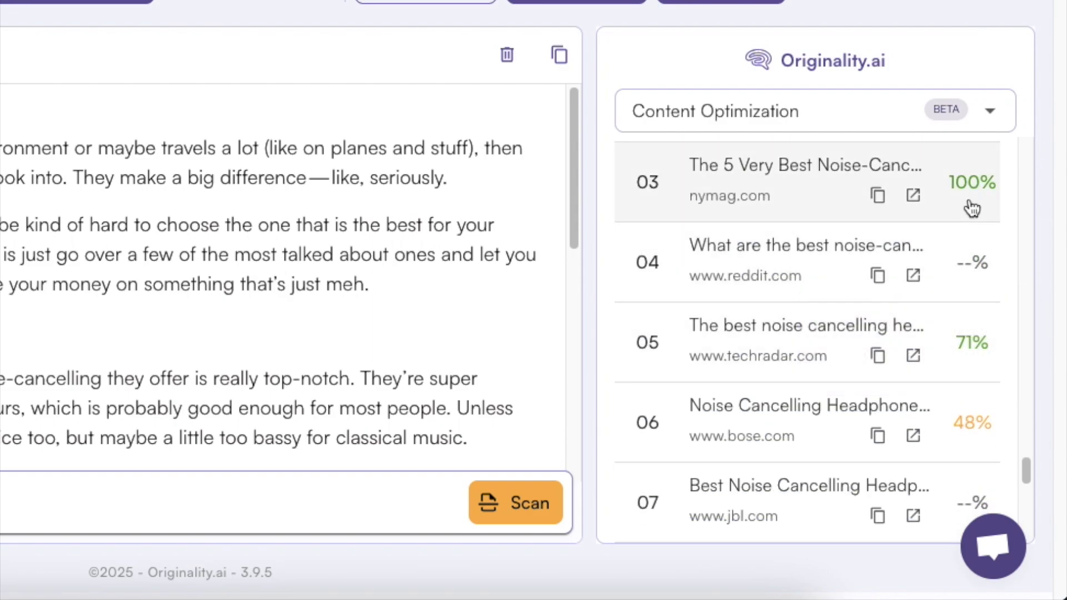
scroll(down, 3)
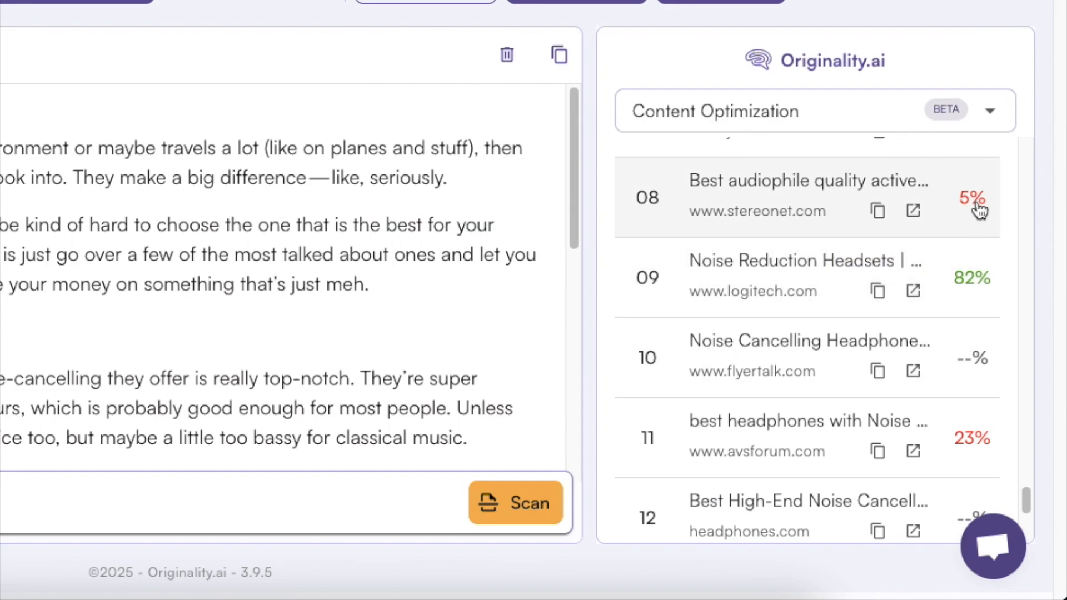
scroll(down, 3)
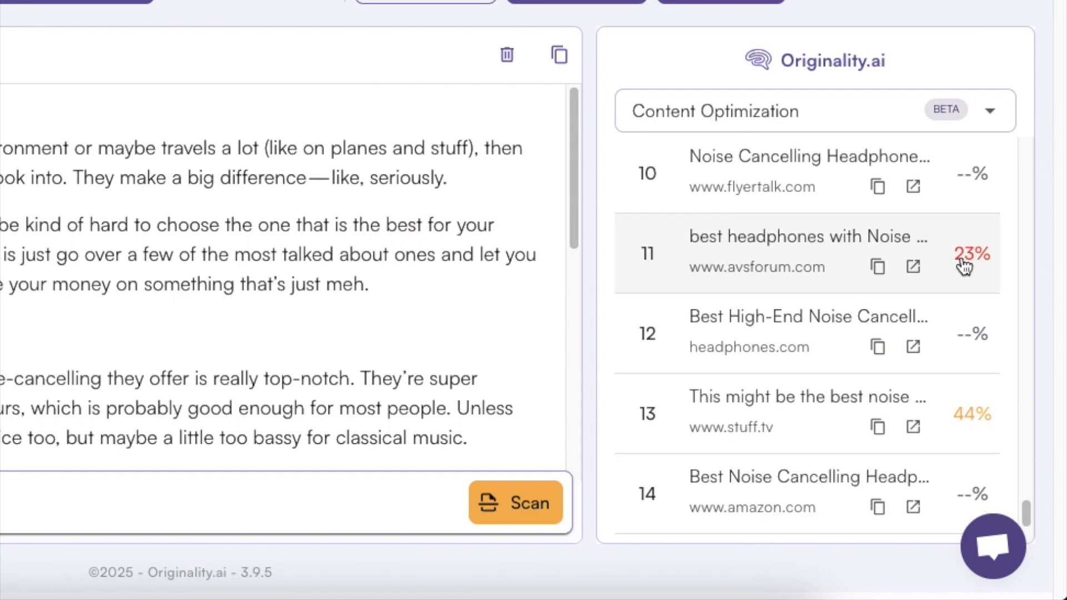
scroll(down, 3)
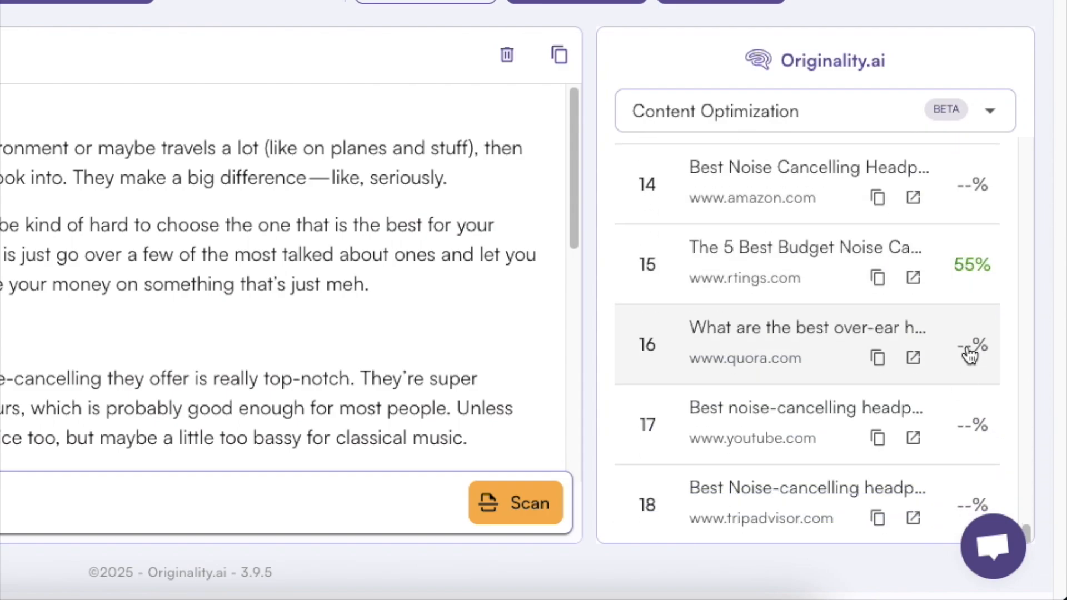
scroll(down, 3)
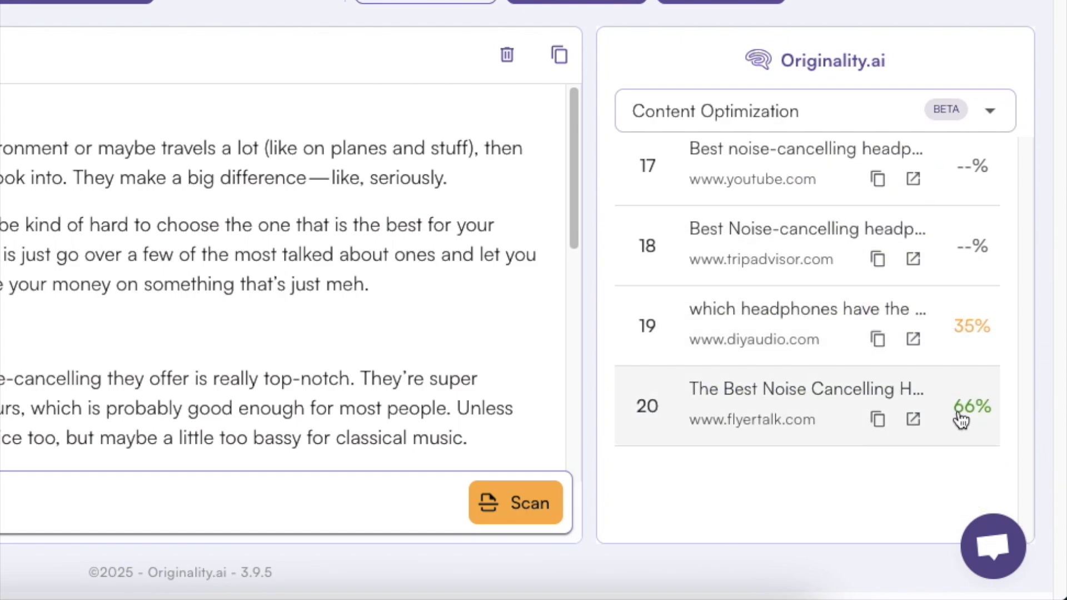
scroll(up, 3)
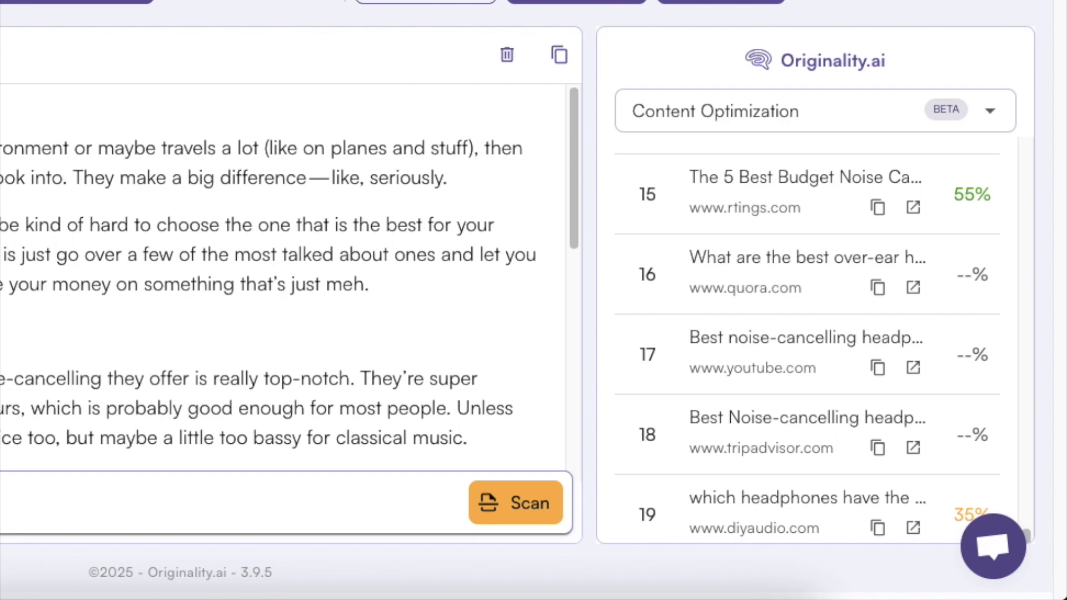
mouse_move(899, 239)
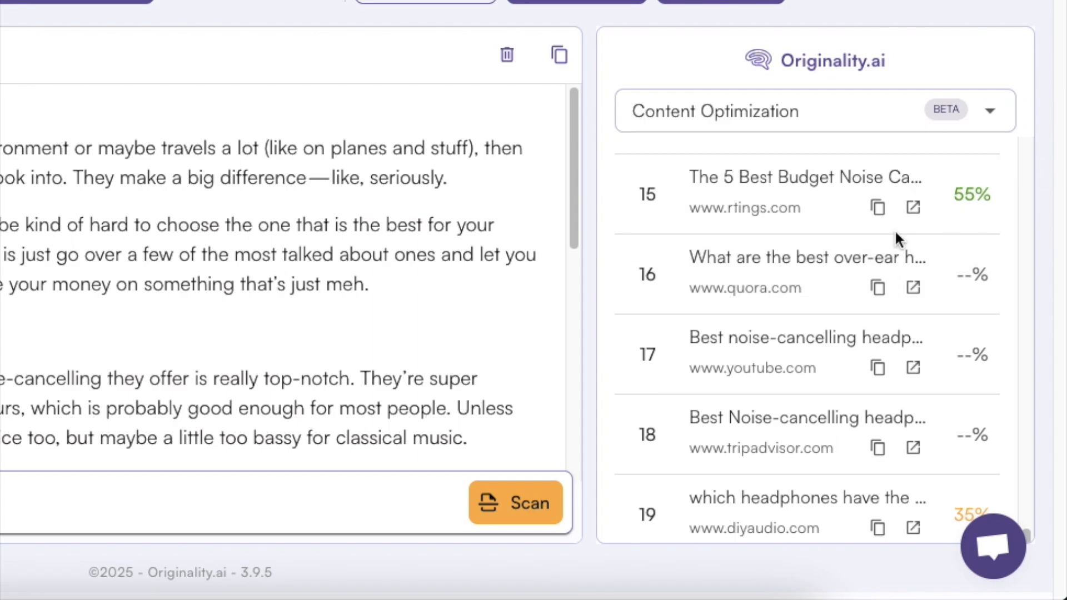
scroll(up, 3)
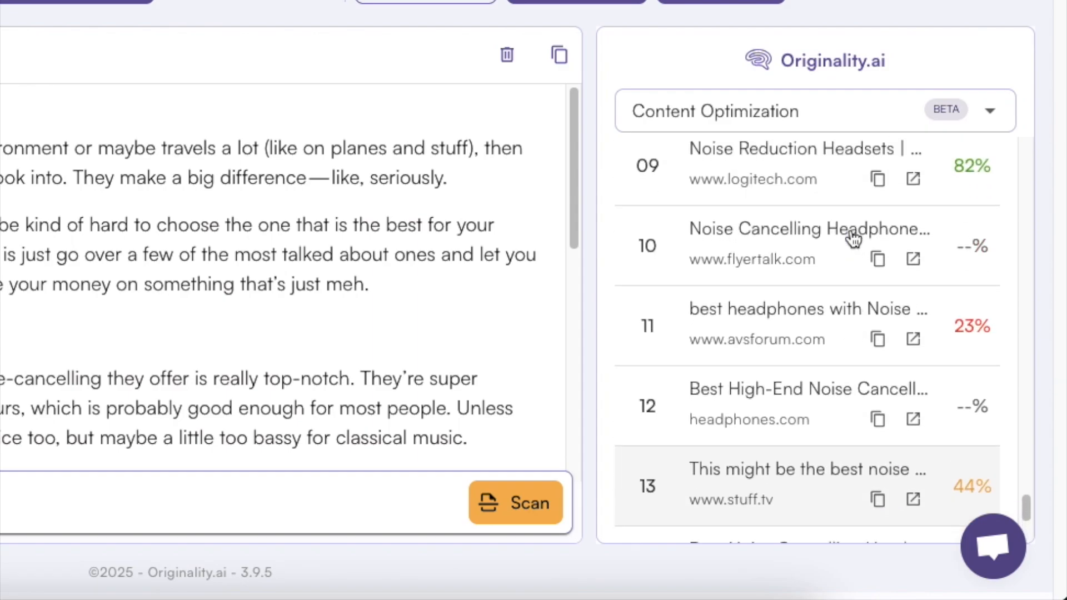
scroll(up, 3)
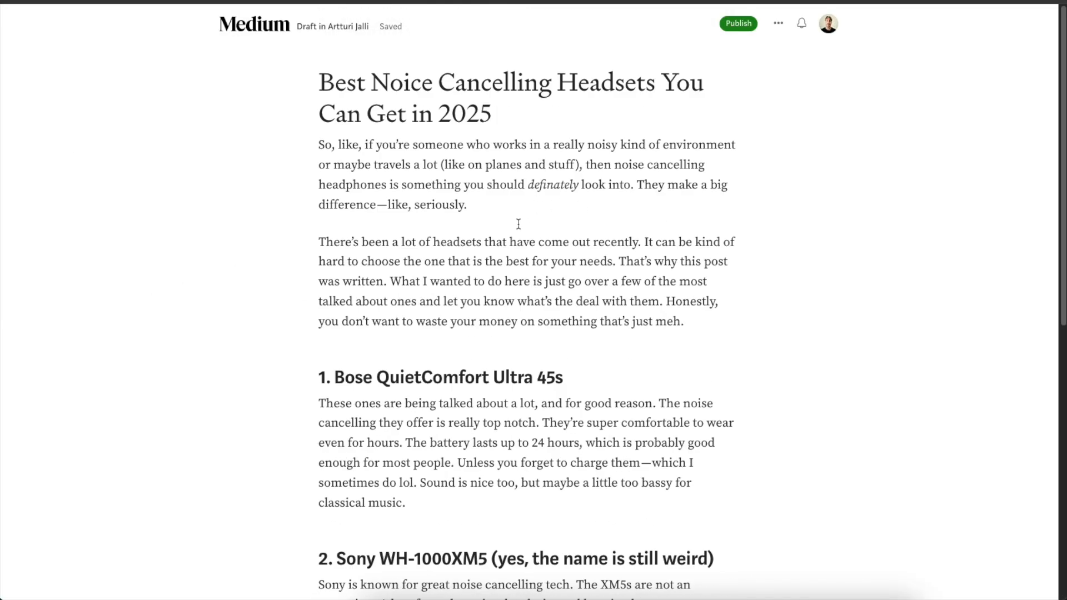
scroll(down, 3)
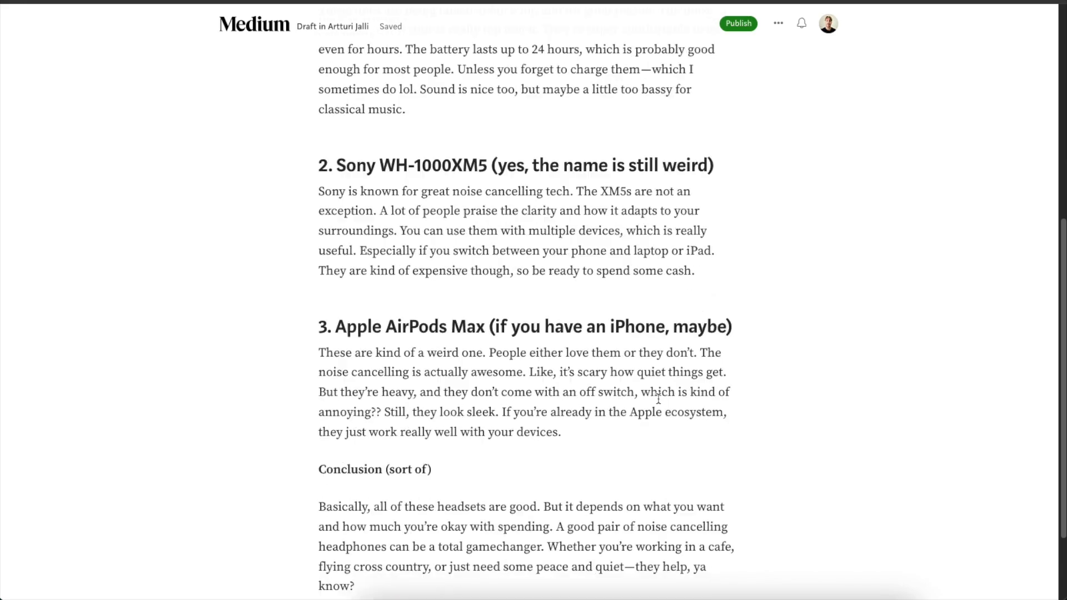
scroll(up, 3)
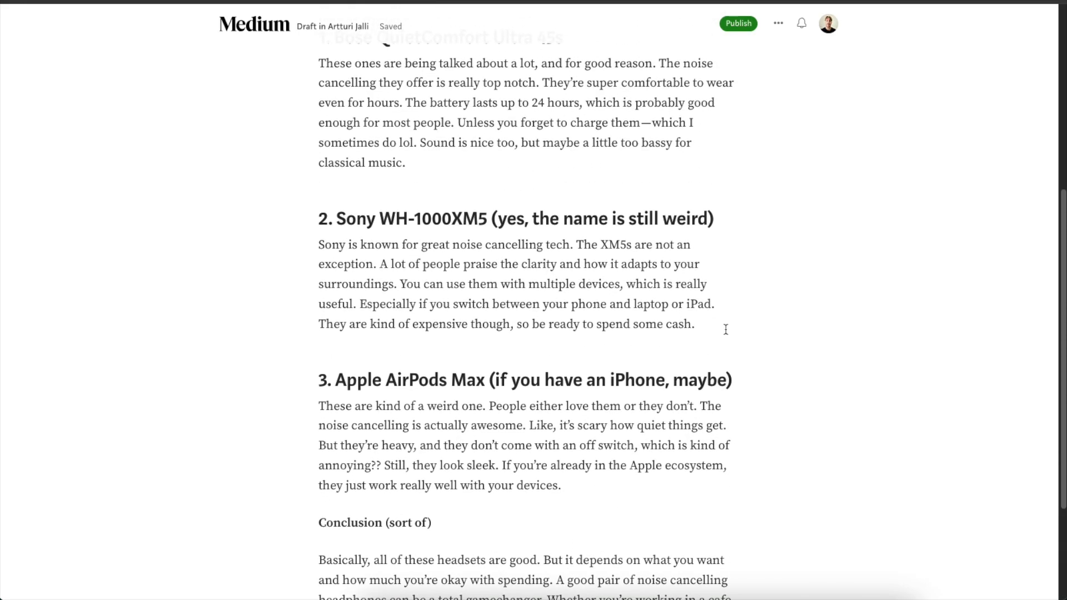
mouse_move(781, 314)
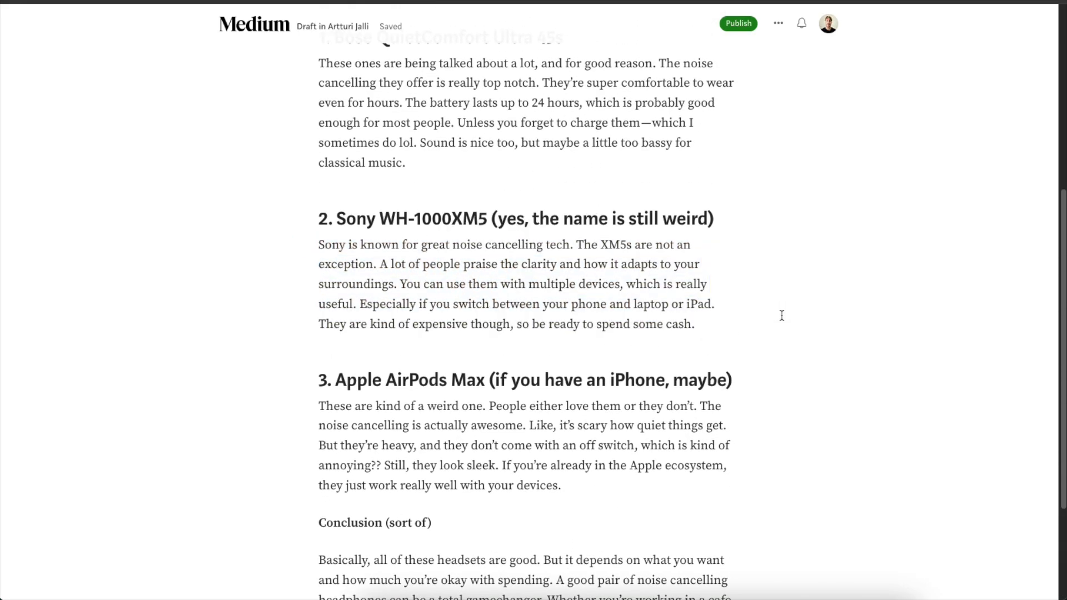
scroll(up, 3)
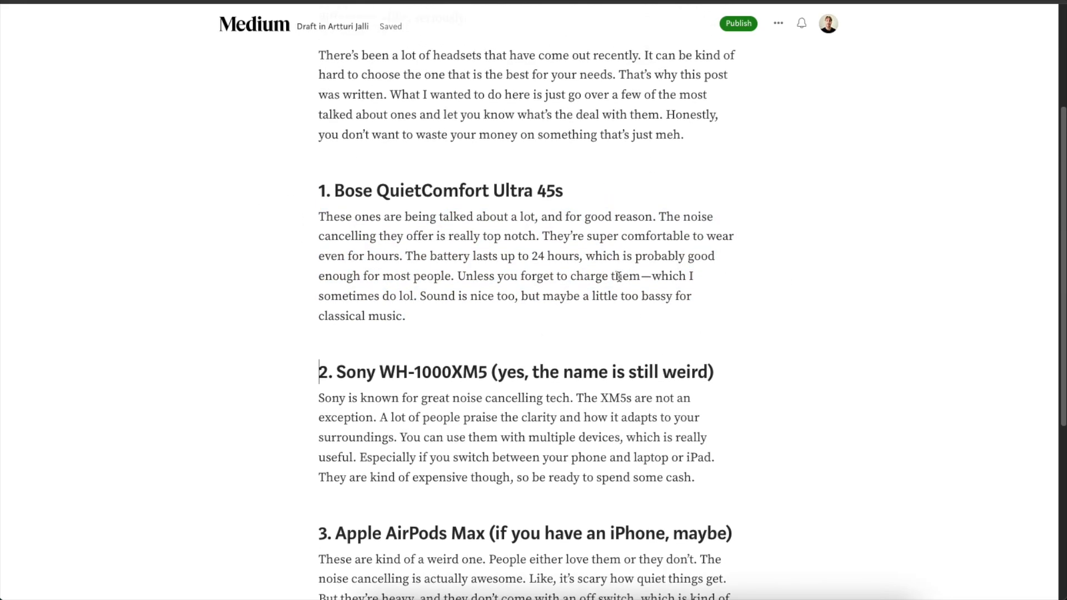
scroll(up, 3)
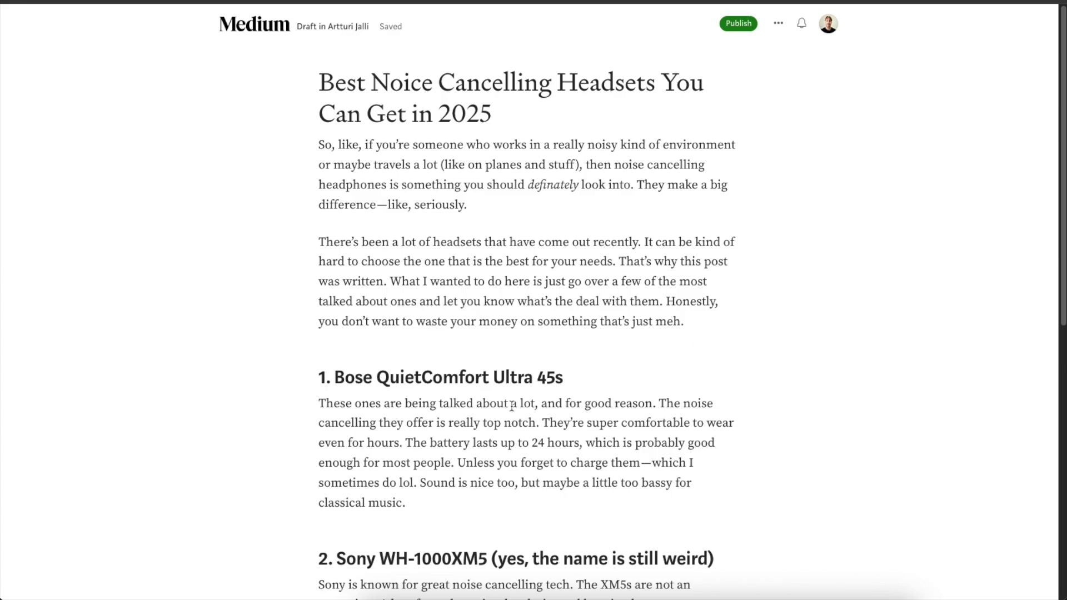
mouse_move(696, 219)
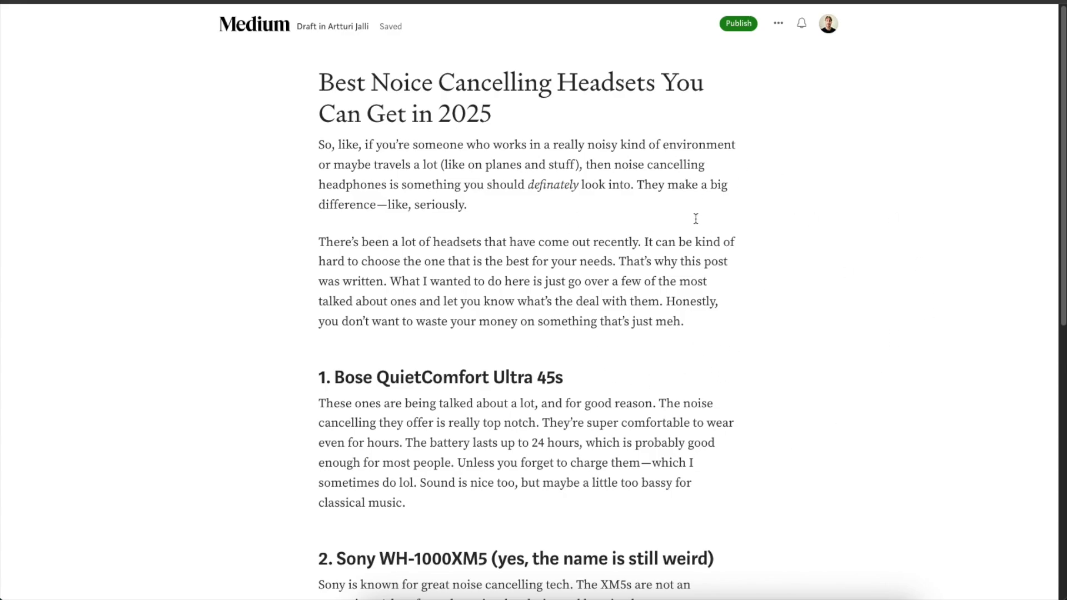
scroll(down, 3)
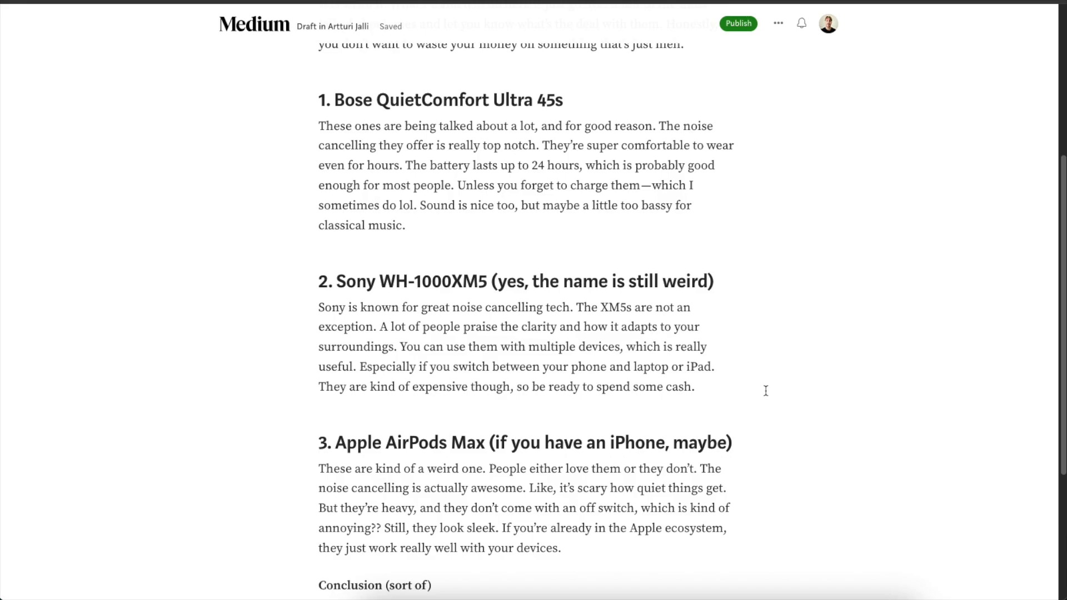
mouse_move(775, 272)
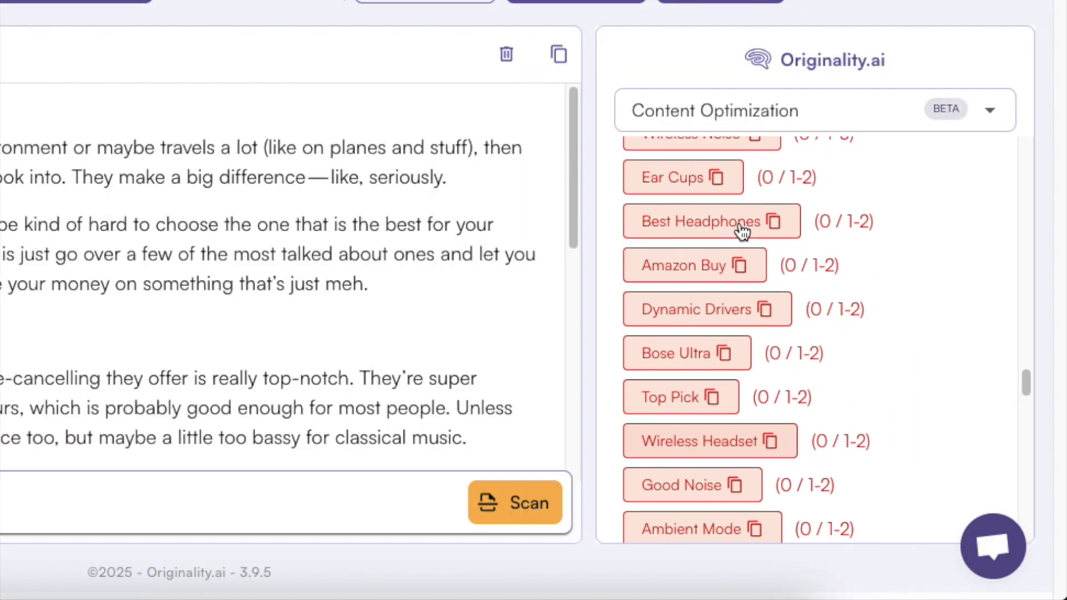
- Scroll through the scanned headphones post text in the Content Scanner
scroll(down, 3)
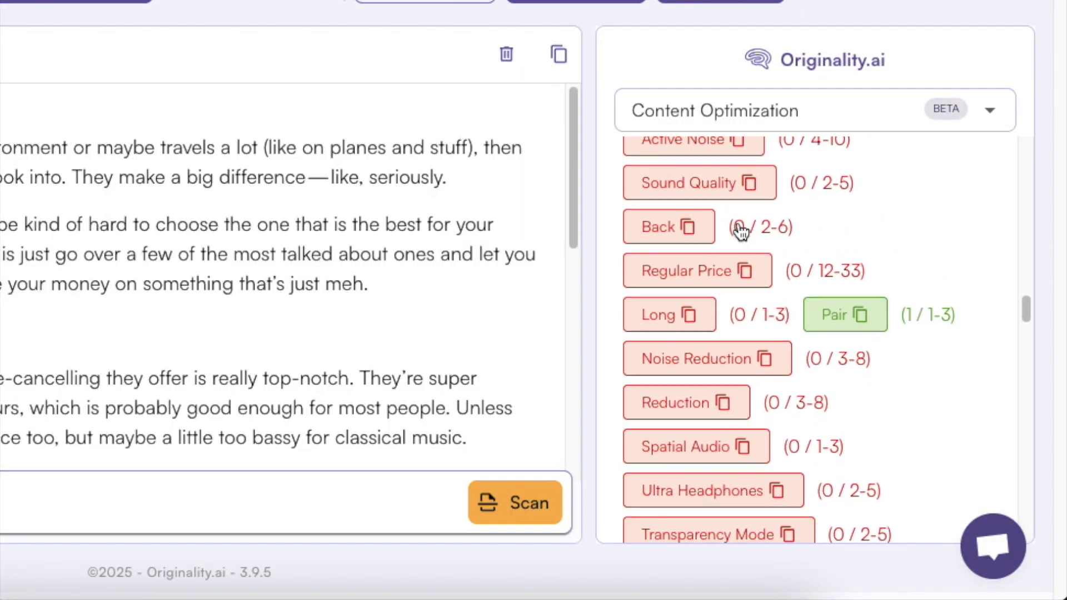
scroll(up, 3)
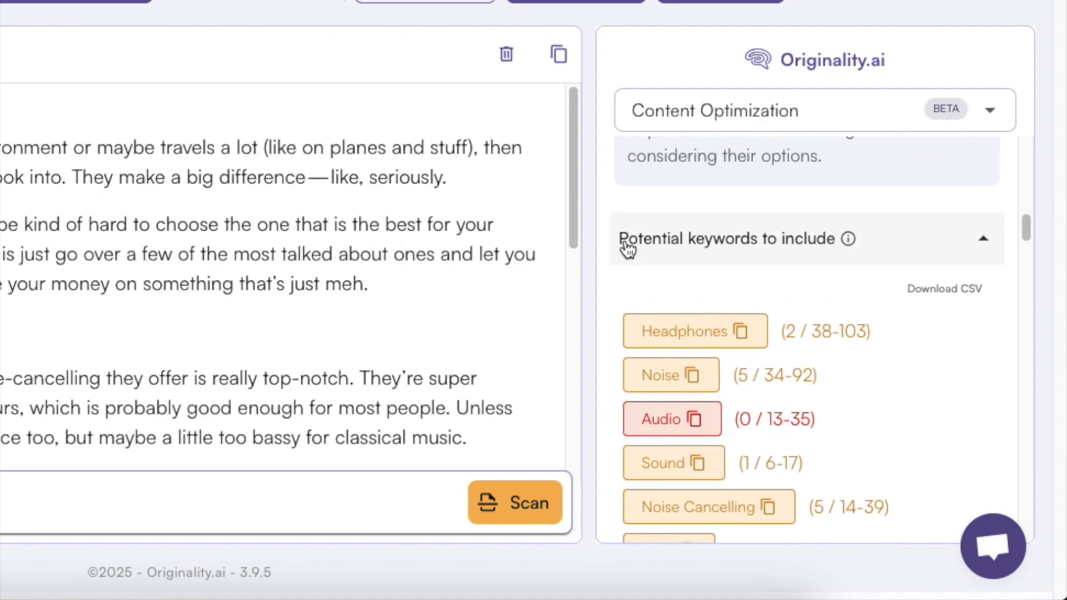
mouse_move(788, 253)
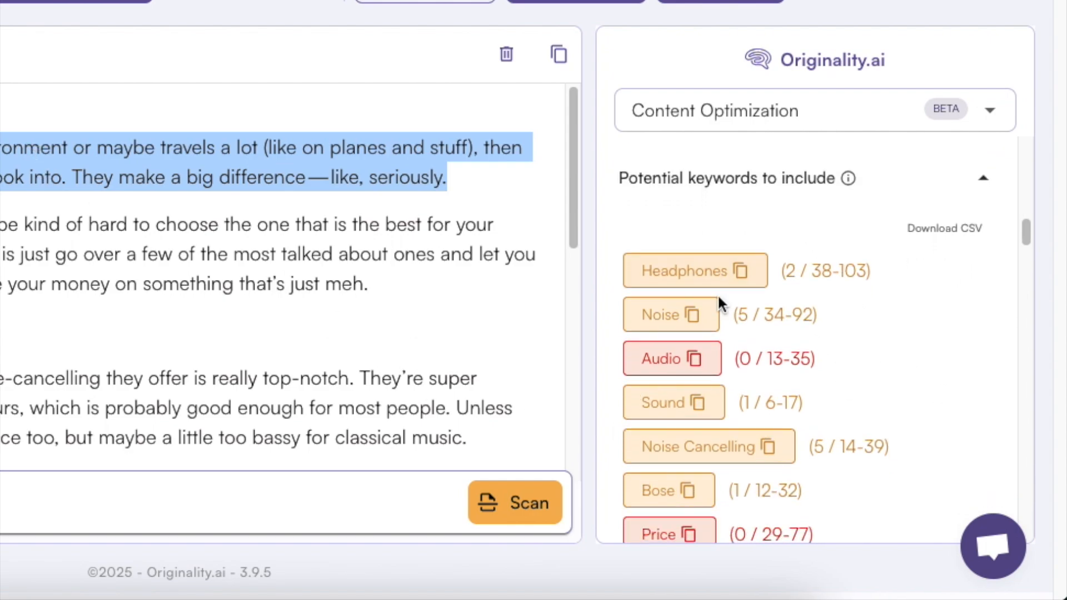
scroll(down, 3)
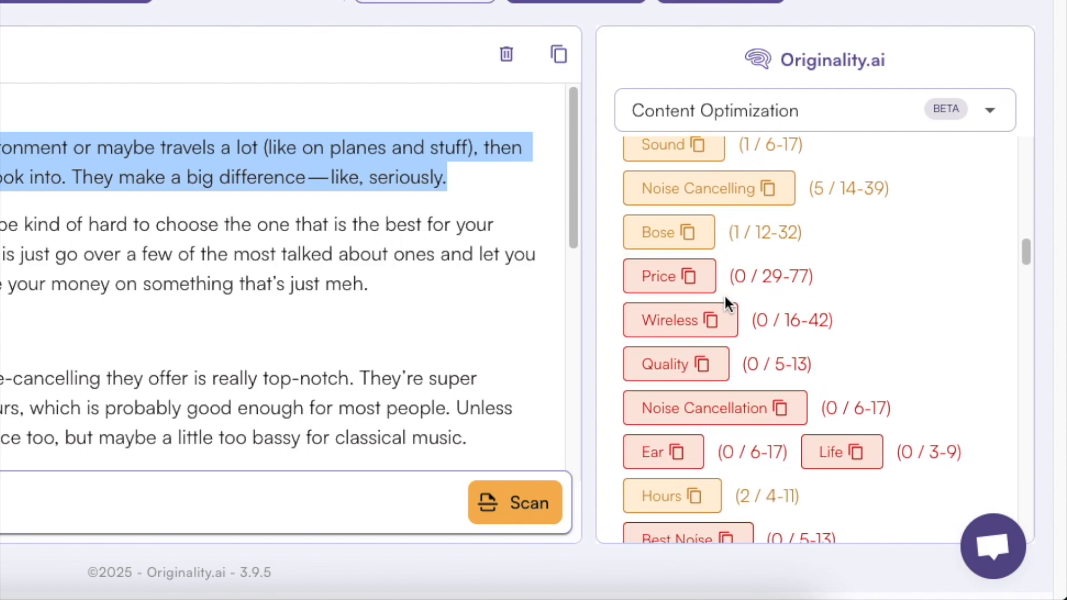
scroll(down, 3)
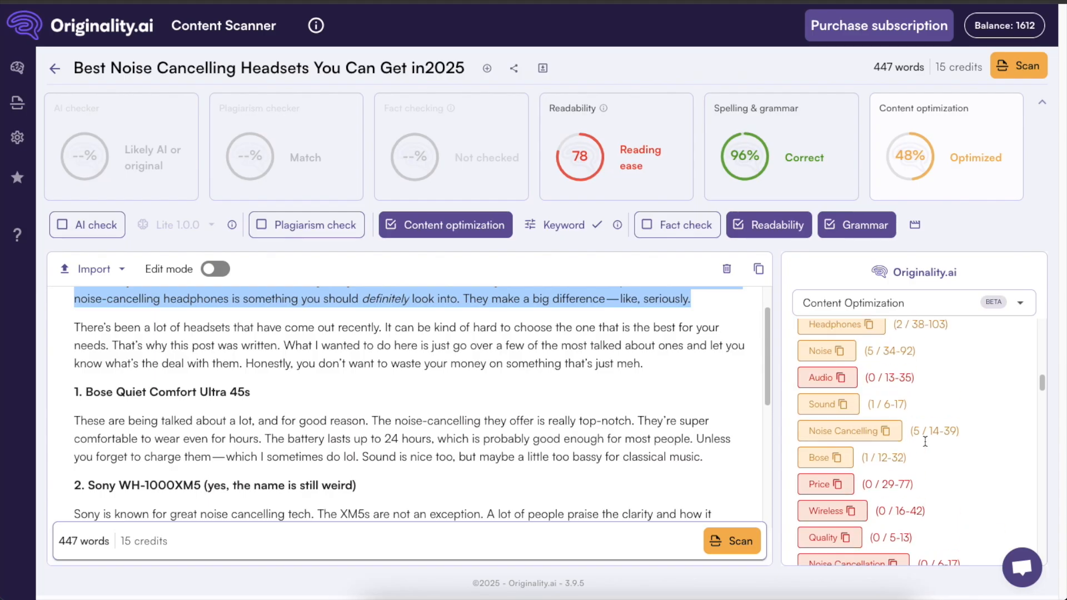
scroll(down, 3)
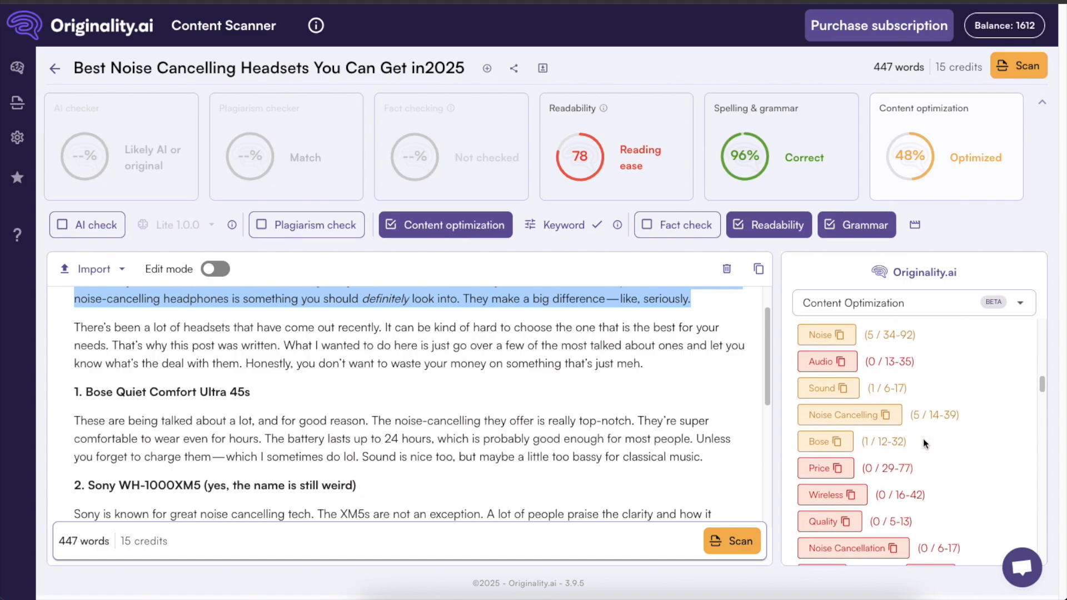
scroll(down, 3)
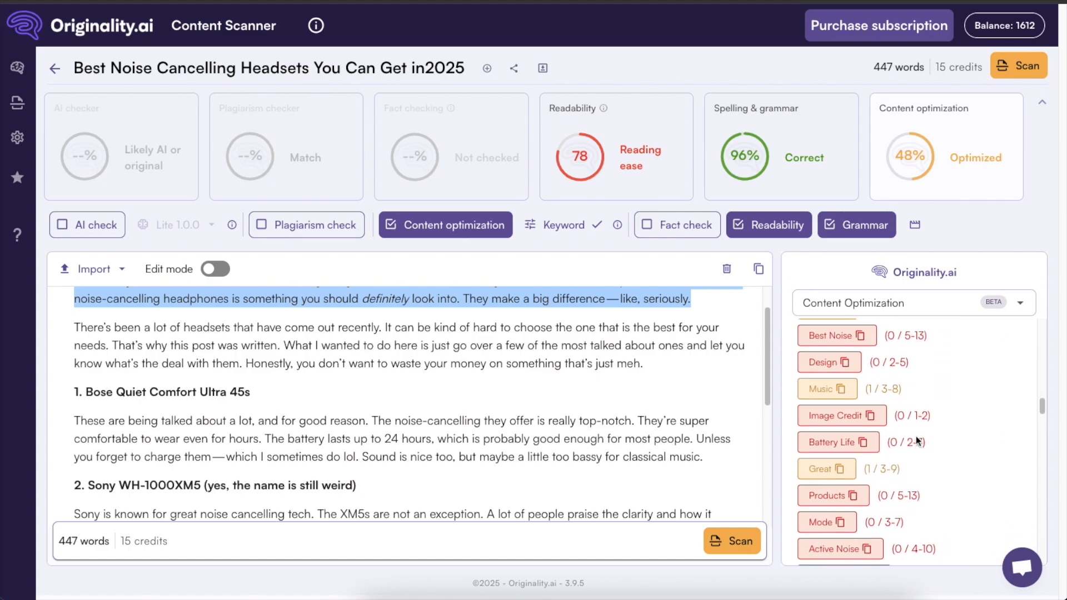
scroll(up, 3)
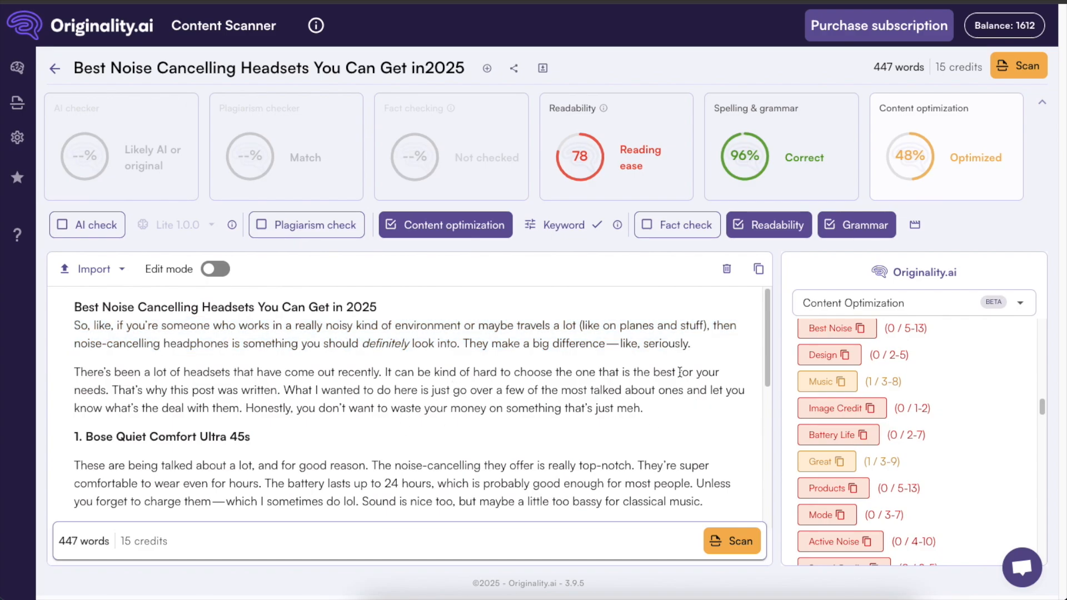
- Review the suggested optimization terms and usage counts, such as Wireless at 0 of 16–42
scroll(down, 3)
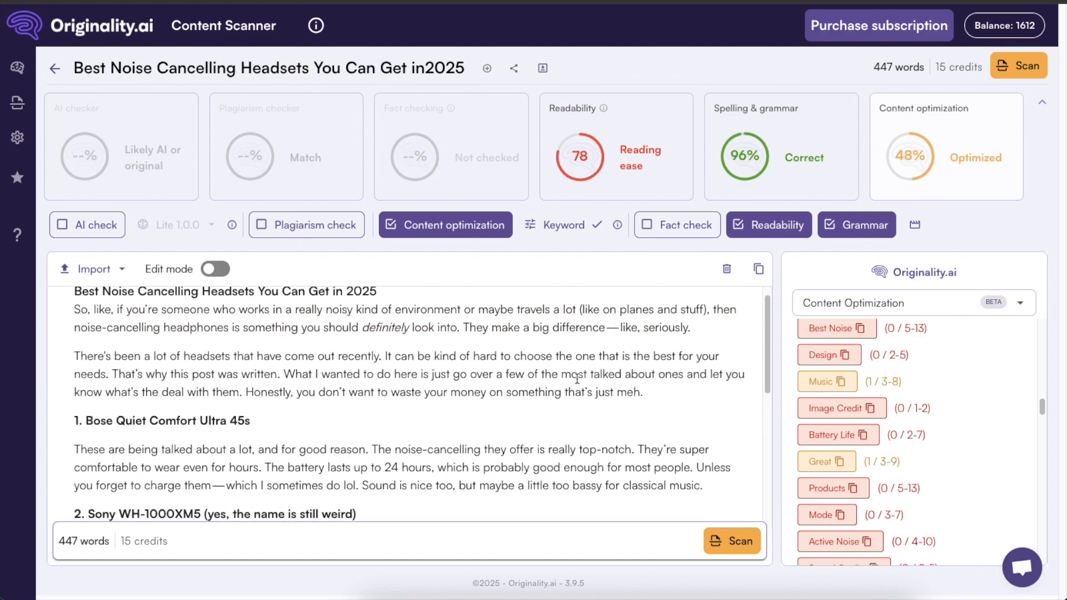
scroll(up, 3)
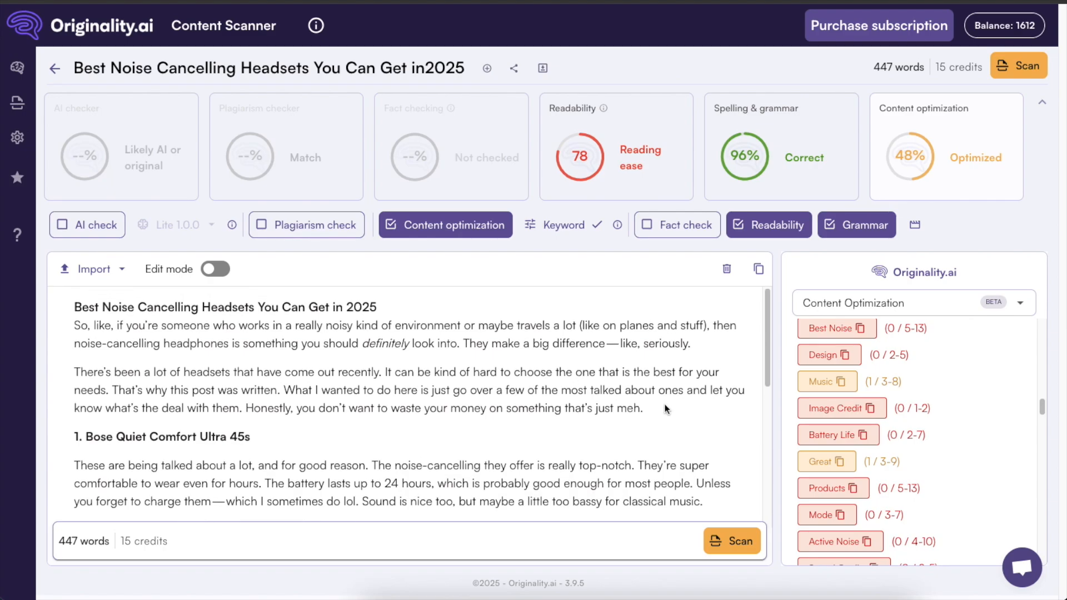
mouse_move(625, 431)
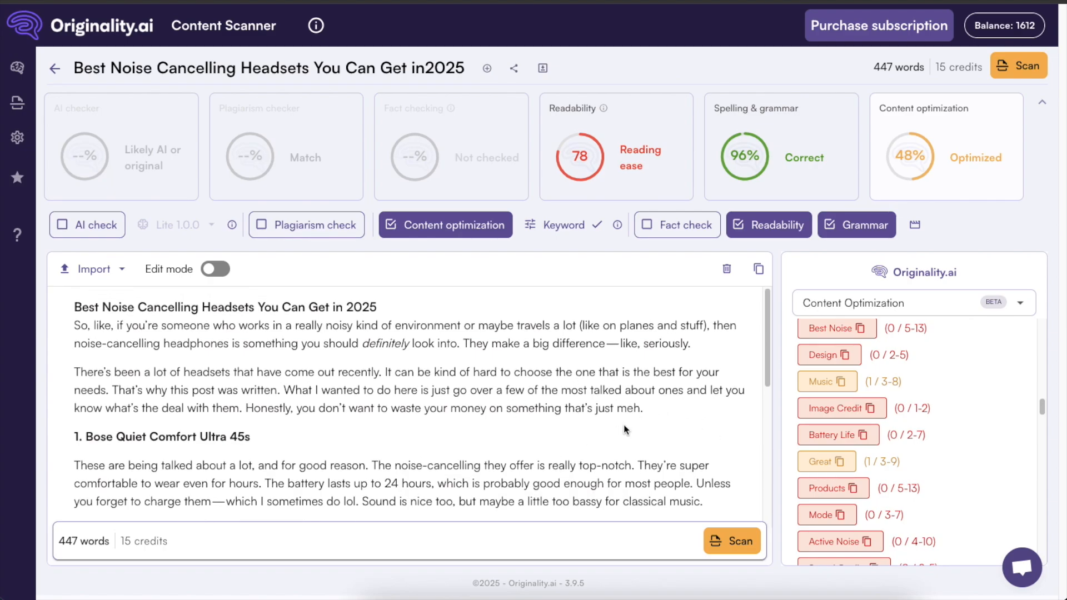
mouse_move(827, 429)
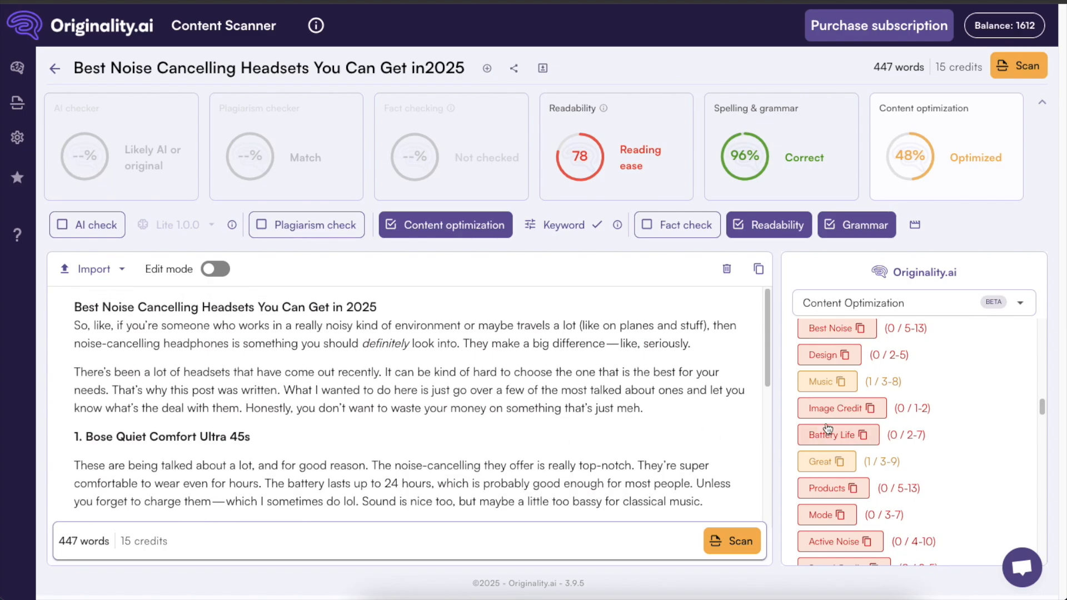
scroll(down, 3)
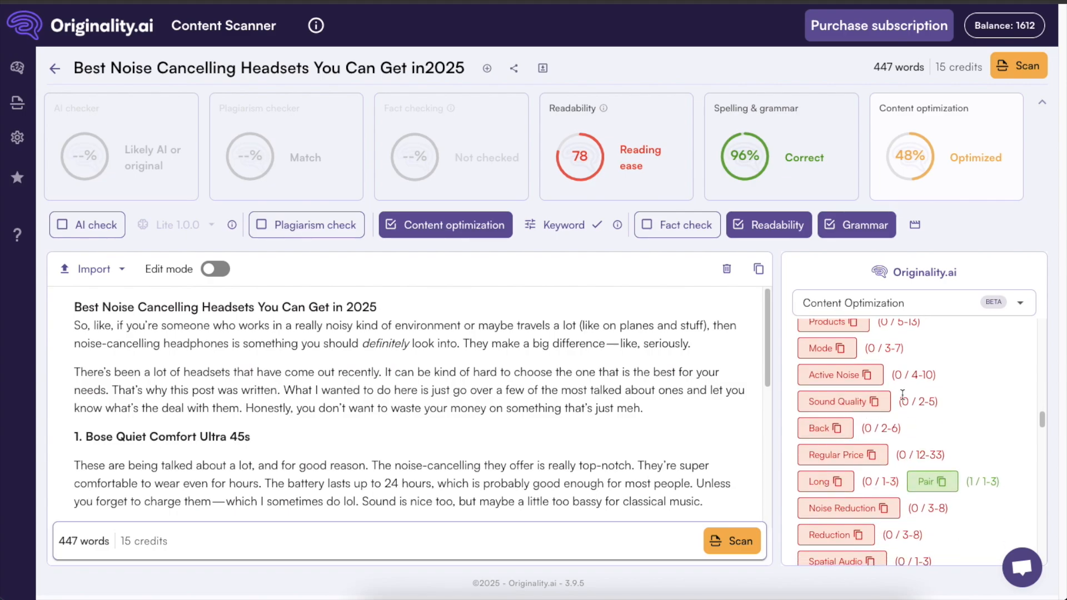
scroll(down, 3)
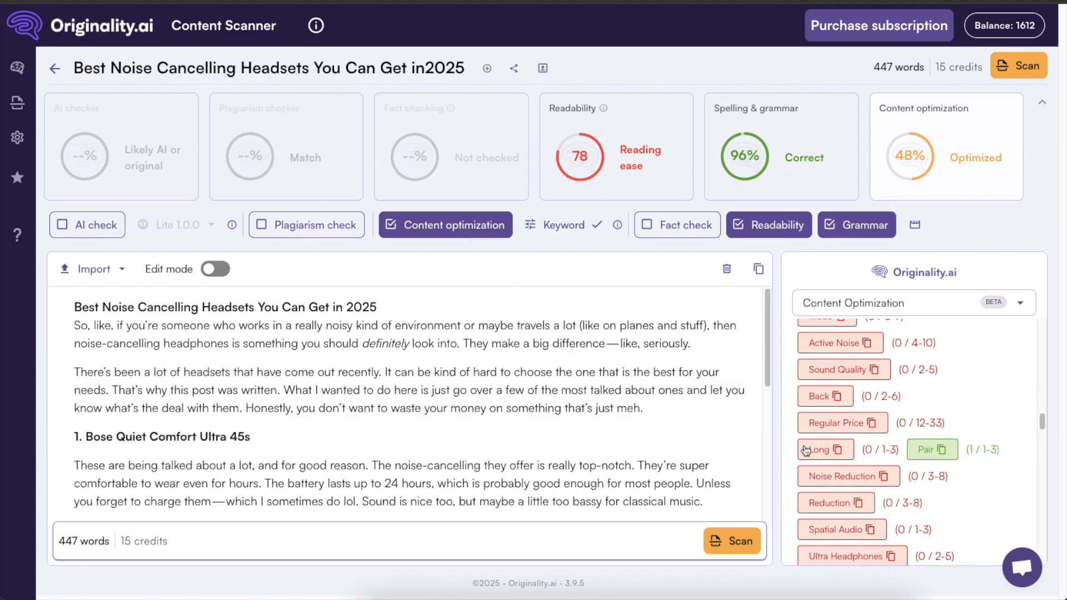
scroll(down, 3)
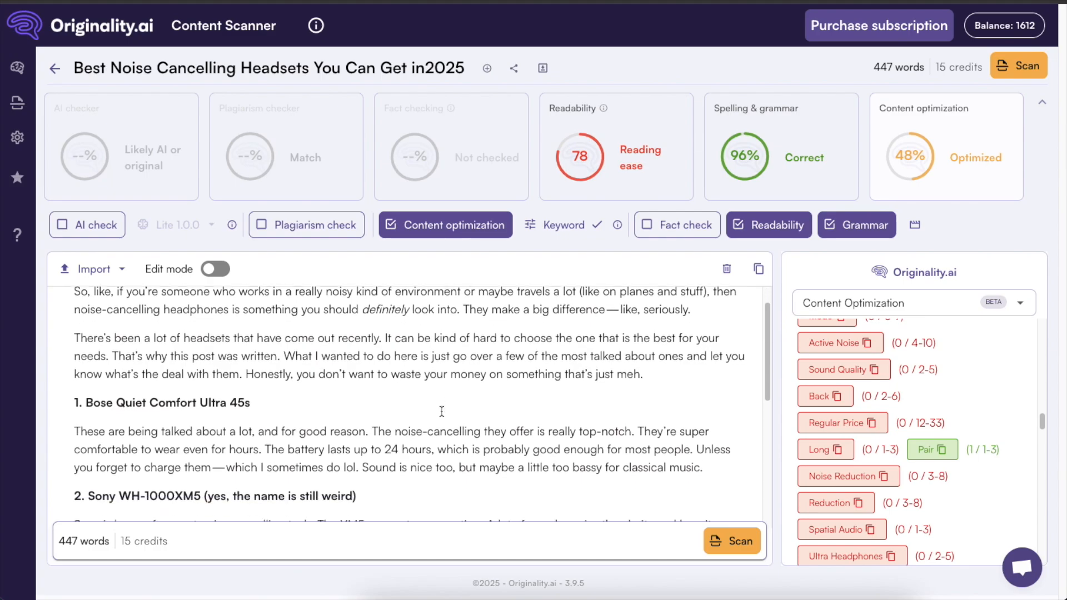
scroll(down, 3)
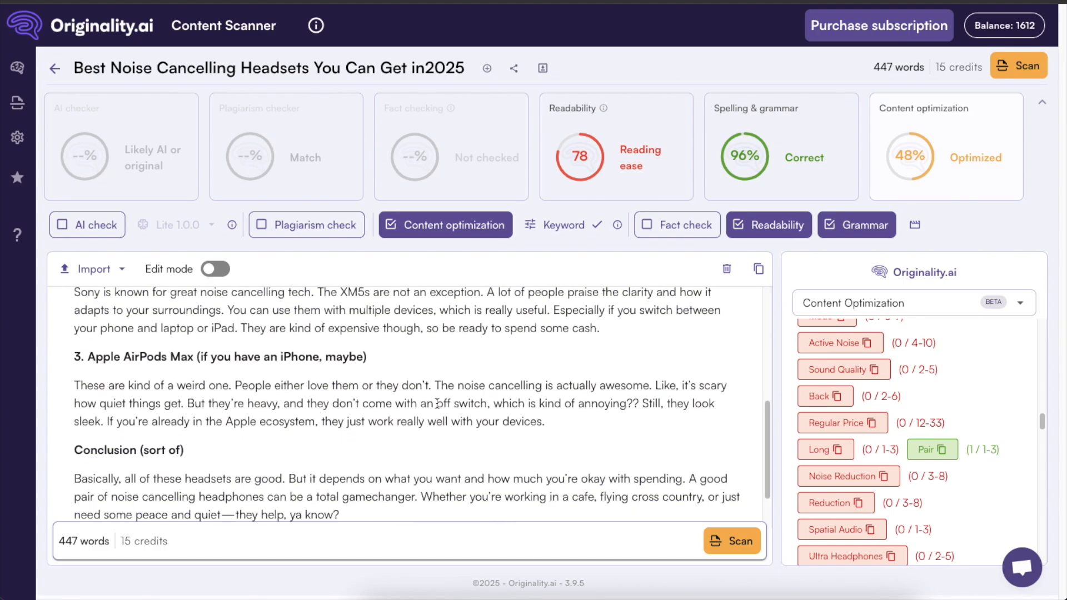
scroll(down, 3)
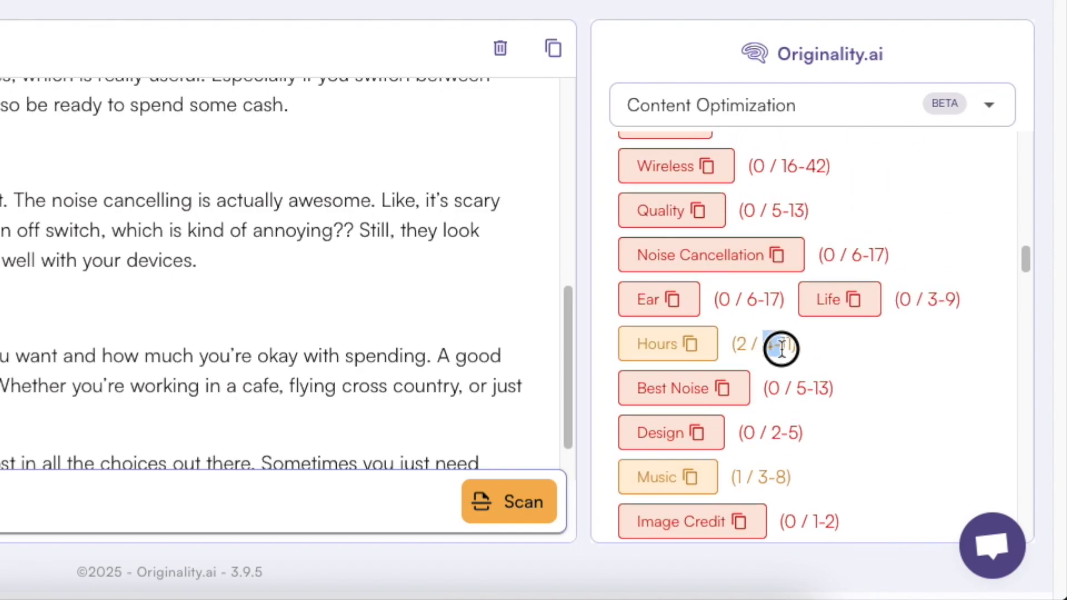
double_click(776, 344)
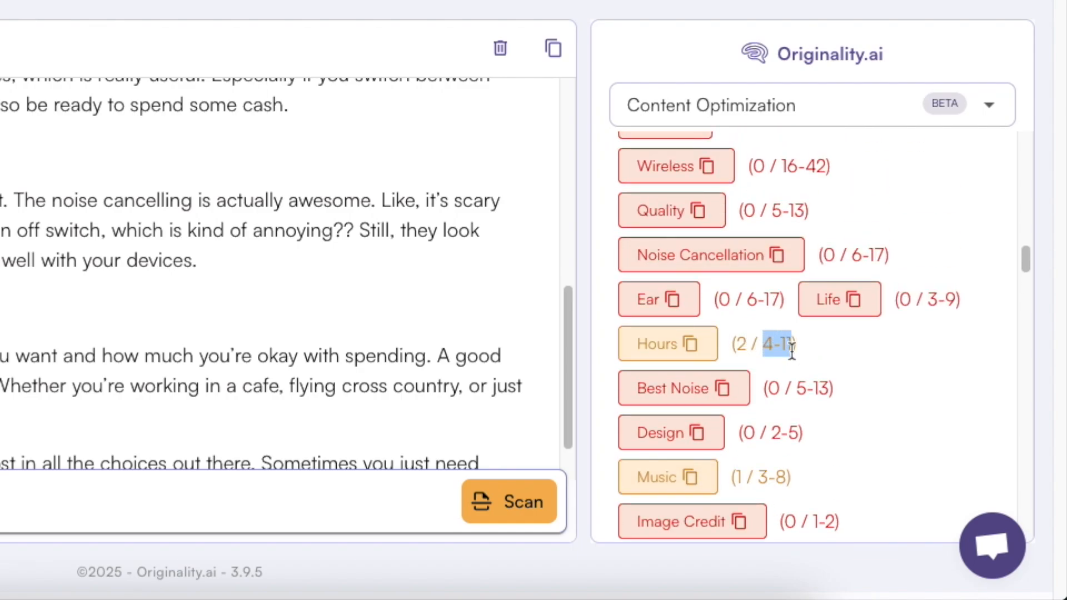
scroll(up, 3)
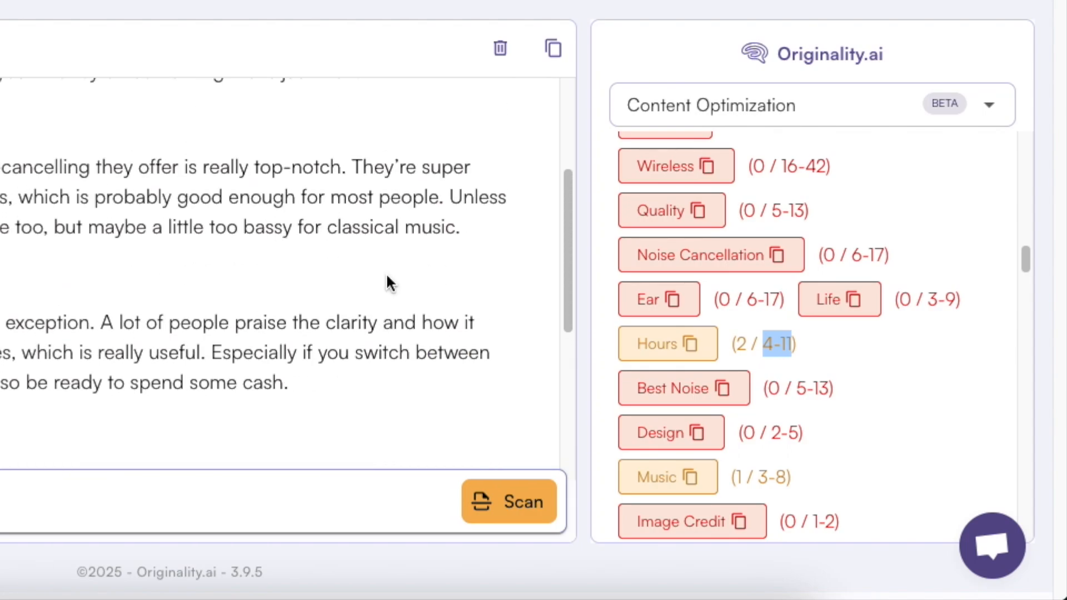
scroll(up, 3)
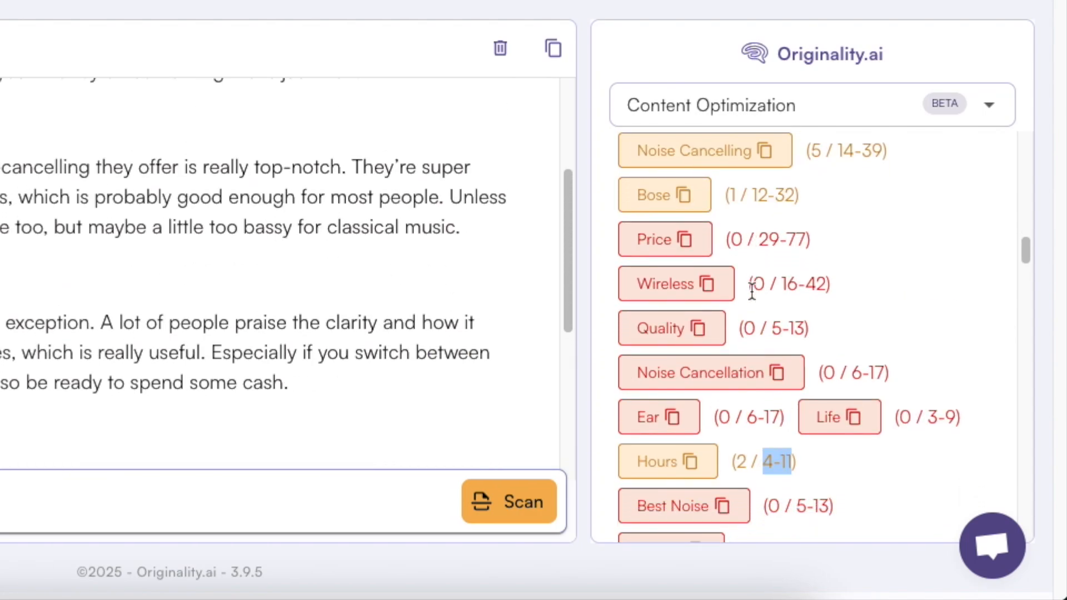
scroll(down, 3)
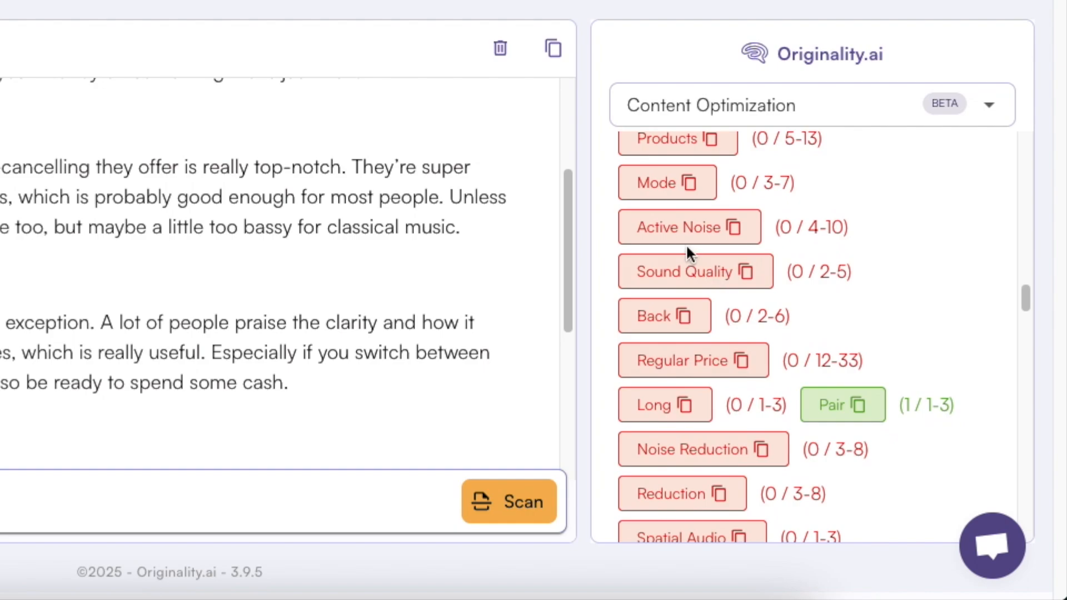
mouse_move(705, 512)
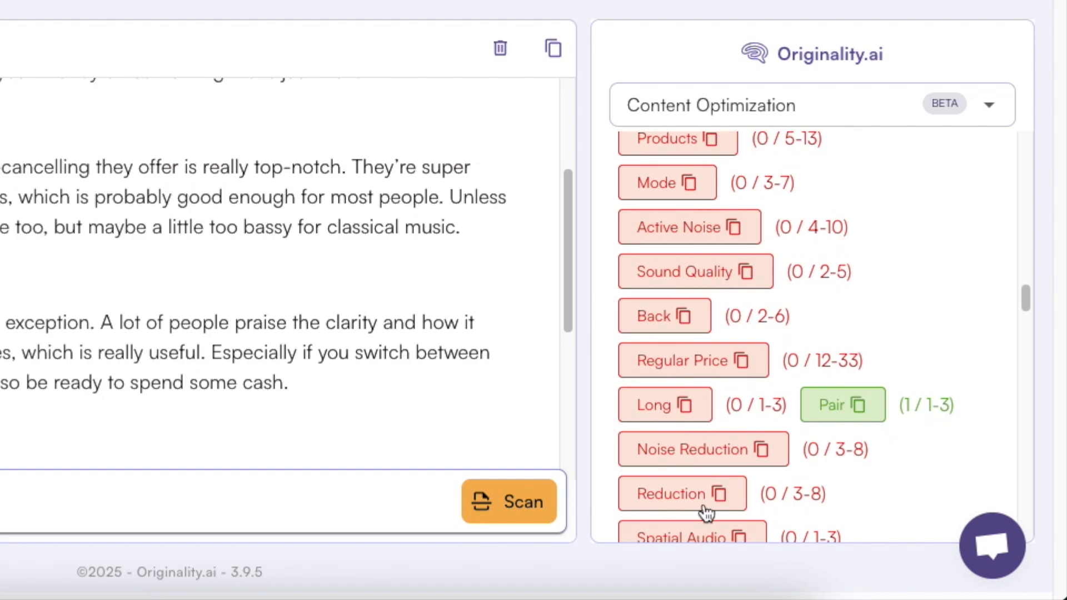
scroll(down, 3)
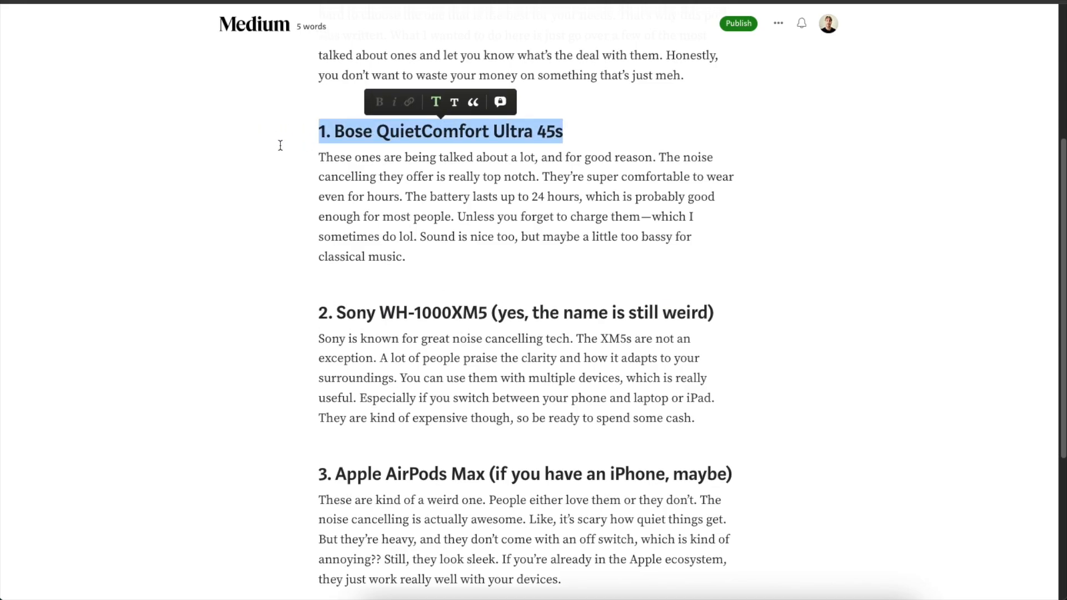
- Scroll the Medium draft to the Bose section and clear the paragraph highlight
scroll(up, 3)
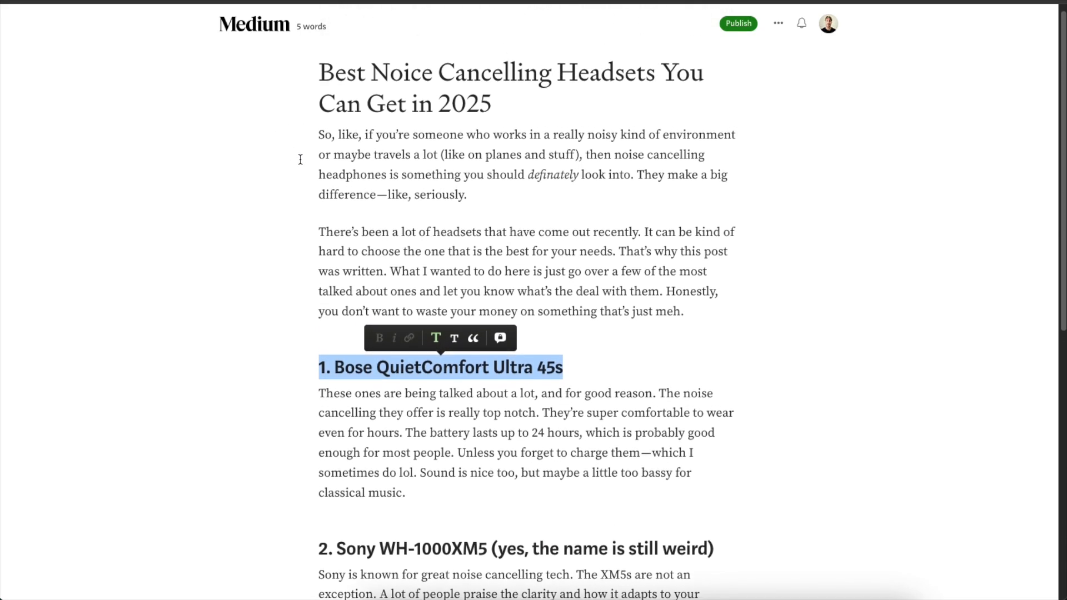
scroll(down, 3)
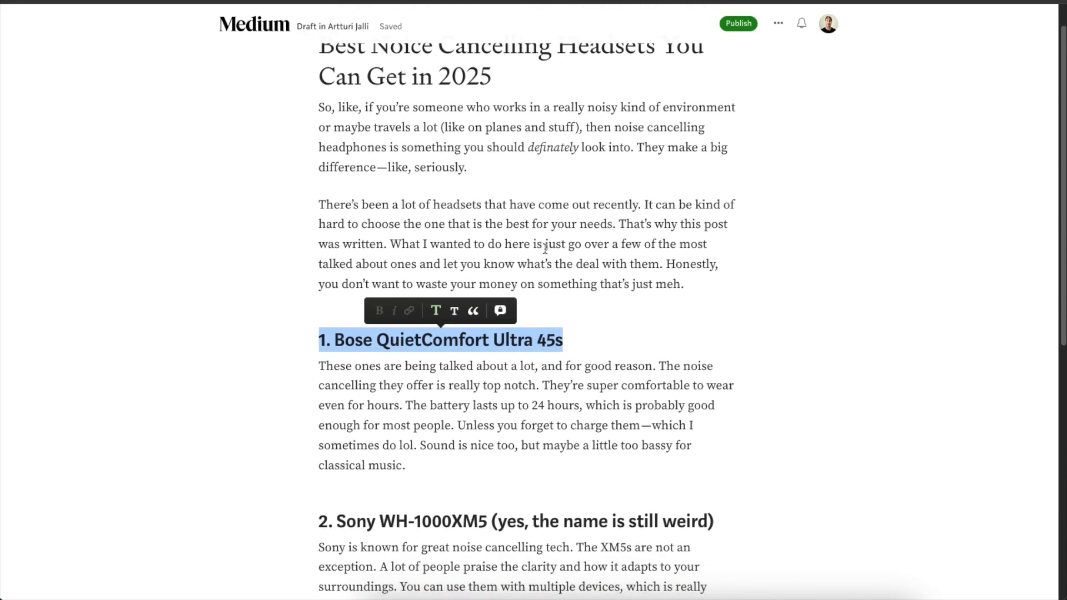
scroll(down, 3)
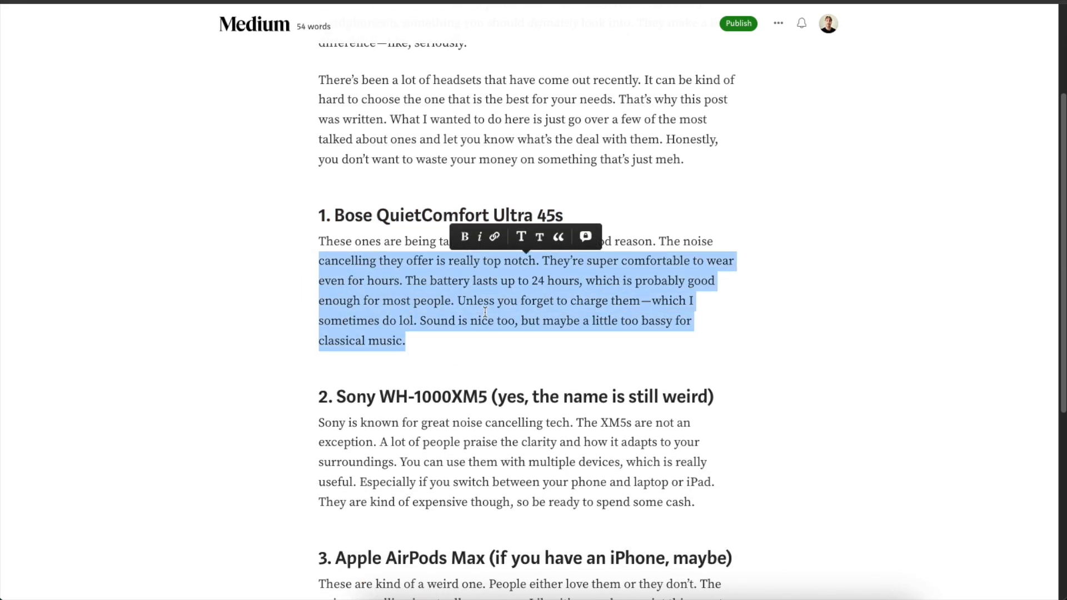
click(600, 341)
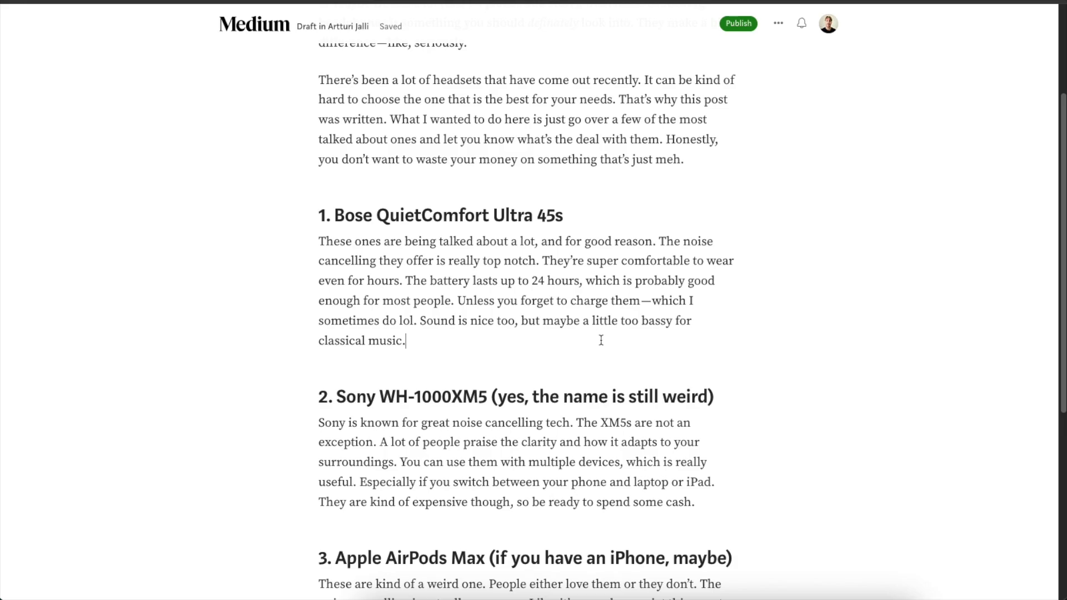
mouse_move(563, 347)
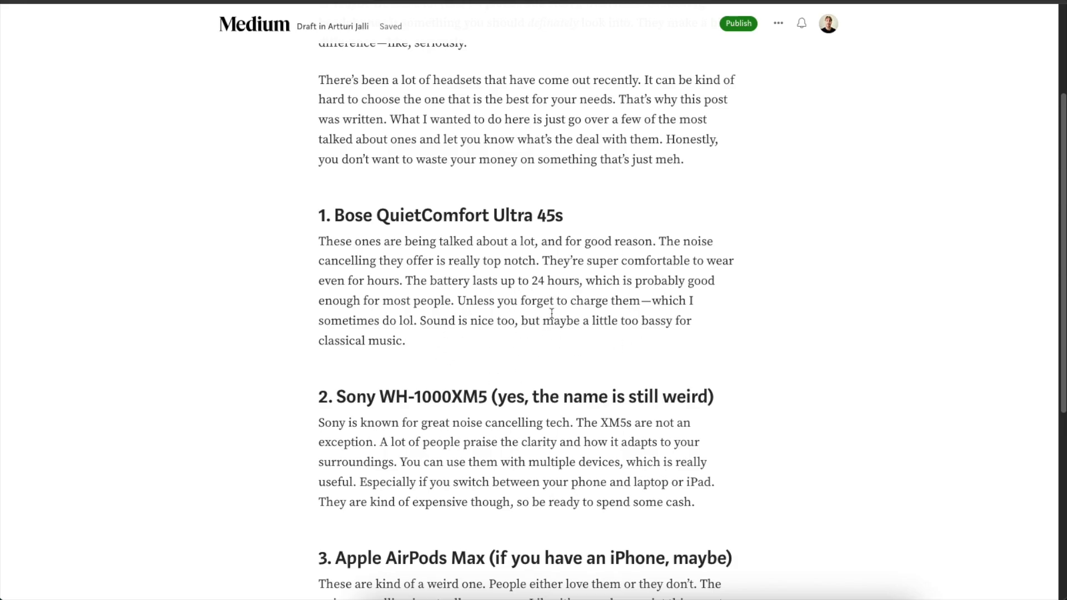
scroll(down, 3)
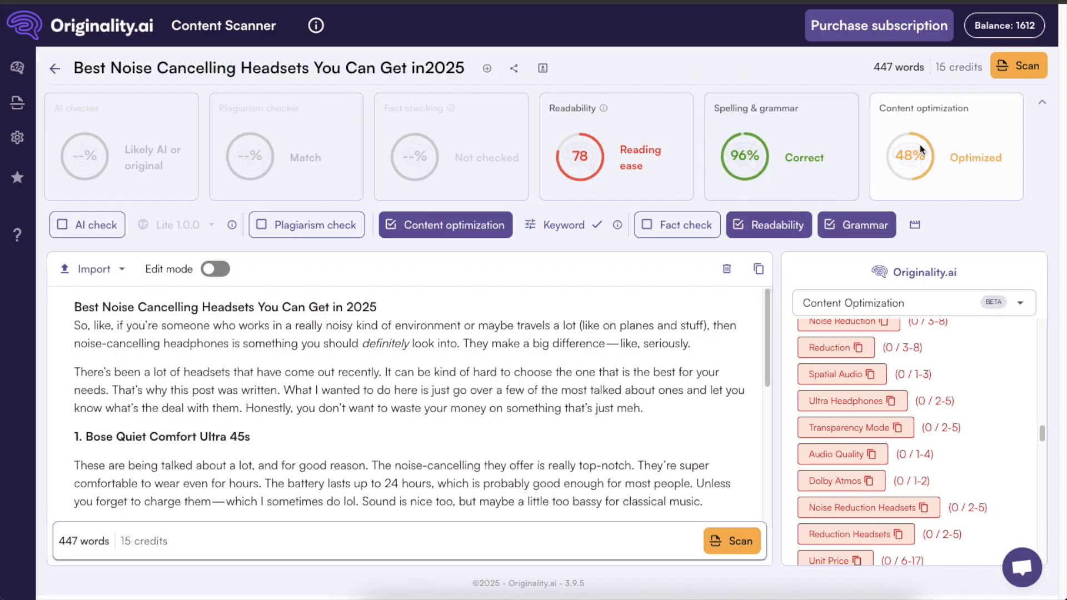
mouse_move(798, 173)
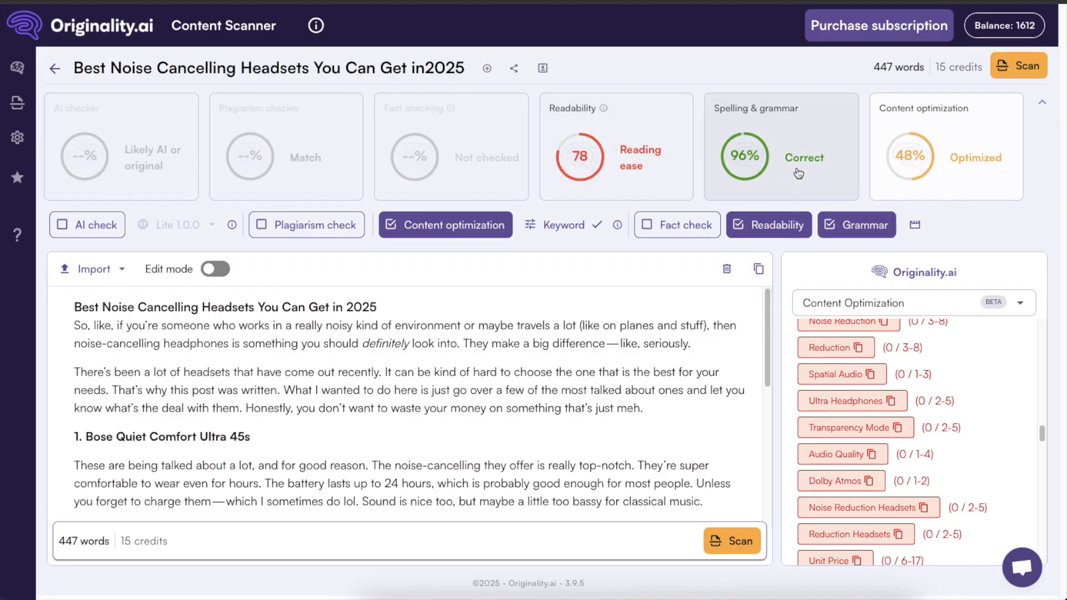
- Scroll the Content Optimization keyword list in the scan results
scroll(down, 3)
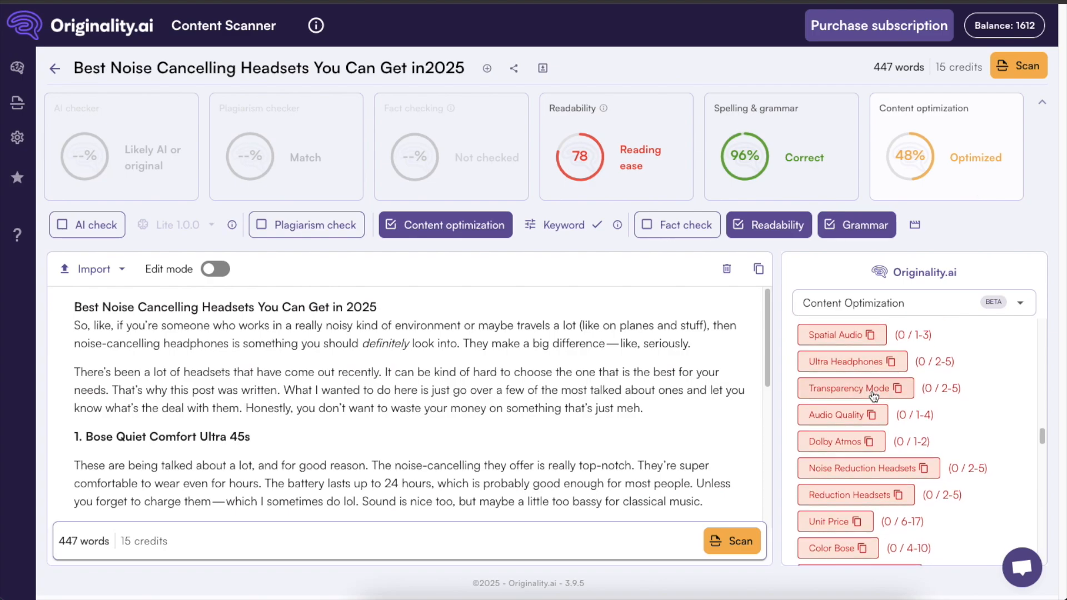
scroll(down, 3)
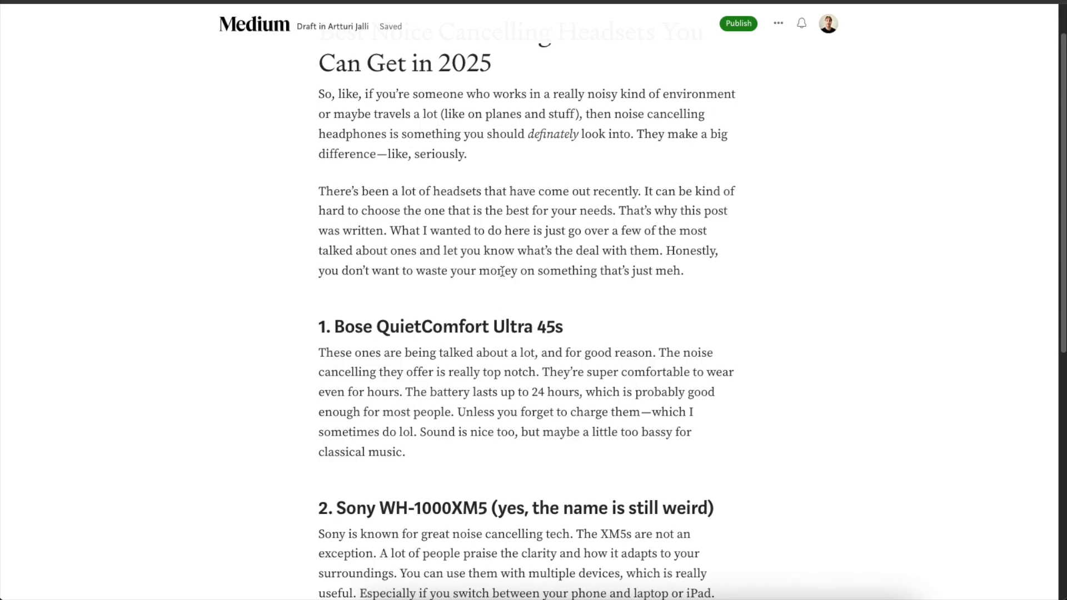
- Review the draft's title and opening paragraphs in the Medium editor
scroll(up, 3)
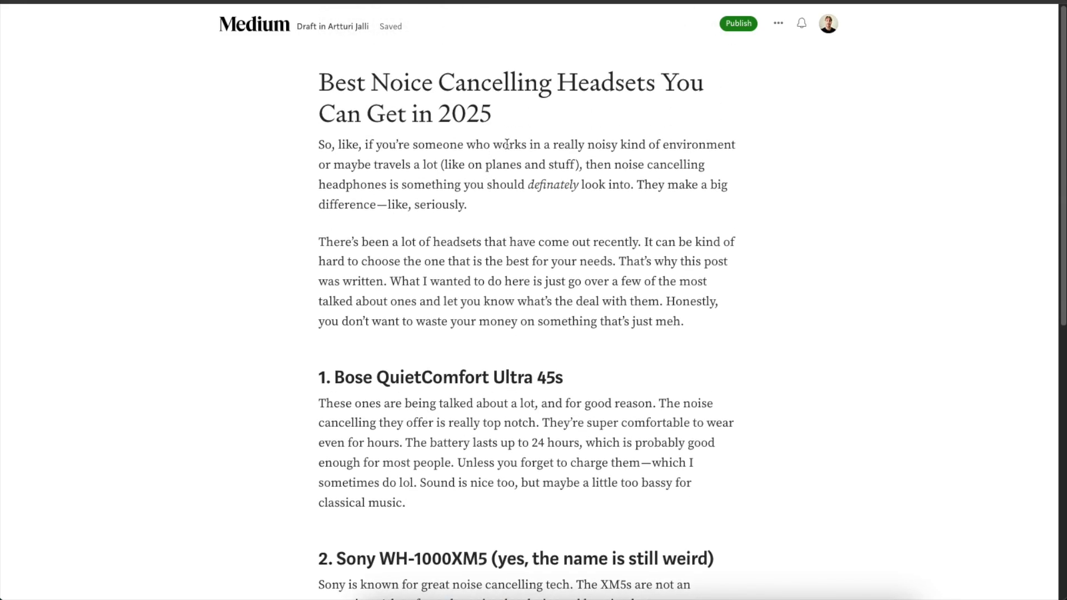
click(493, 113)
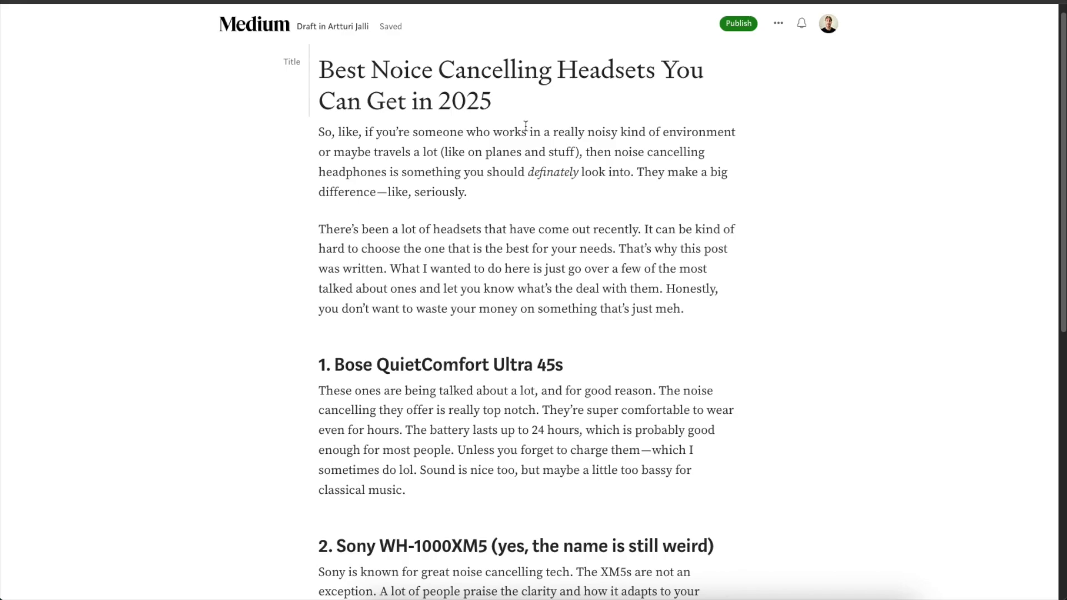
scroll(down, 3)
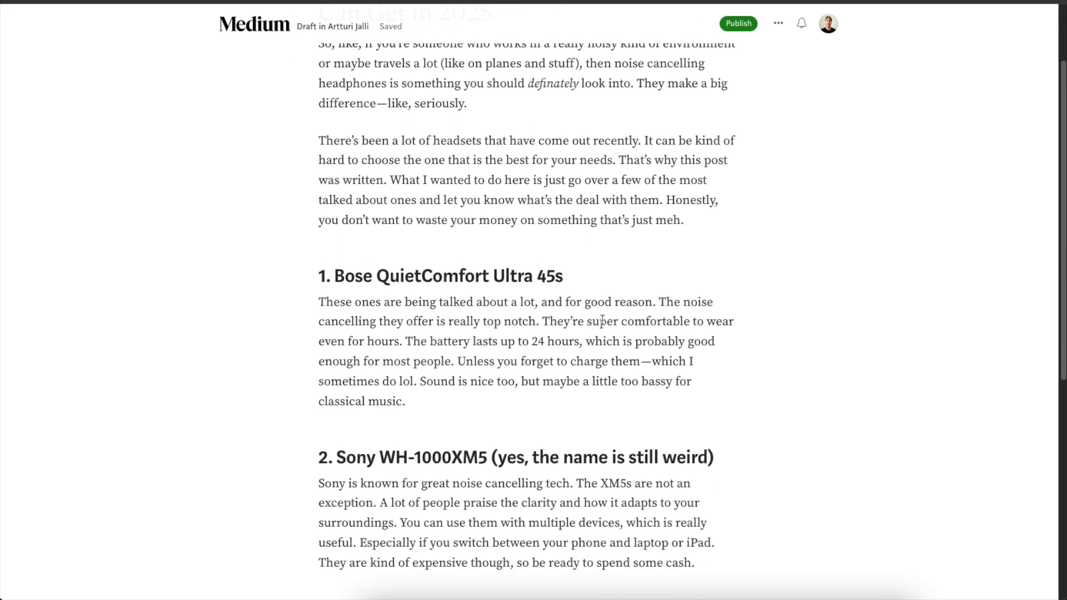
mouse_move(660, 305)
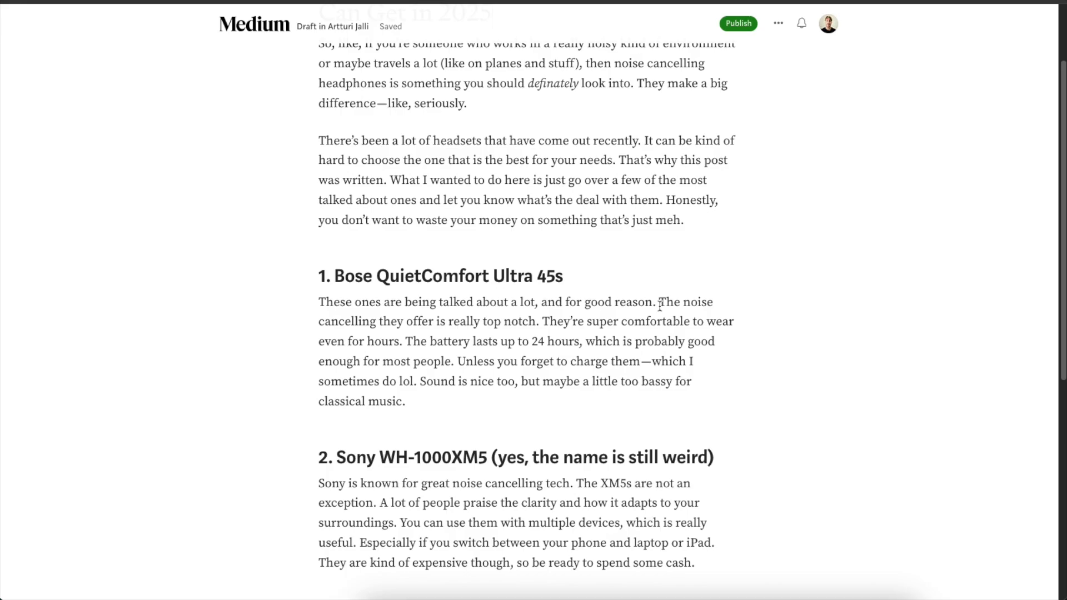
scroll(up, 3)
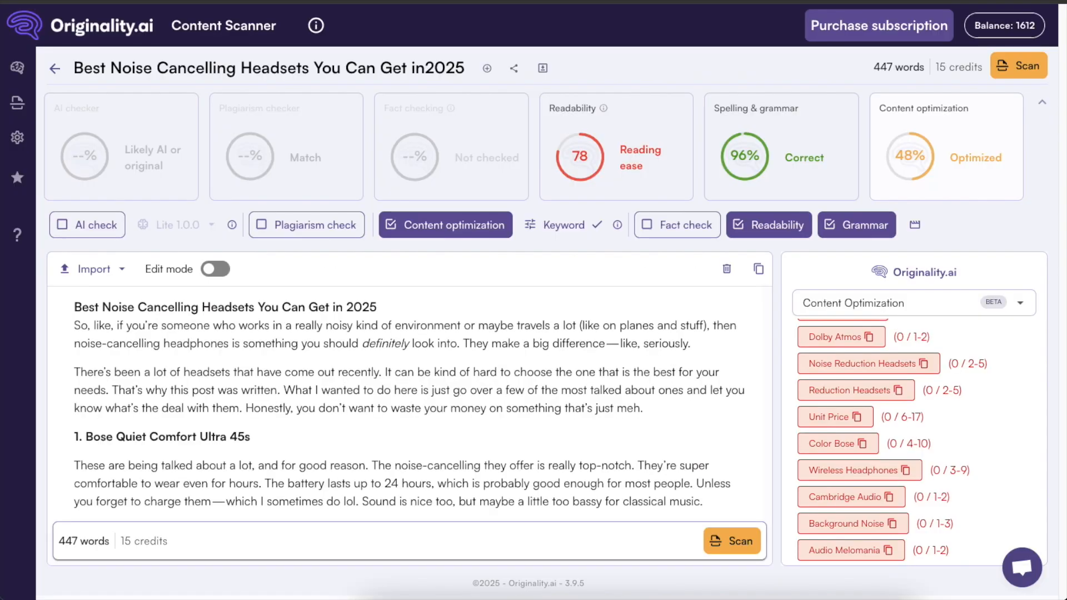
mouse_move(675, 129)
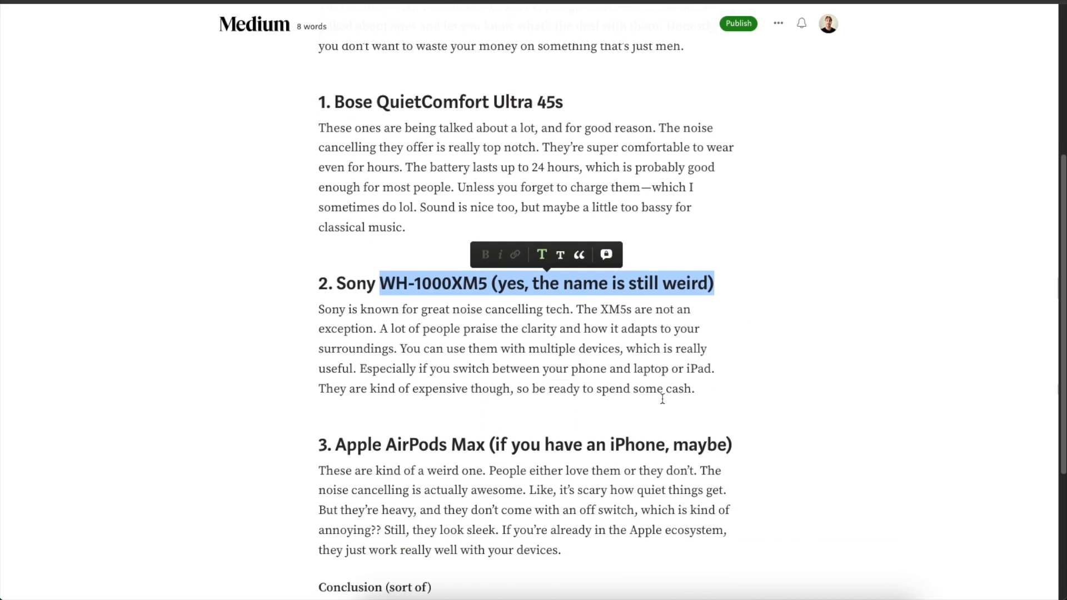
- Scroll the Medium draft down to the Sony WH-1000XM5 heading
scroll(down, 3)
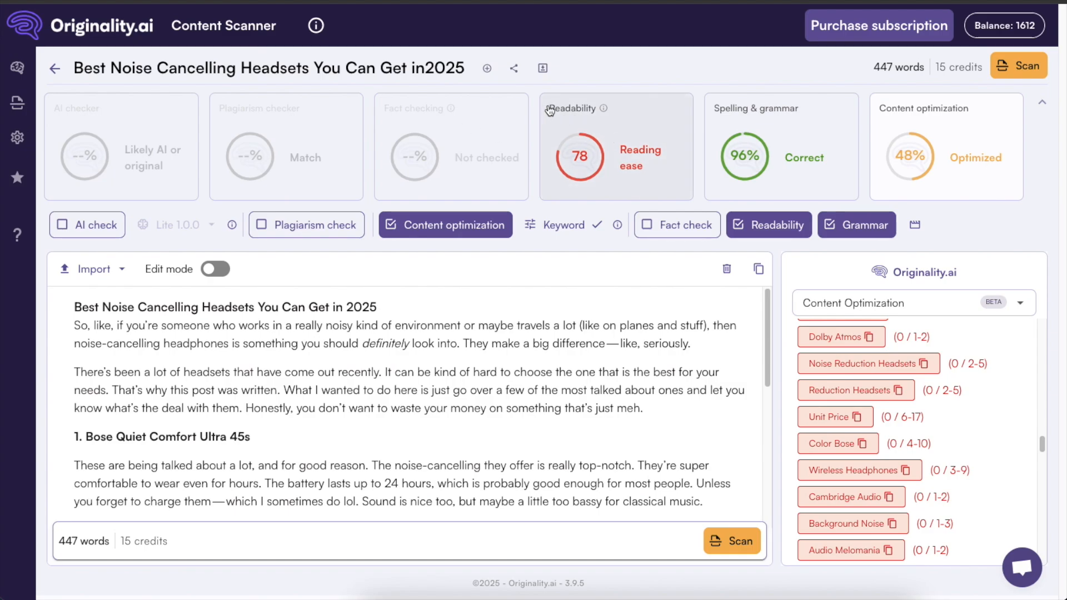
- Show the Readability panel: Flesch-Kincaid 78.7, FORCAST grade 8.5, hard sentences highlighted
click(776, 224)
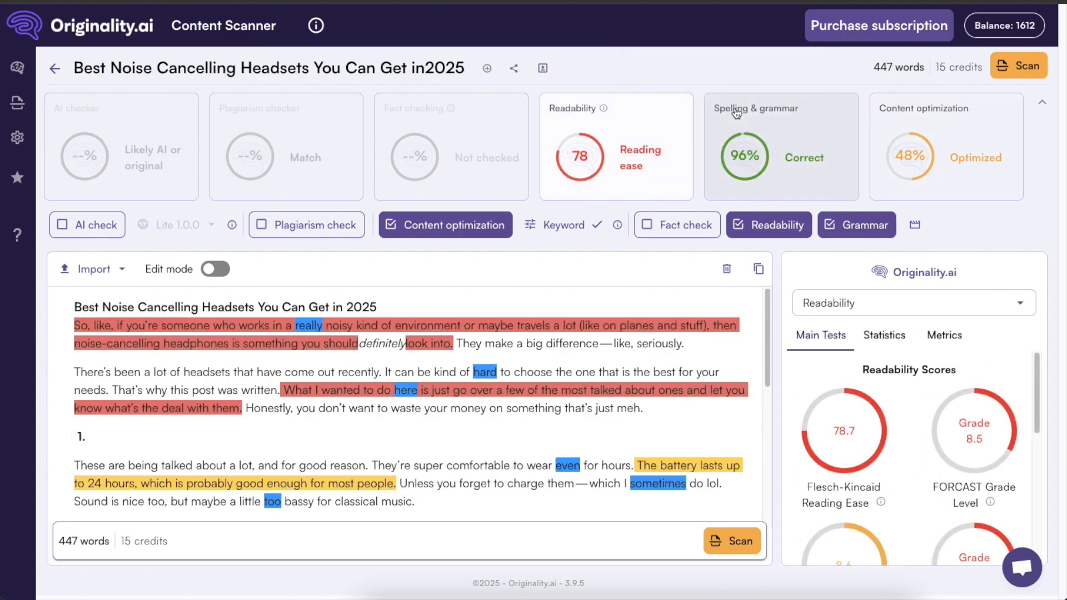
mouse_move(956, 119)
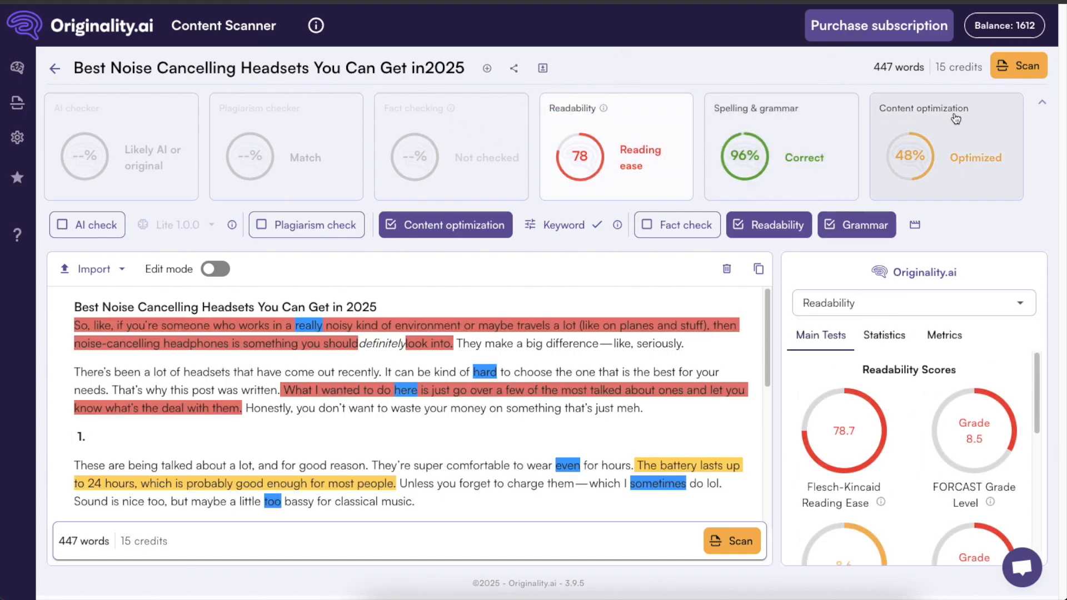